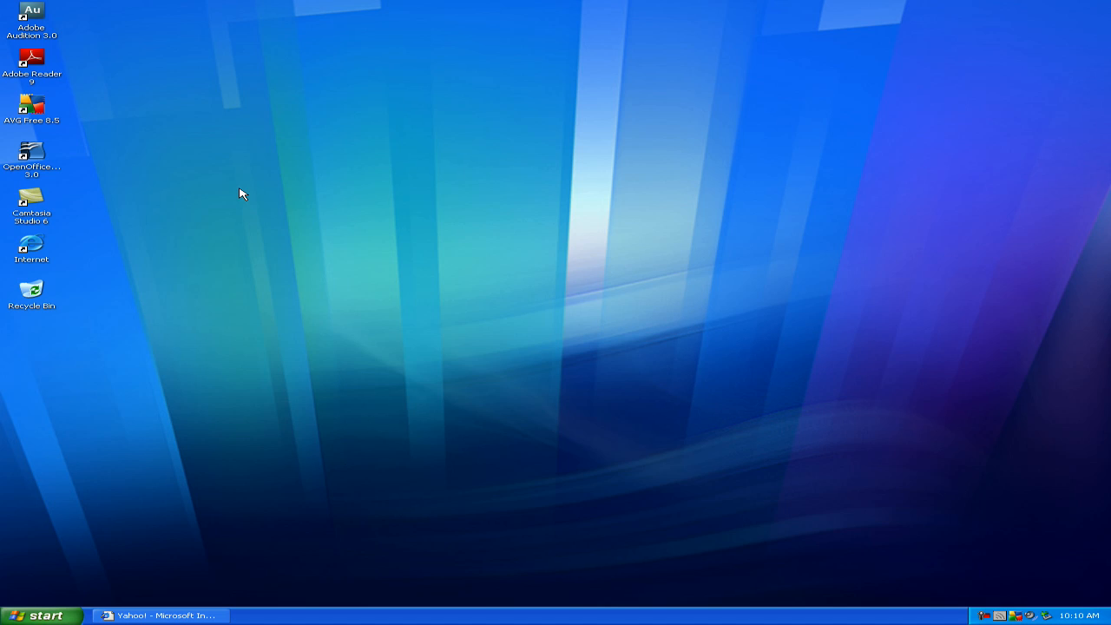
pyautogui.moveTo(328, 312)
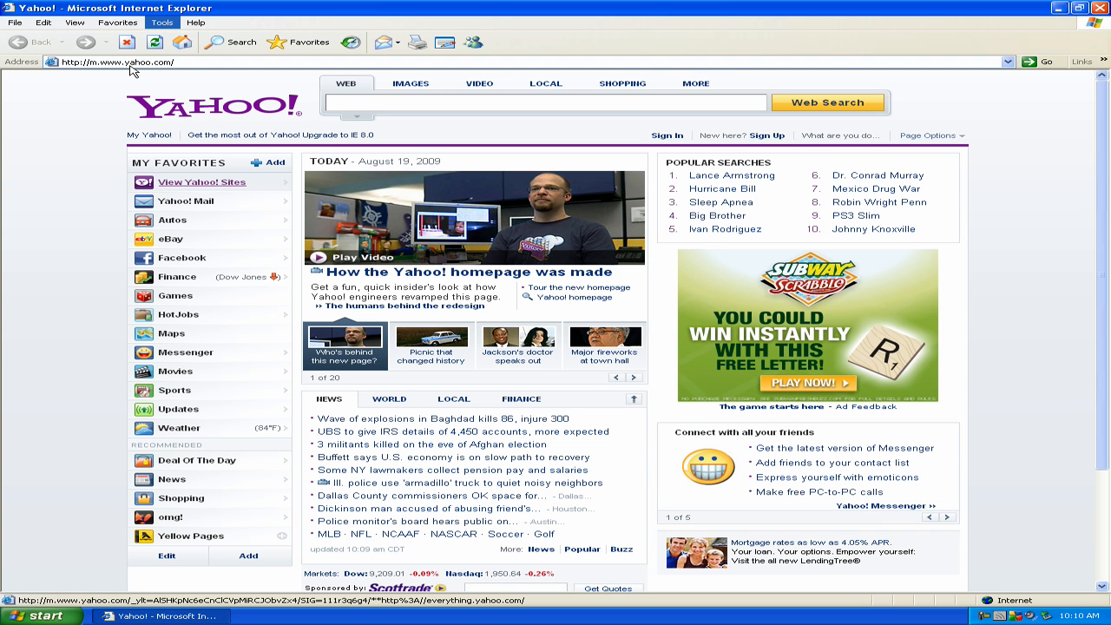
# Step: Go to download.cnet.com/windows via the address bar's 'downl' autocomplete suggestion
pyautogui.click(201, 182)
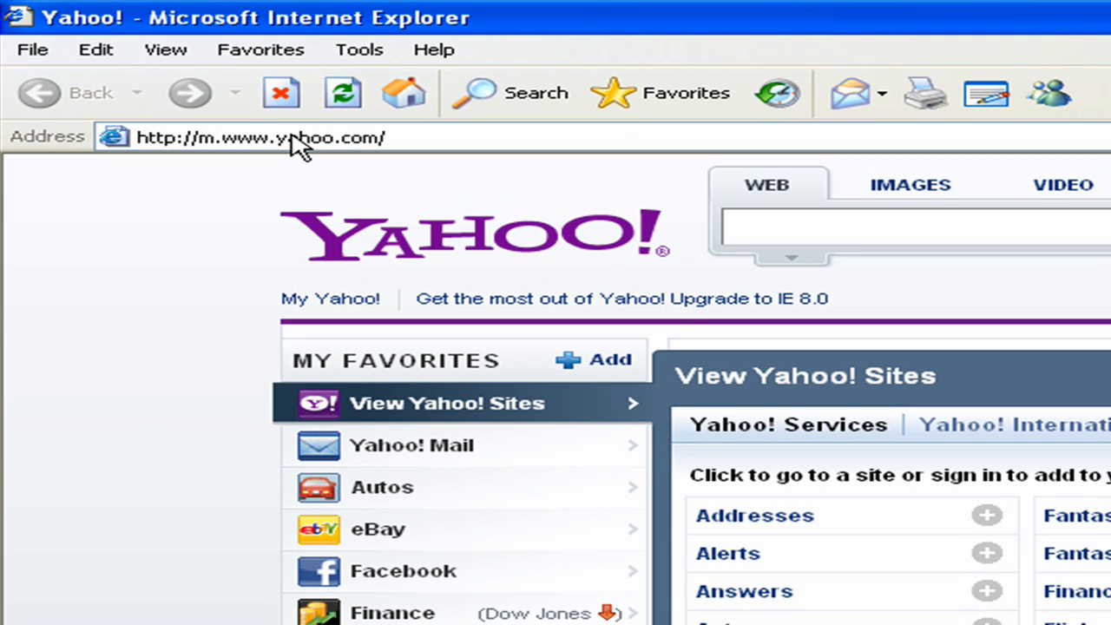
pyautogui.write('downl')
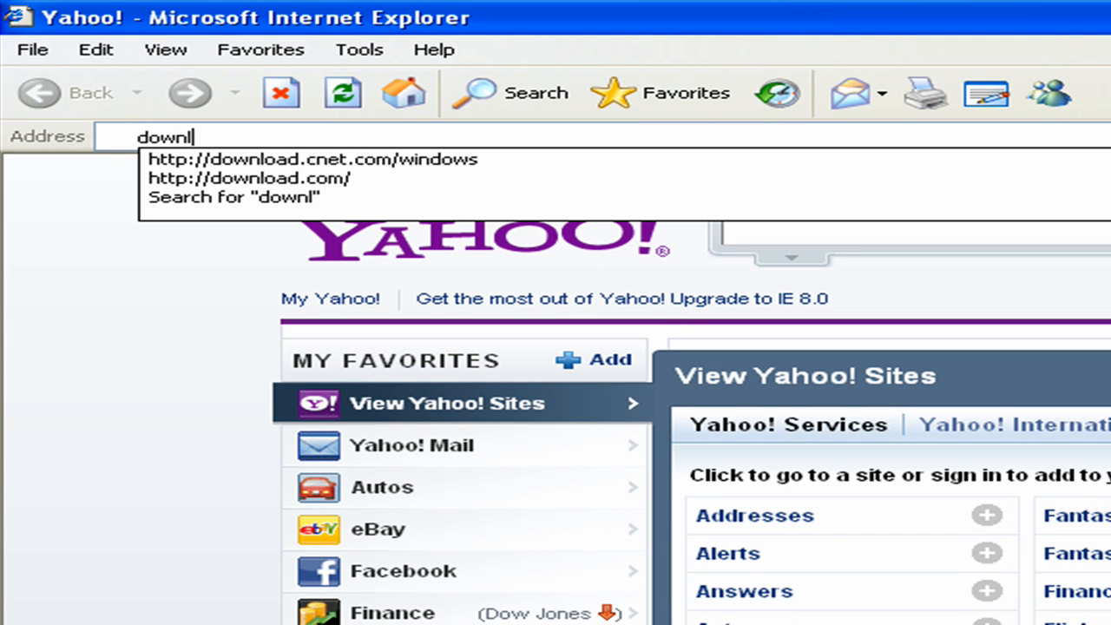
pyautogui.click(249, 177)
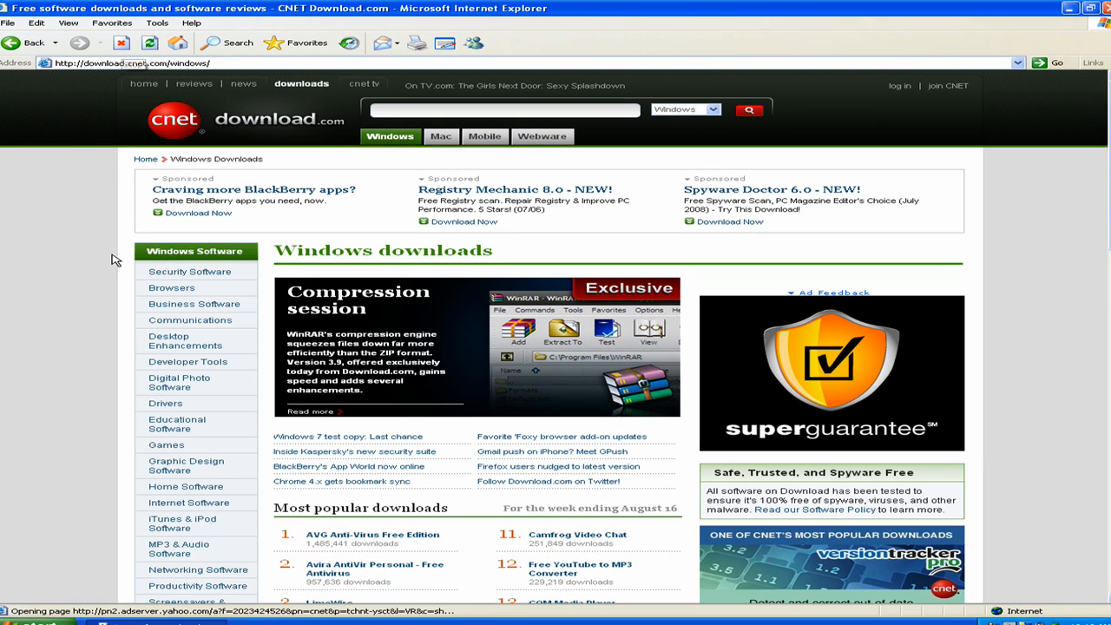
pyautogui.scroll(-3)
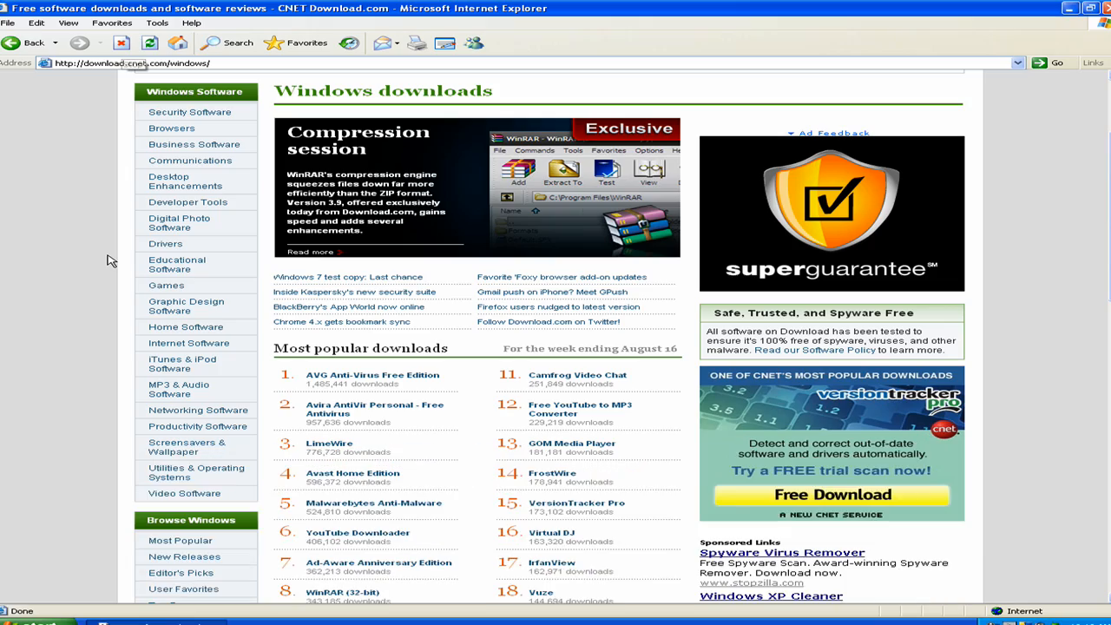
pyautogui.scroll(-3)
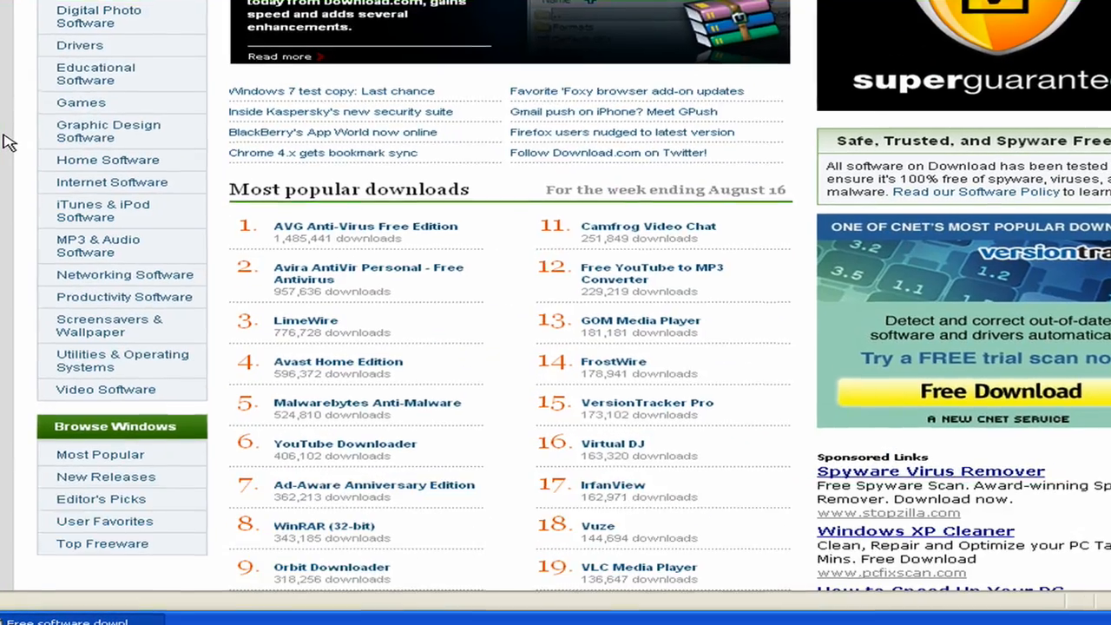
pyautogui.scroll(-3)
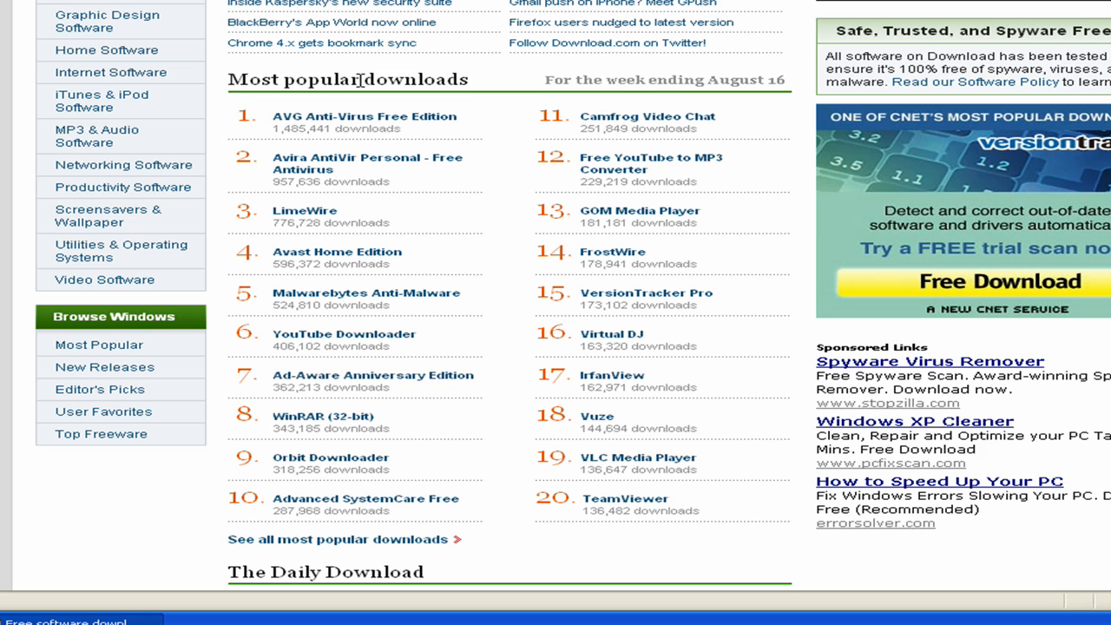
pyautogui.moveTo(236, 131)
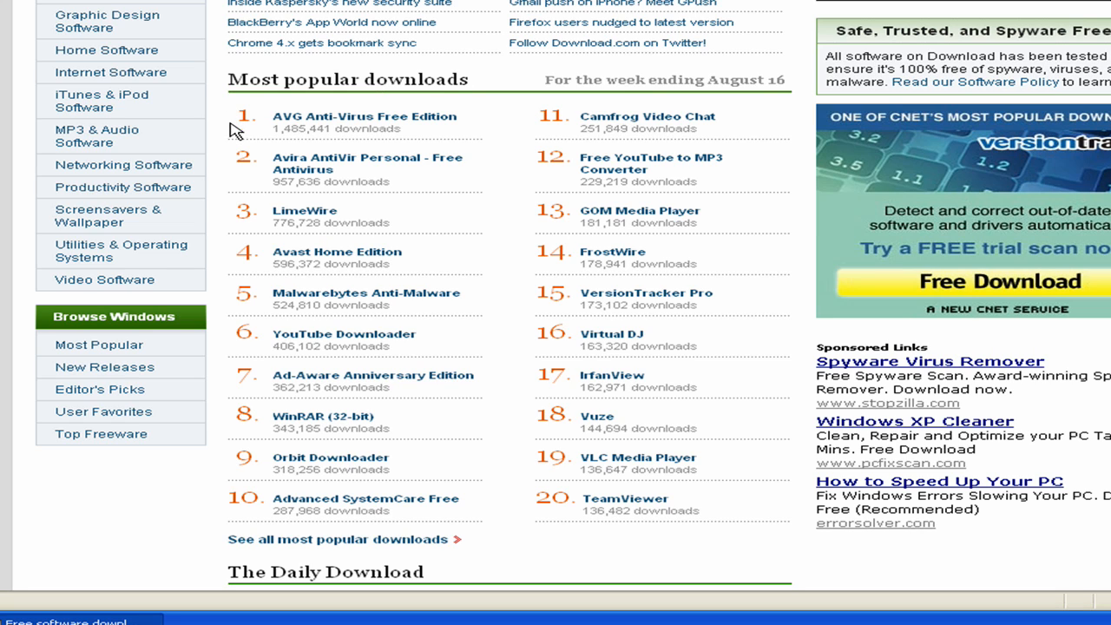
pyautogui.moveTo(276, 129)
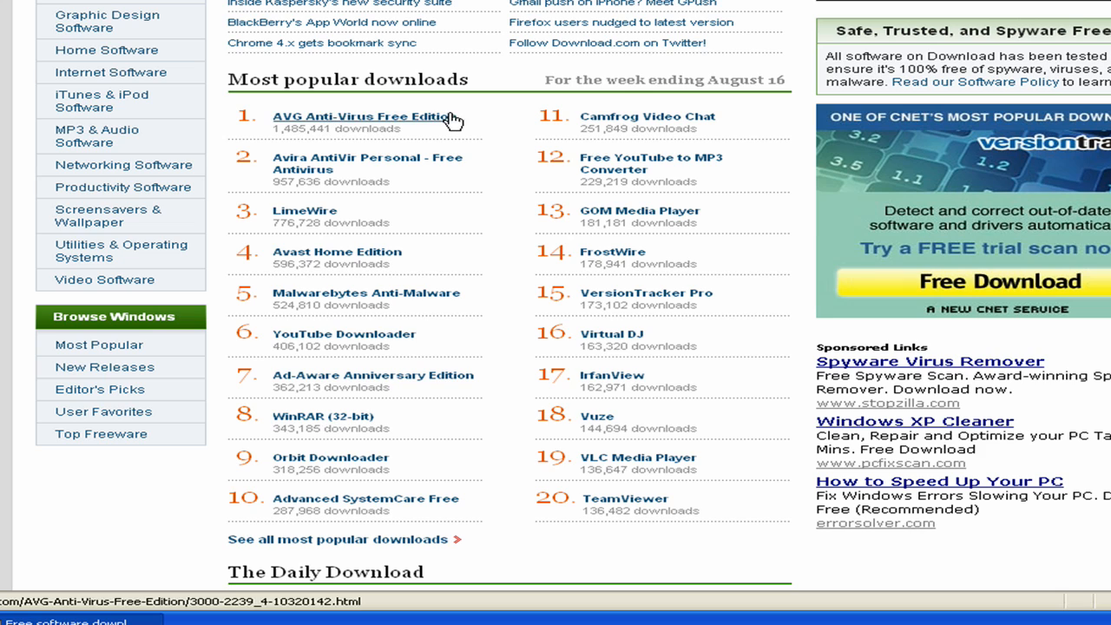
pyautogui.moveTo(345, 285)
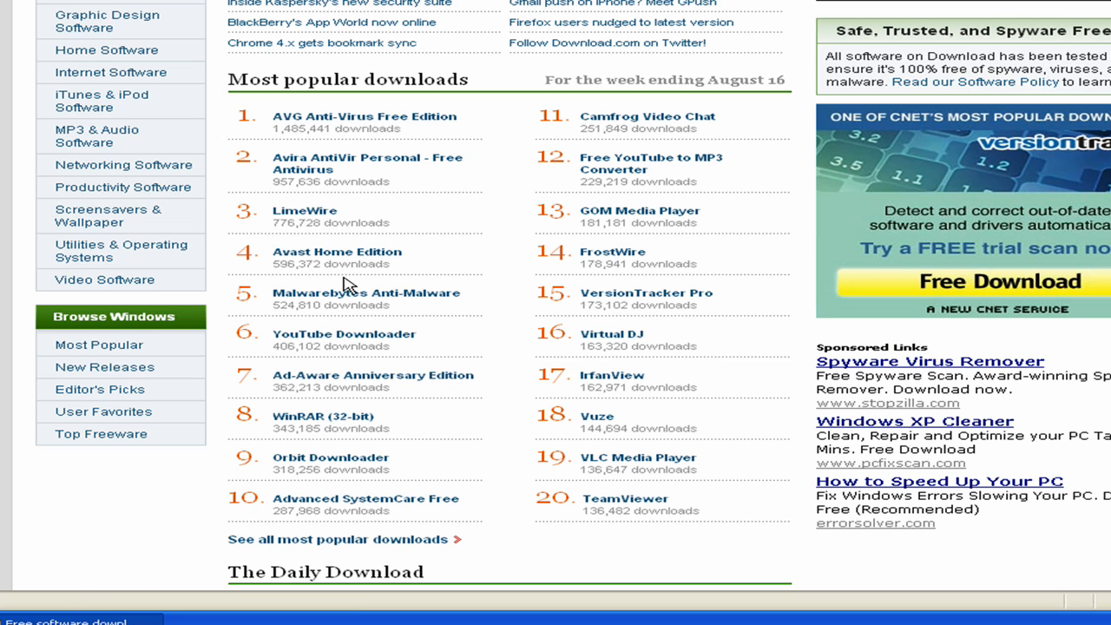
pyautogui.moveTo(483, 299)
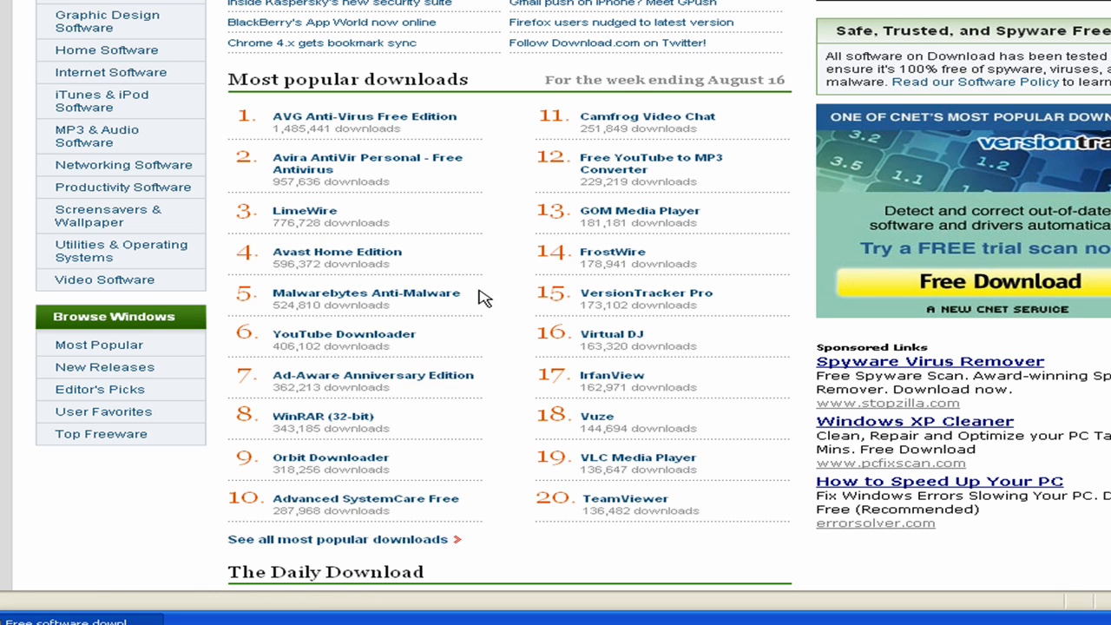
pyautogui.moveTo(451, 118)
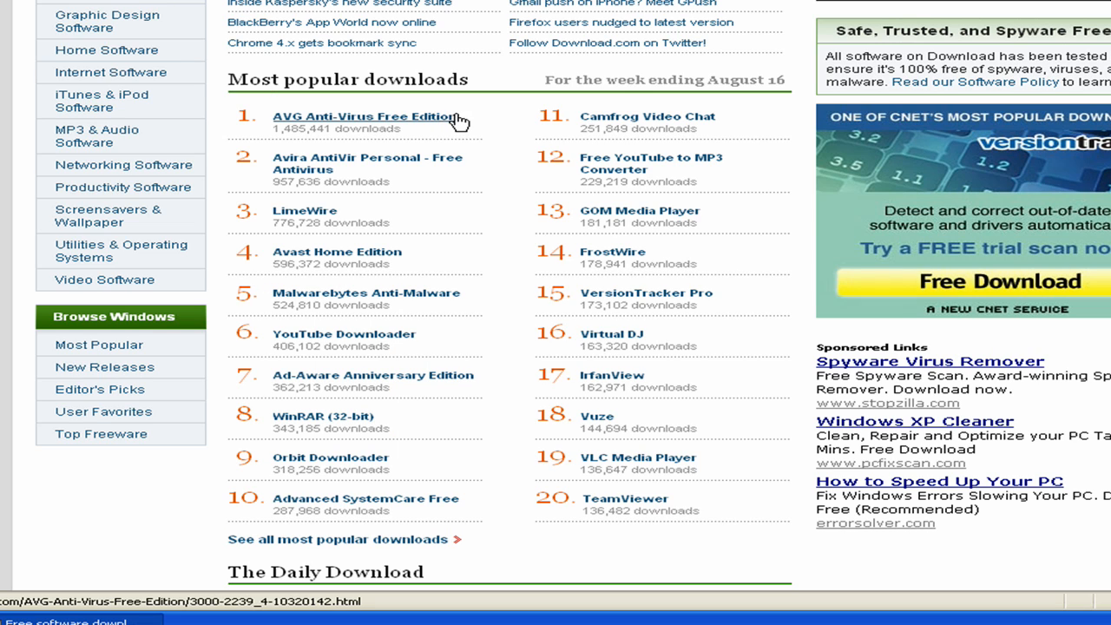
pyautogui.moveTo(480, 120)
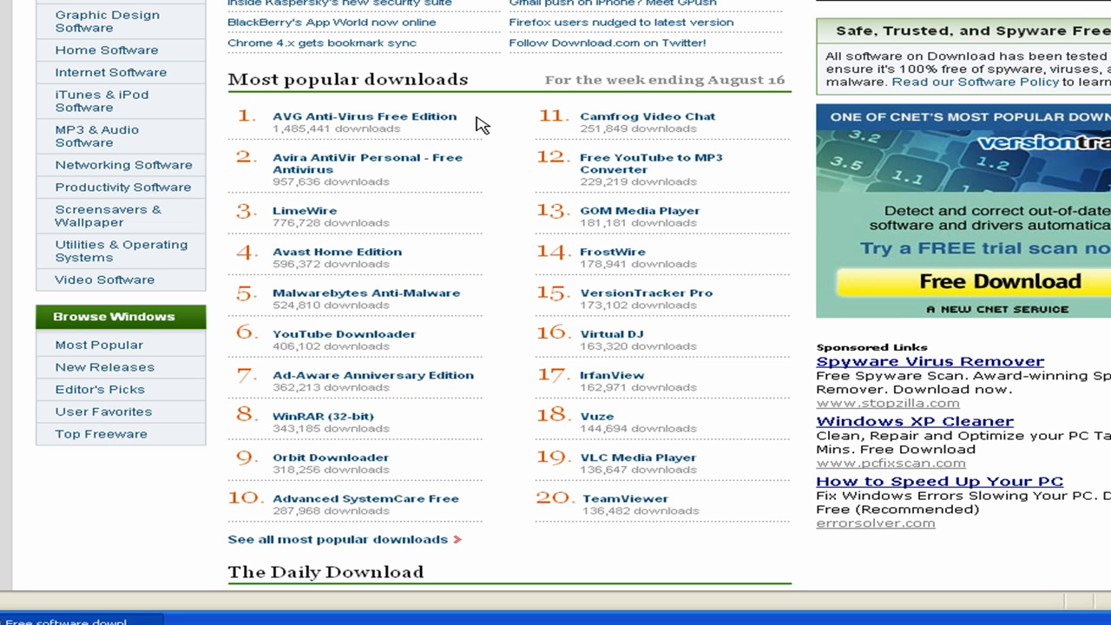
pyautogui.moveTo(344, 114)
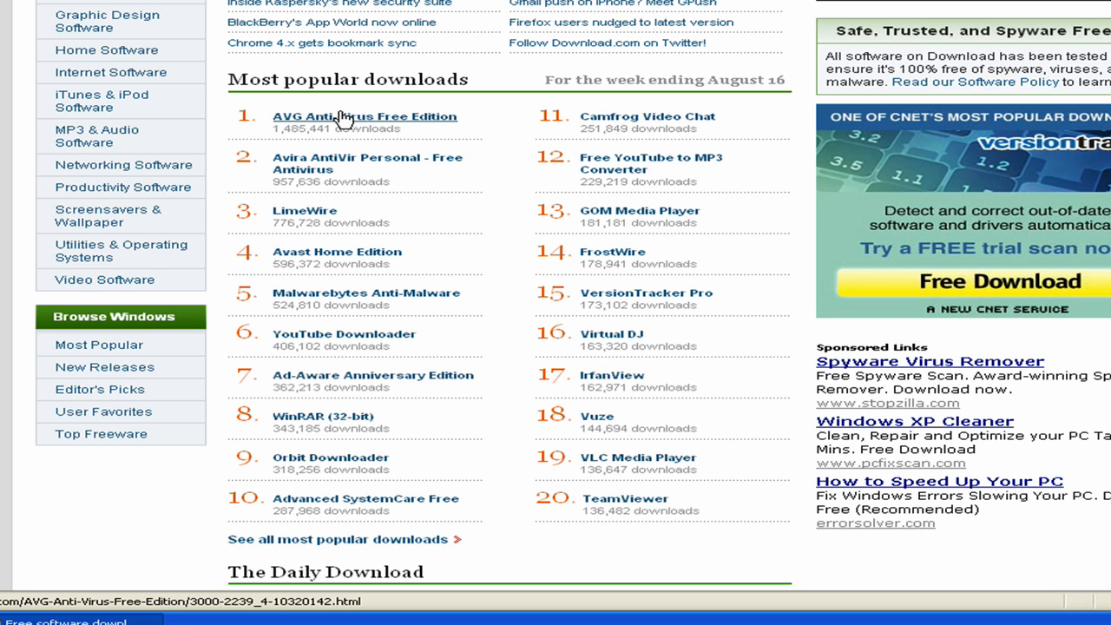
pyautogui.moveTo(437, 268)
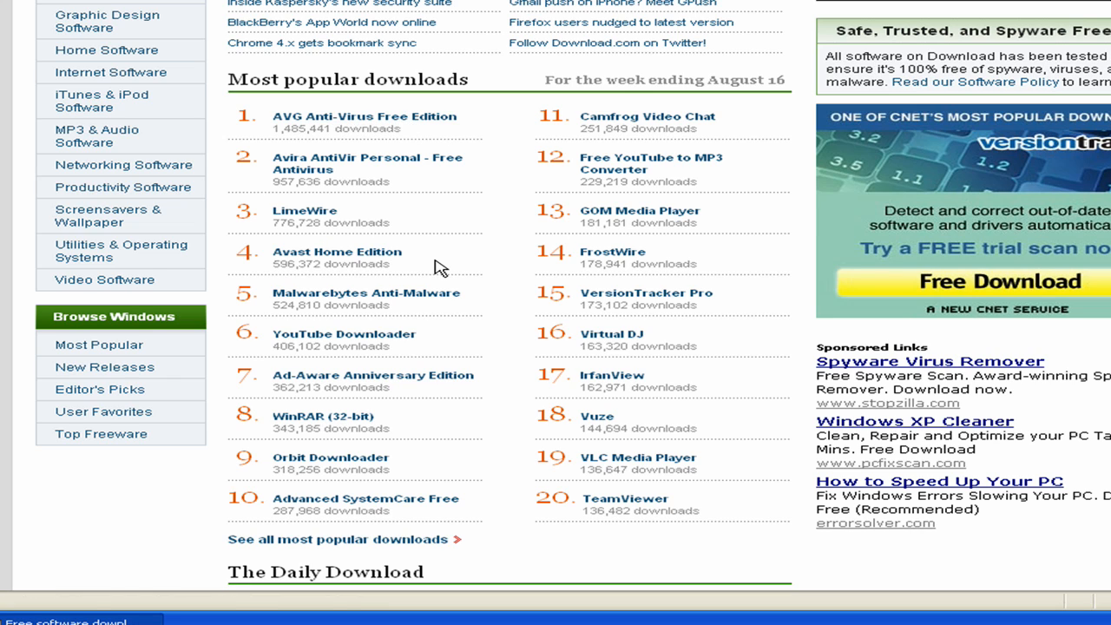
pyautogui.moveTo(365, 292)
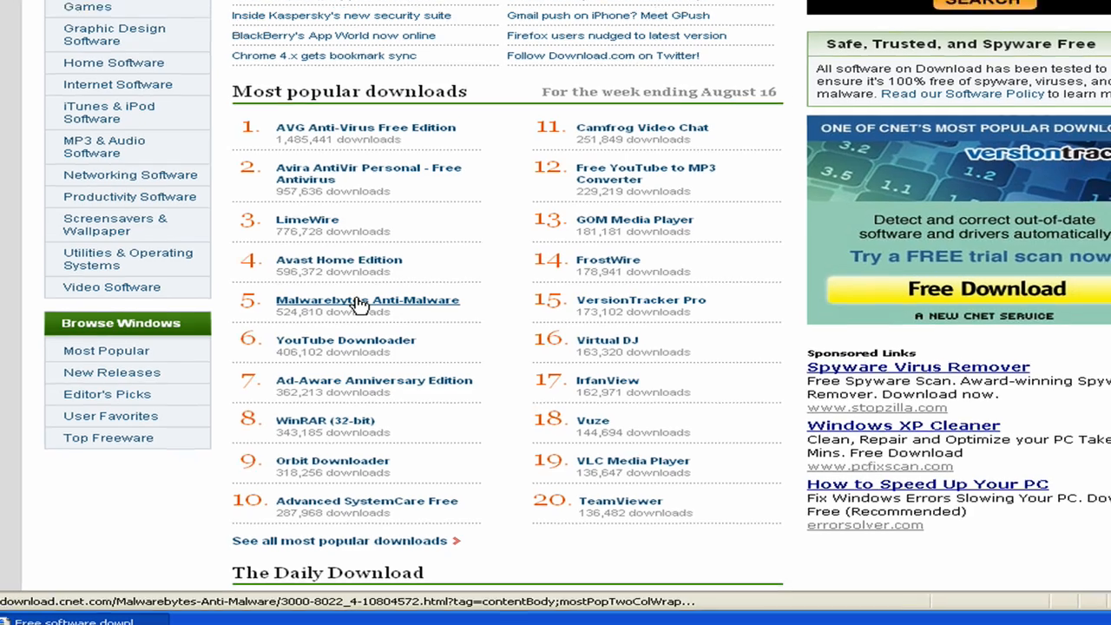
# Step: Start the Malwarebytes Anti-Malware download and dismiss the Information Bar notice permanently
pyautogui.click(366, 299)
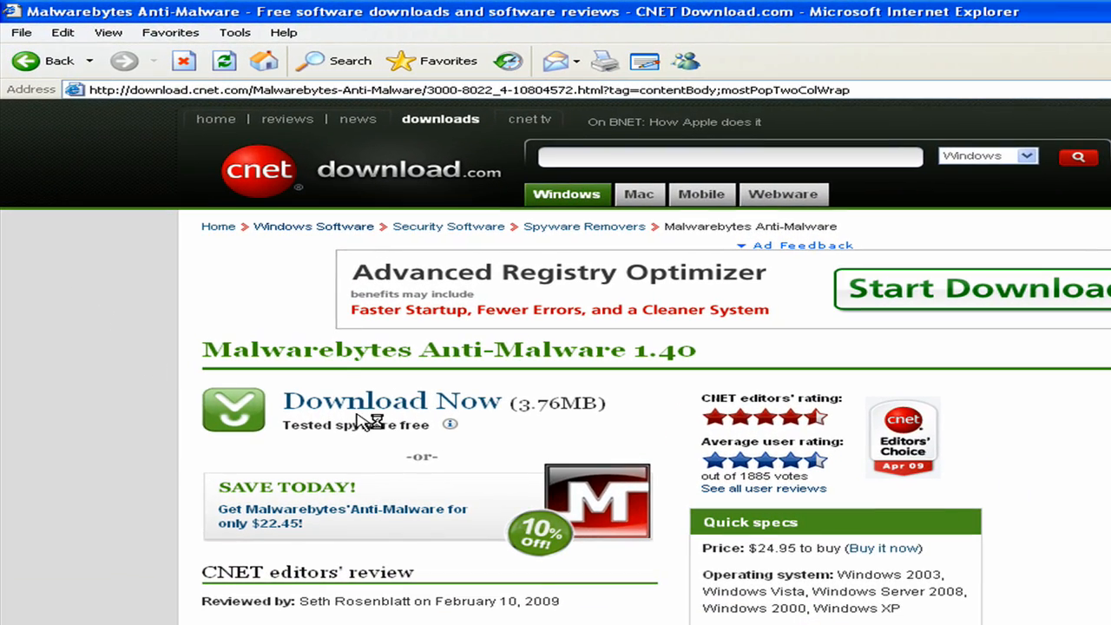
pyautogui.click(391, 400)
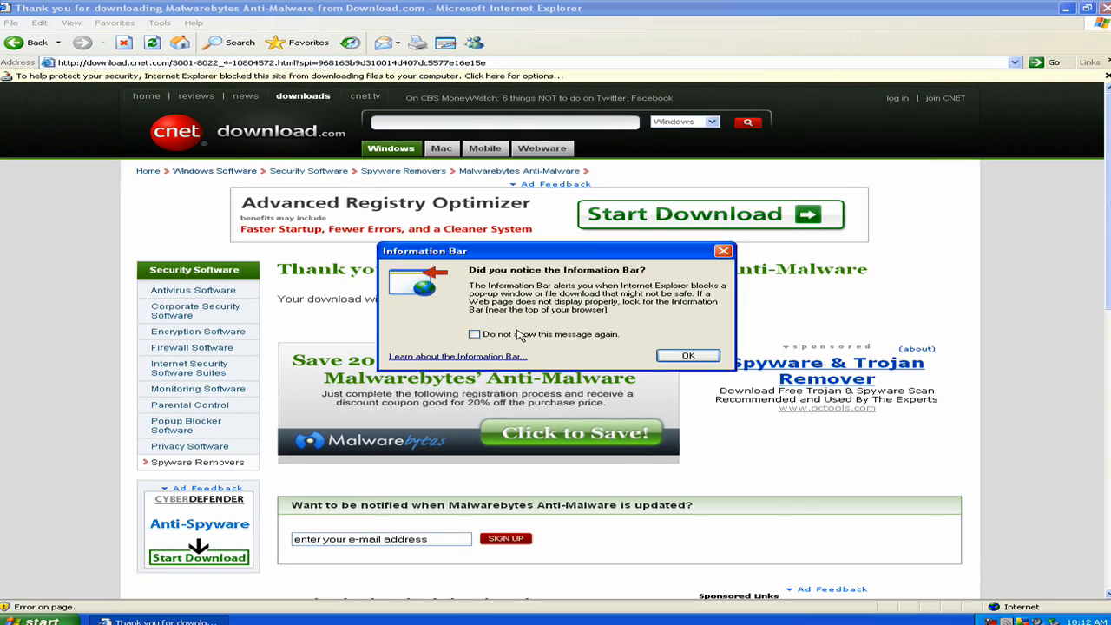
pyautogui.click(476, 333)
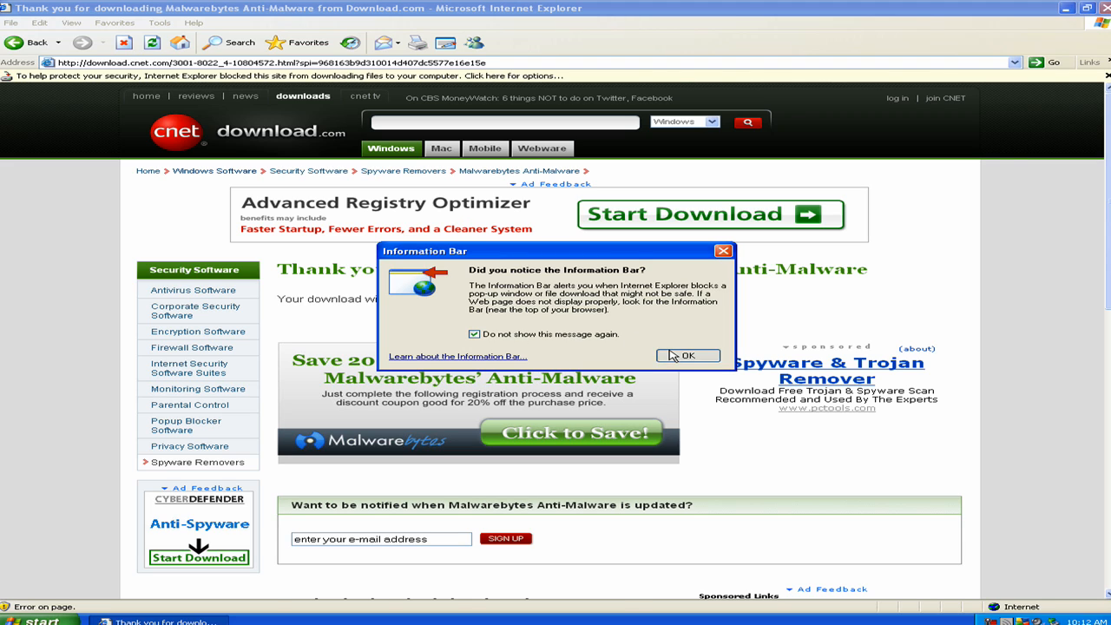
pyautogui.click(688, 354)
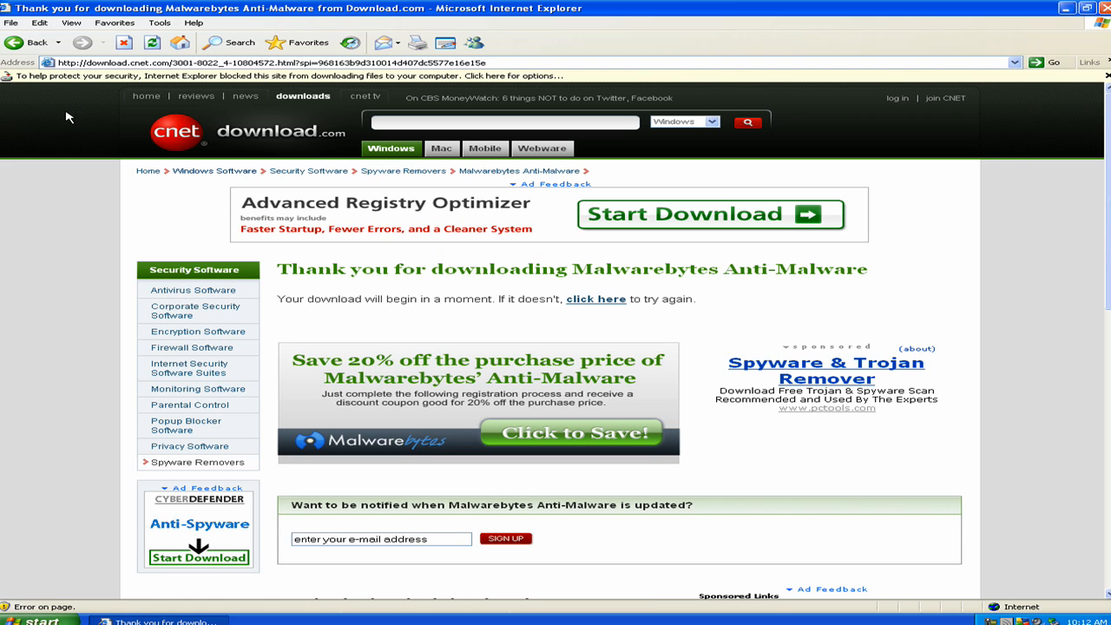
pyautogui.moveTo(434, 96)
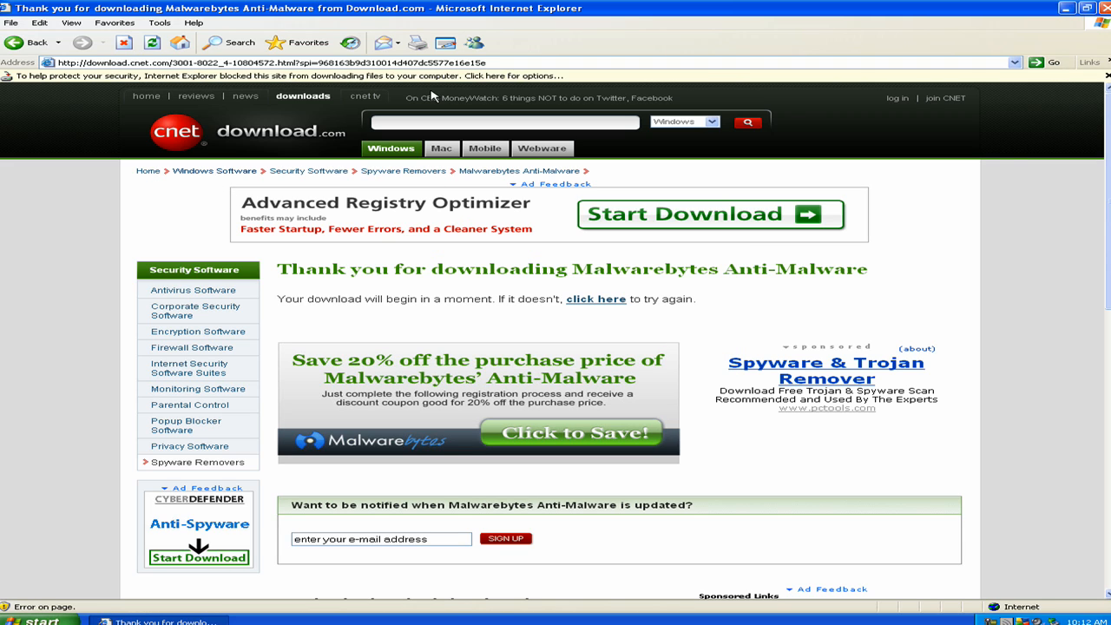
pyautogui.moveTo(363, 146)
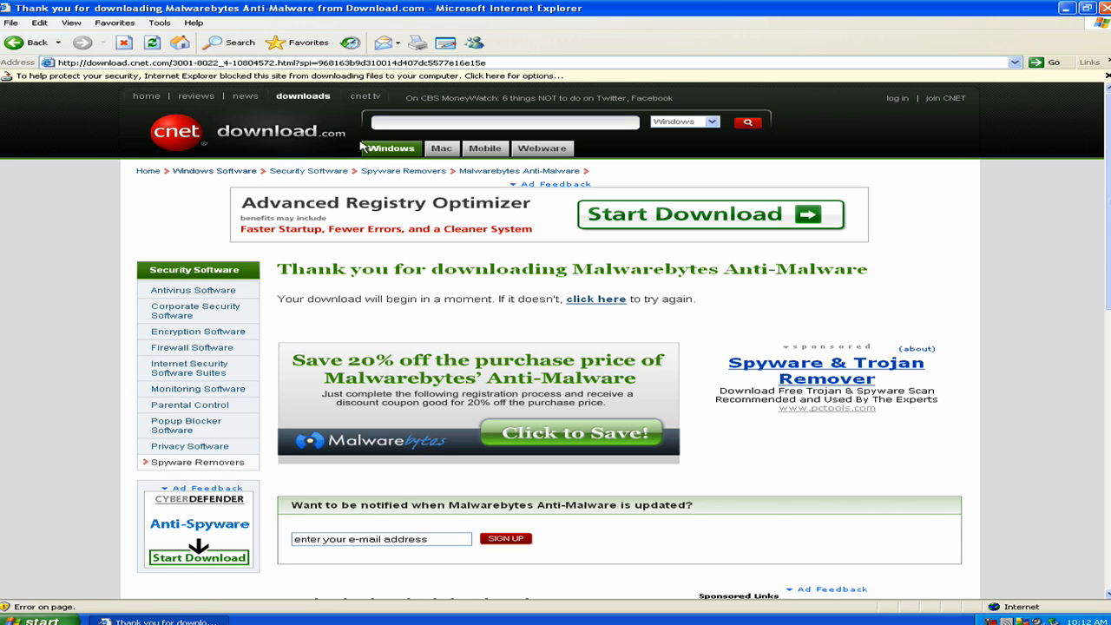
pyautogui.moveTo(316, 87)
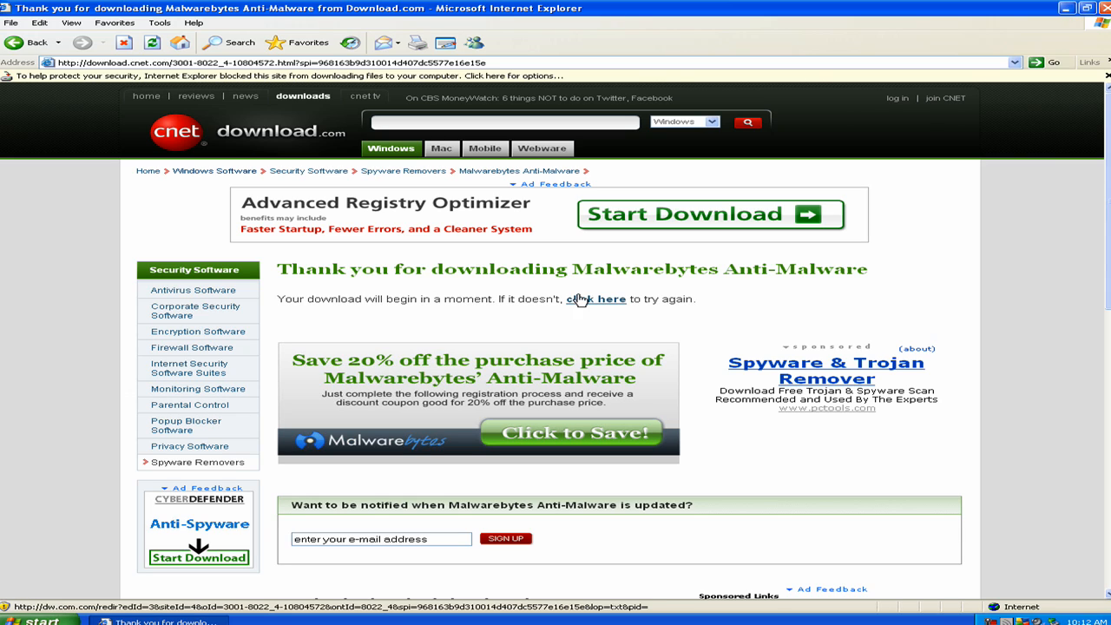
pyautogui.moveTo(403, 170)
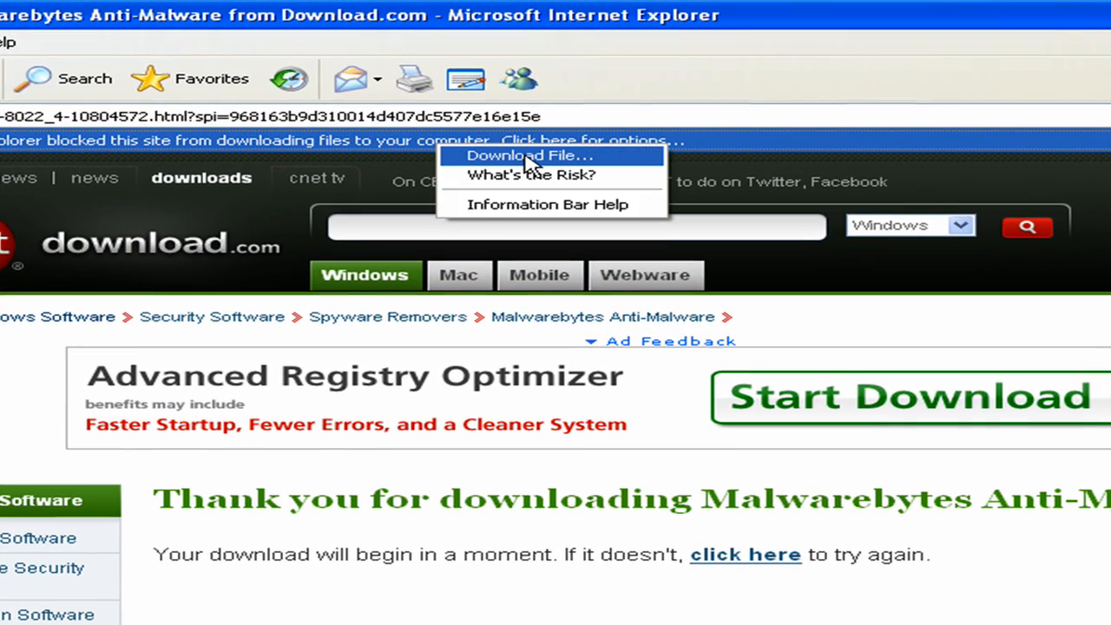
# Step: Download the blocked mbam-setup.exe and save it to the Desktop
pyautogui.click(531, 157)
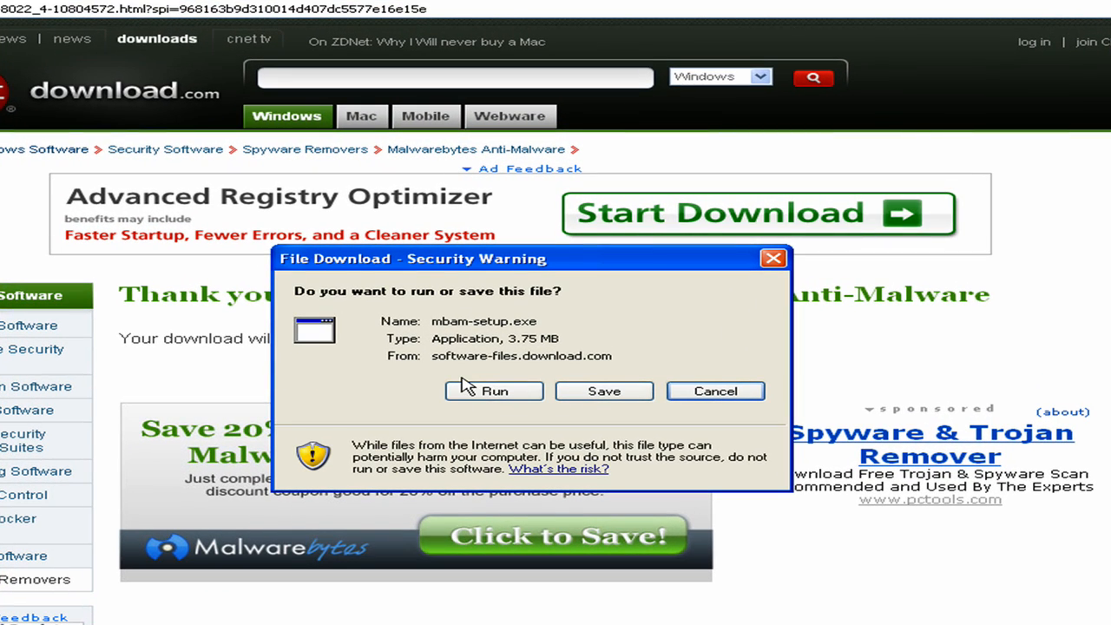
pyautogui.moveTo(604, 390)
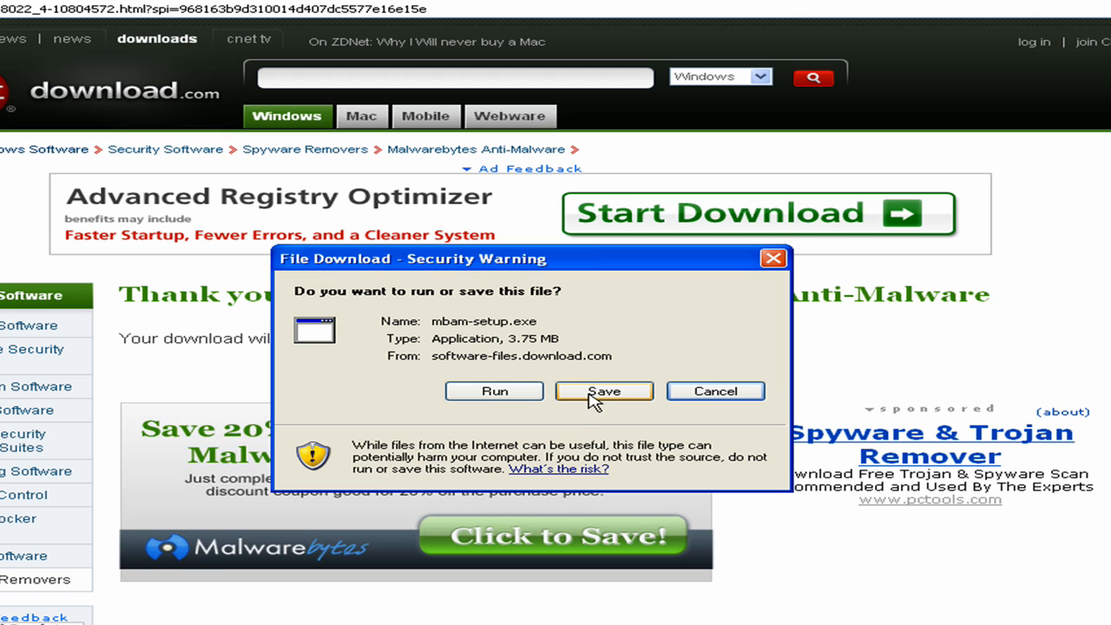
pyautogui.click(604, 390)
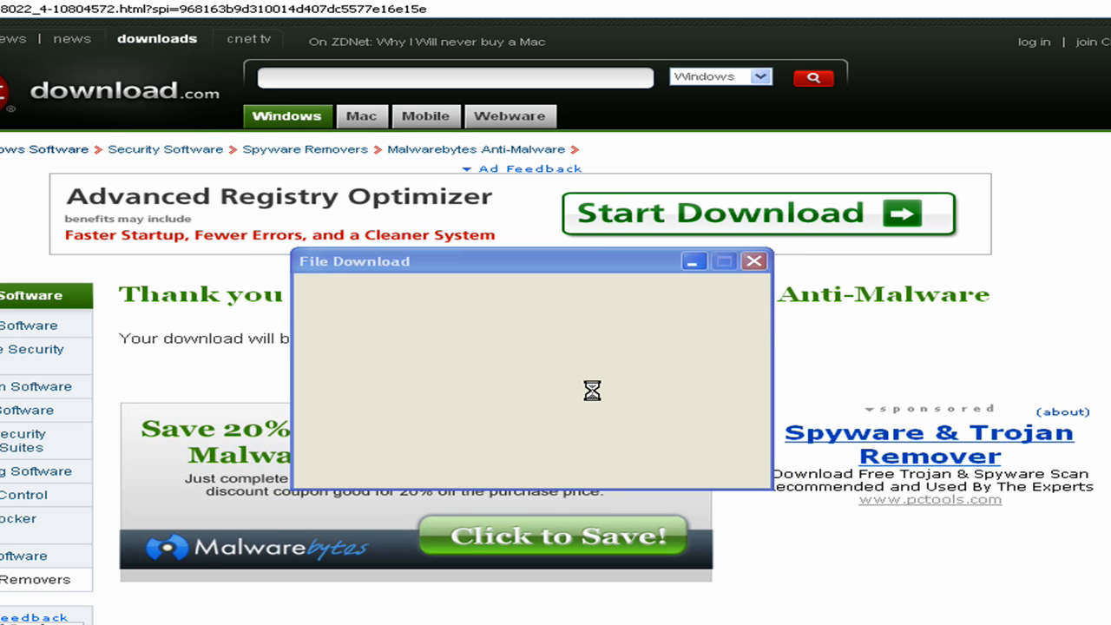
pyautogui.scroll(-3)
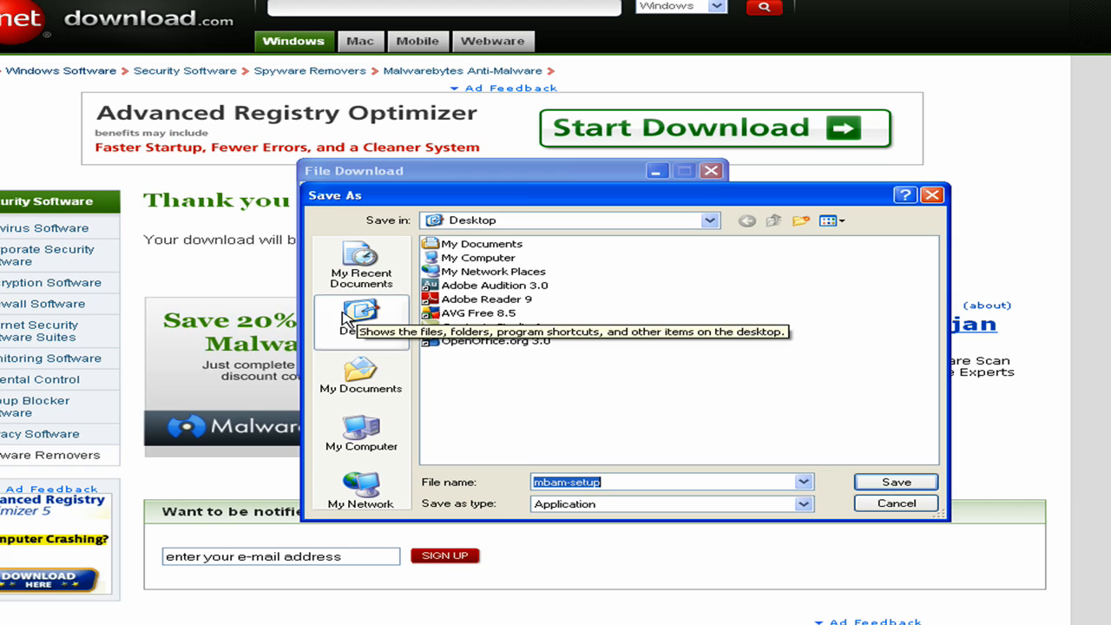
pyautogui.moveTo(363, 338)
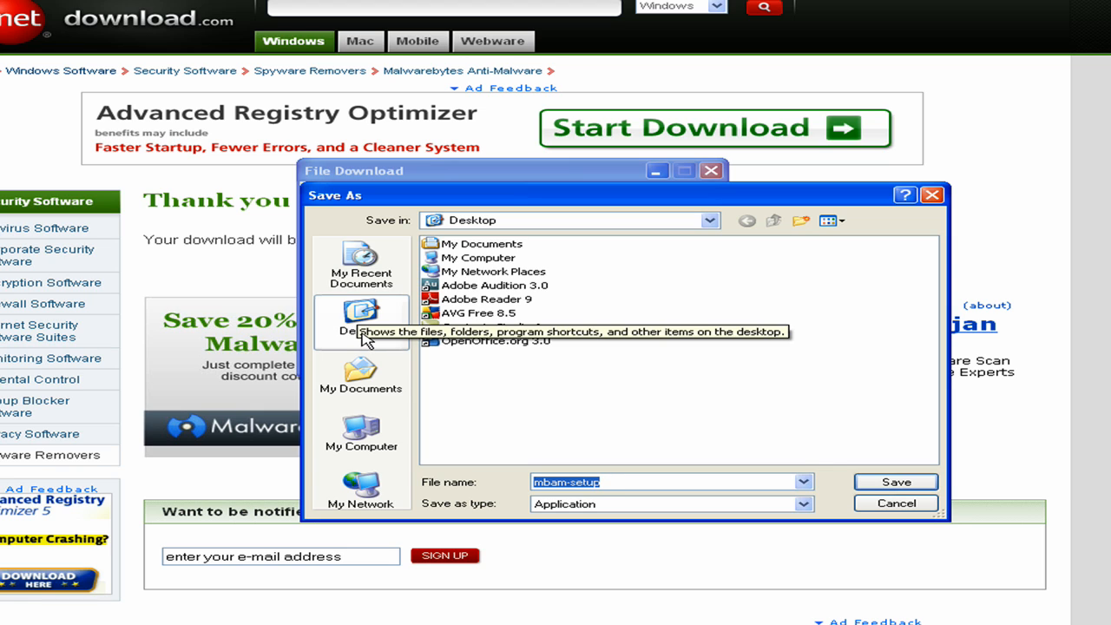
pyautogui.moveTo(477, 347)
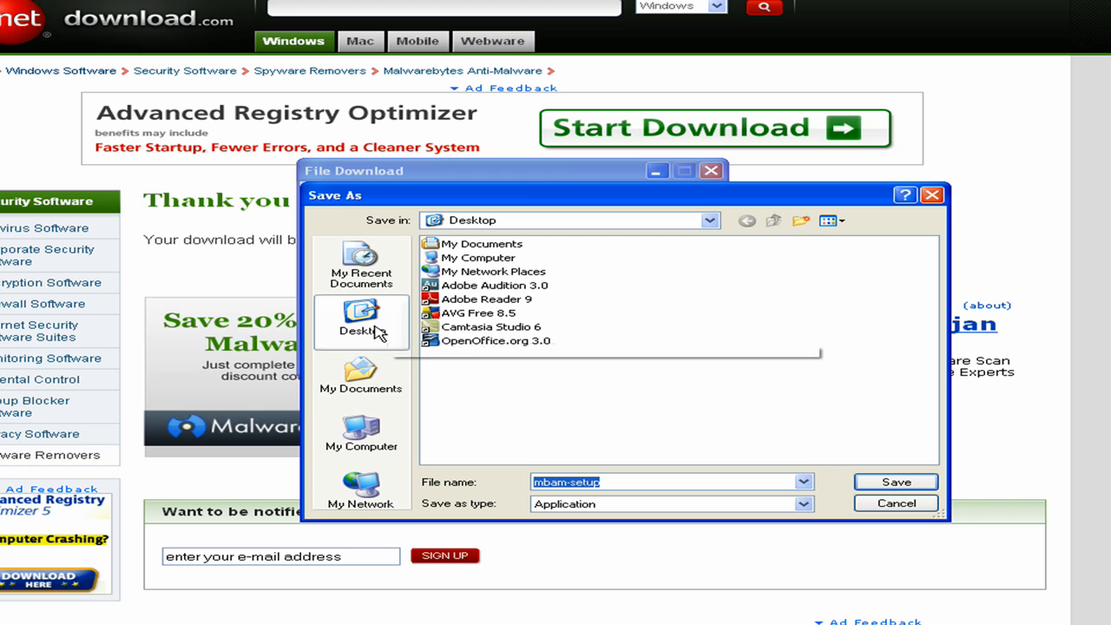
pyautogui.moveTo(305, 287)
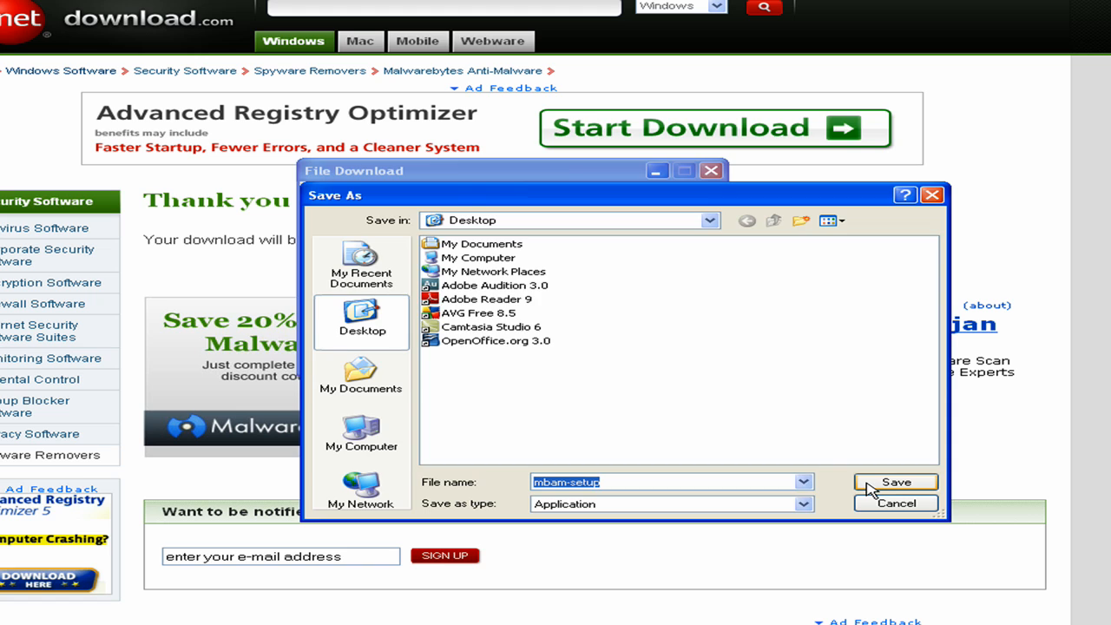
pyautogui.click(895, 483)
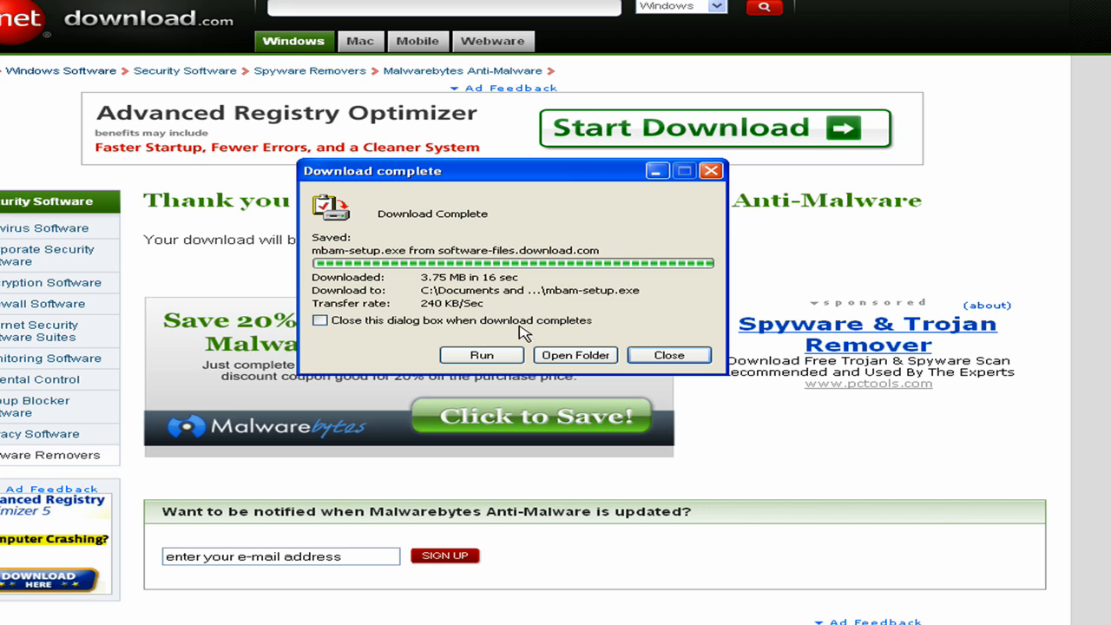
pyautogui.moveTo(493, 304)
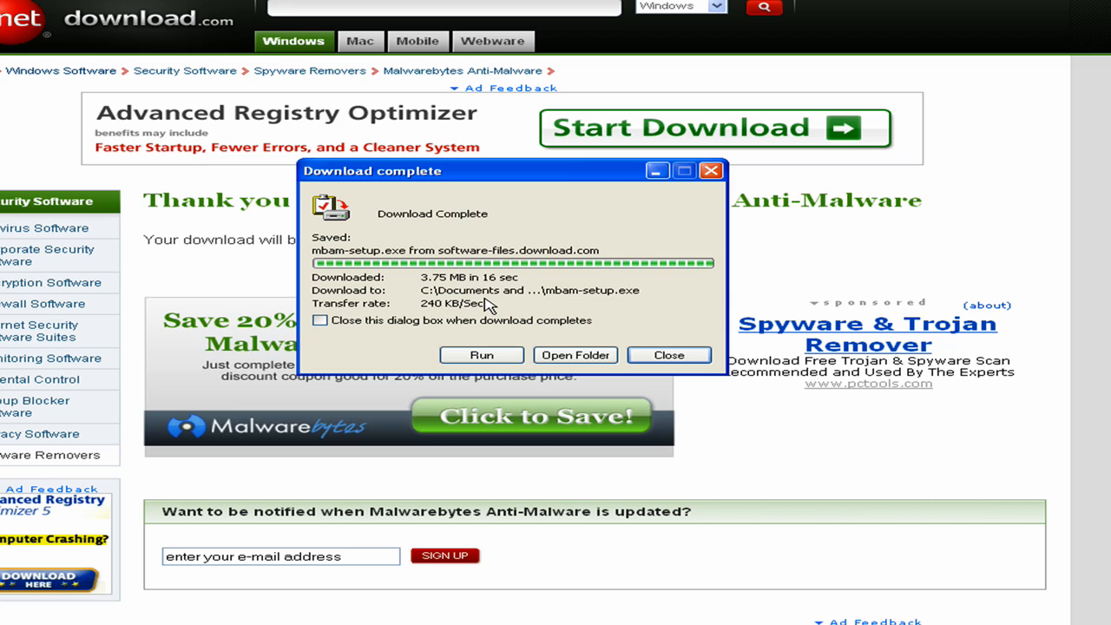
pyautogui.moveTo(465, 309)
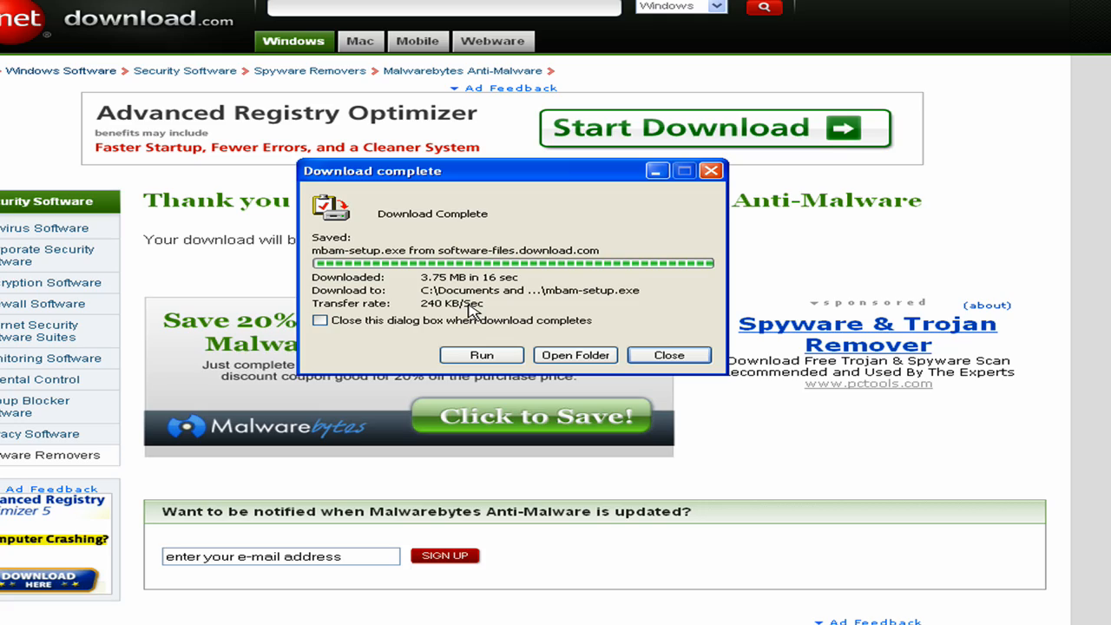
# Step: Run the finished mbam-setup.exe download from the Download complete dialog
pyautogui.click(669, 354)
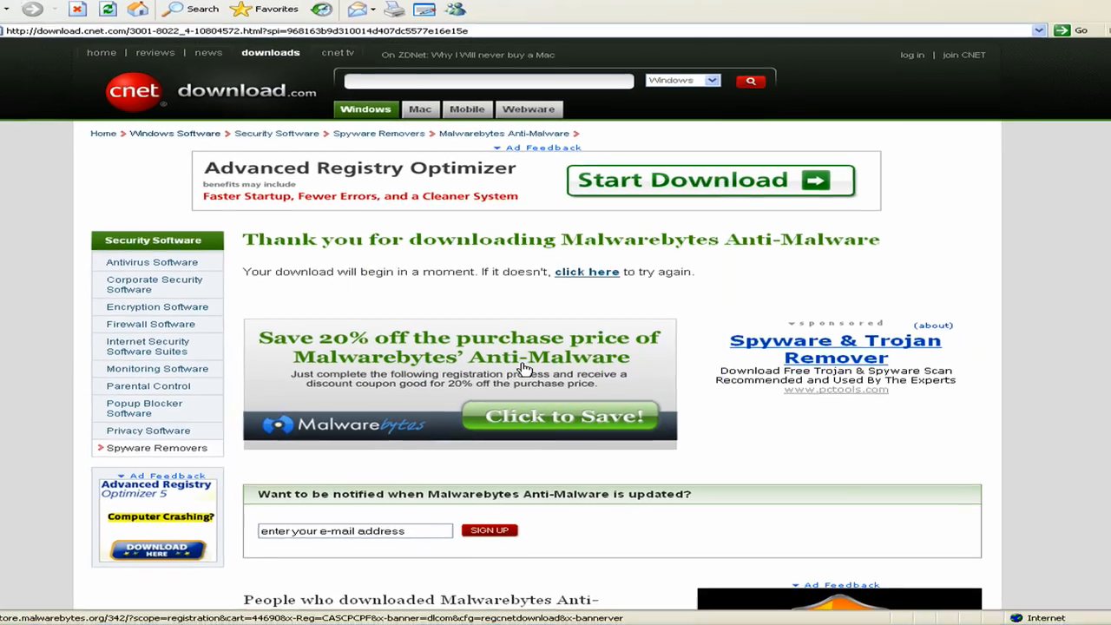
# Step: Allow the installer past the security warning and keep English as the setup language
pyautogui.click(587, 271)
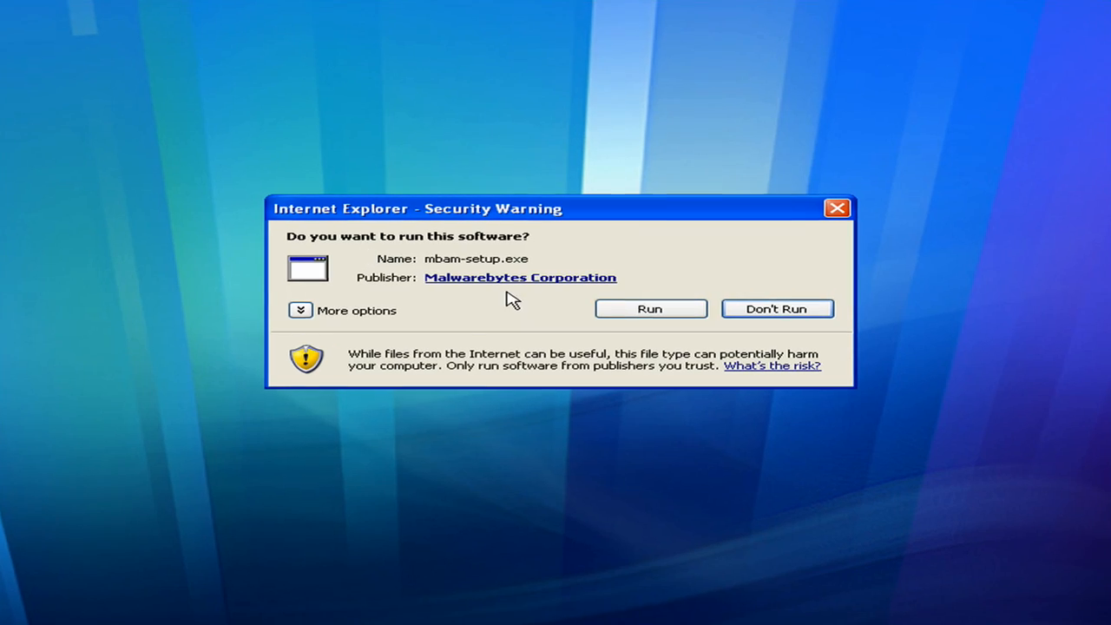
pyautogui.click(649, 309)
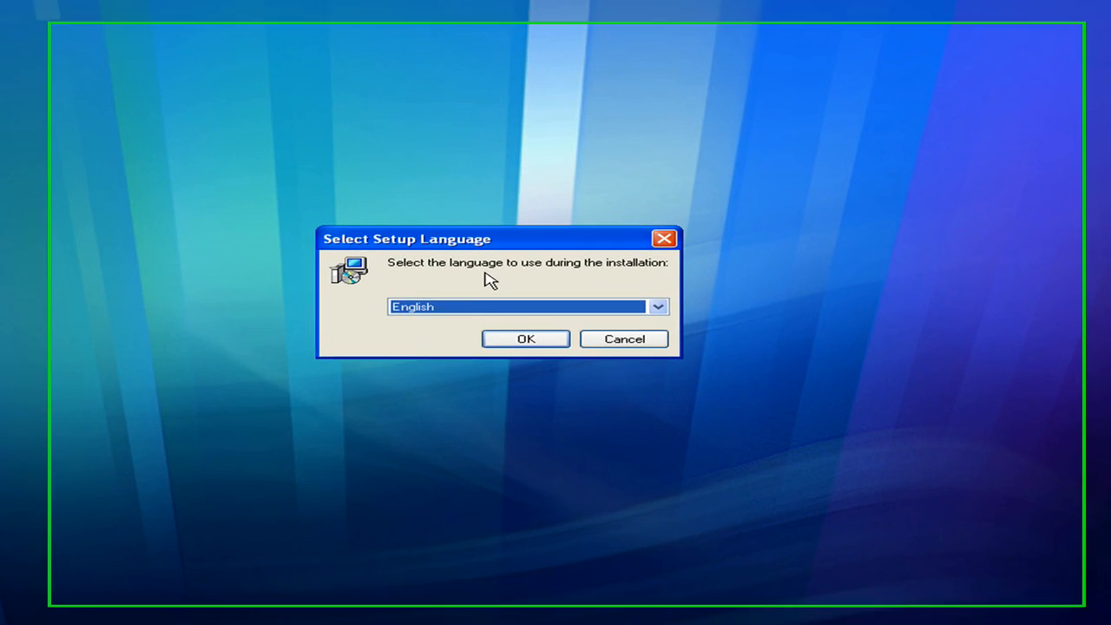
pyautogui.click(525, 339)
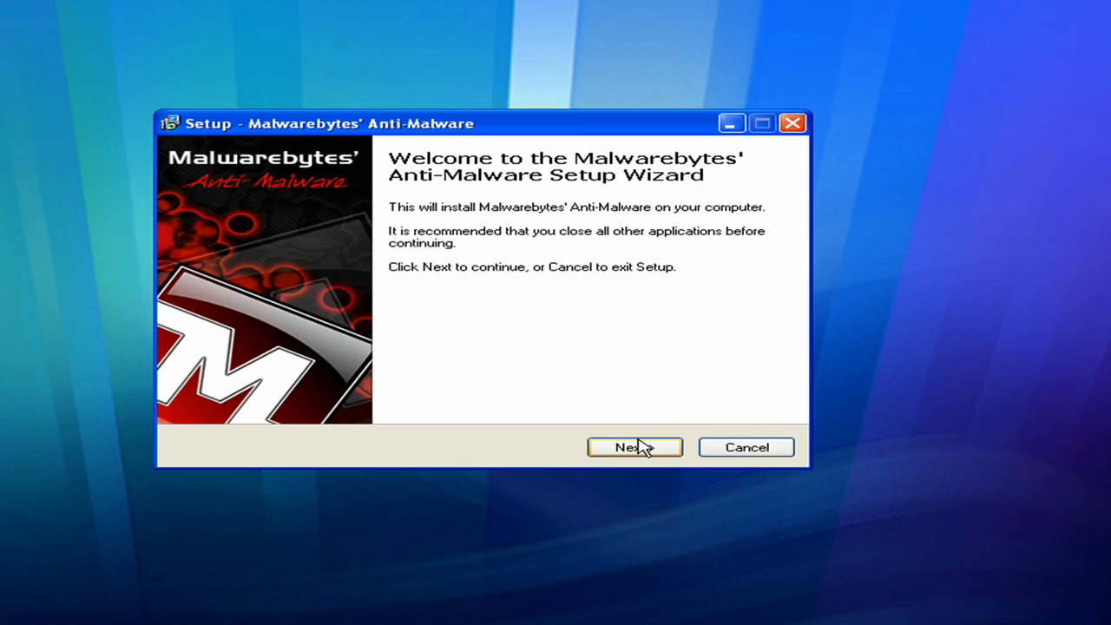
# Step: Accept the licence, keep the default Start Menu folder, untick the desktop icon and reach Ready to Install
pyautogui.click(636, 447)
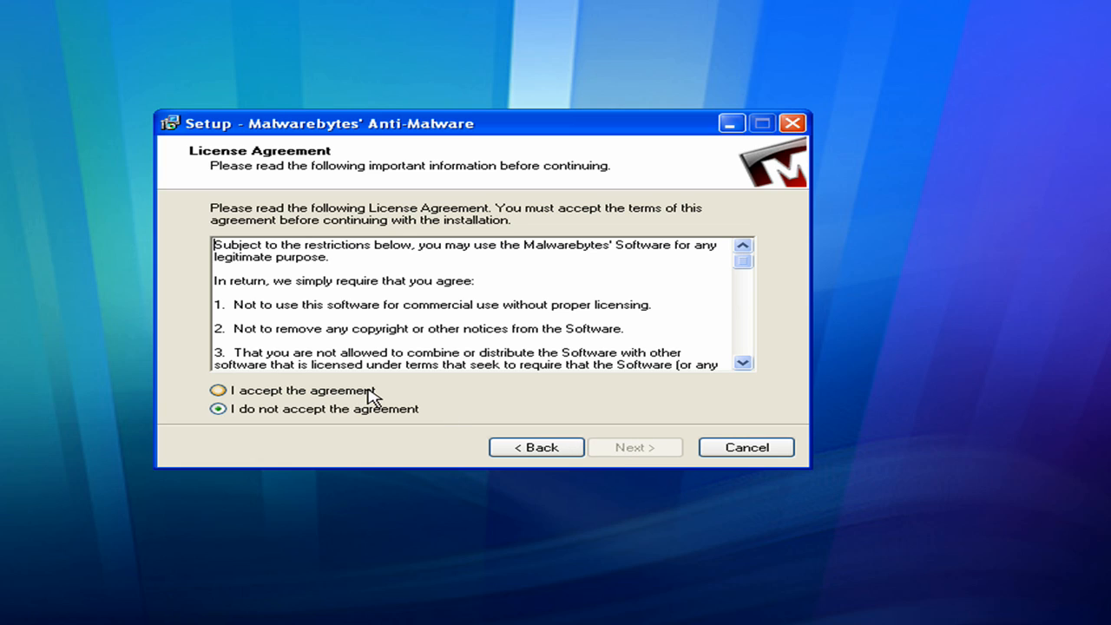
pyautogui.click(219, 388)
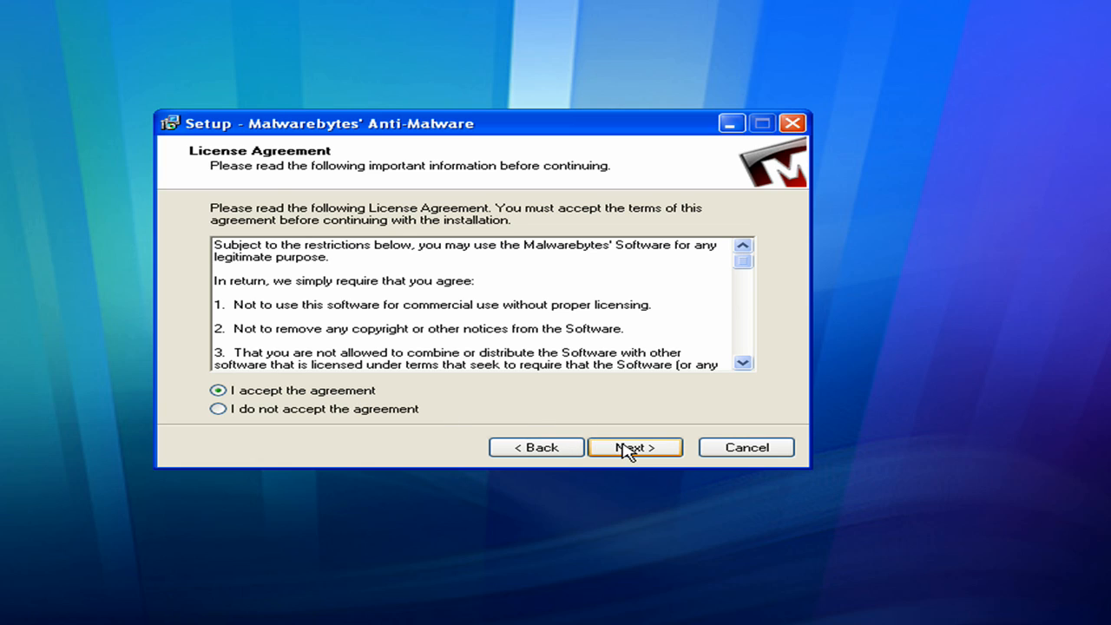
pyautogui.click(633, 448)
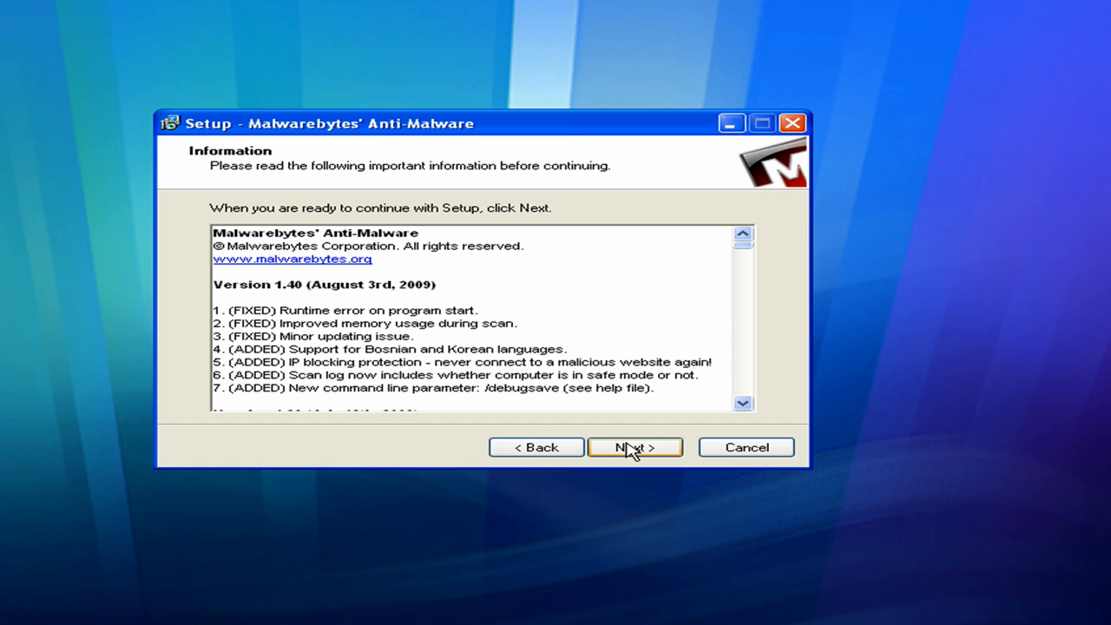
pyautogui.click(635, 448)
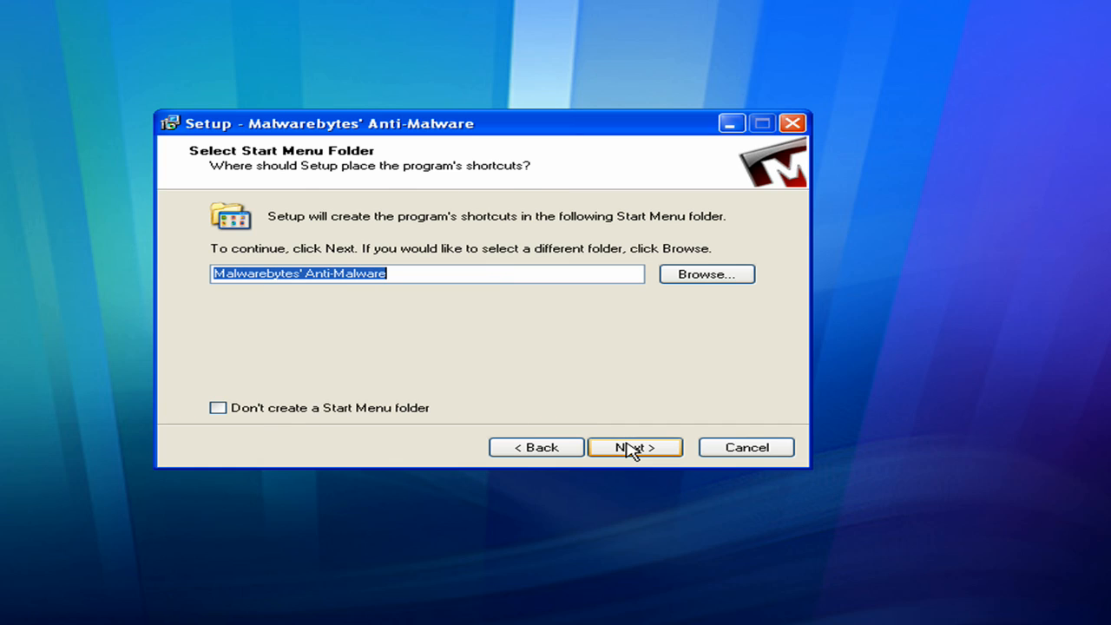
pyautogui.click(635, 448)
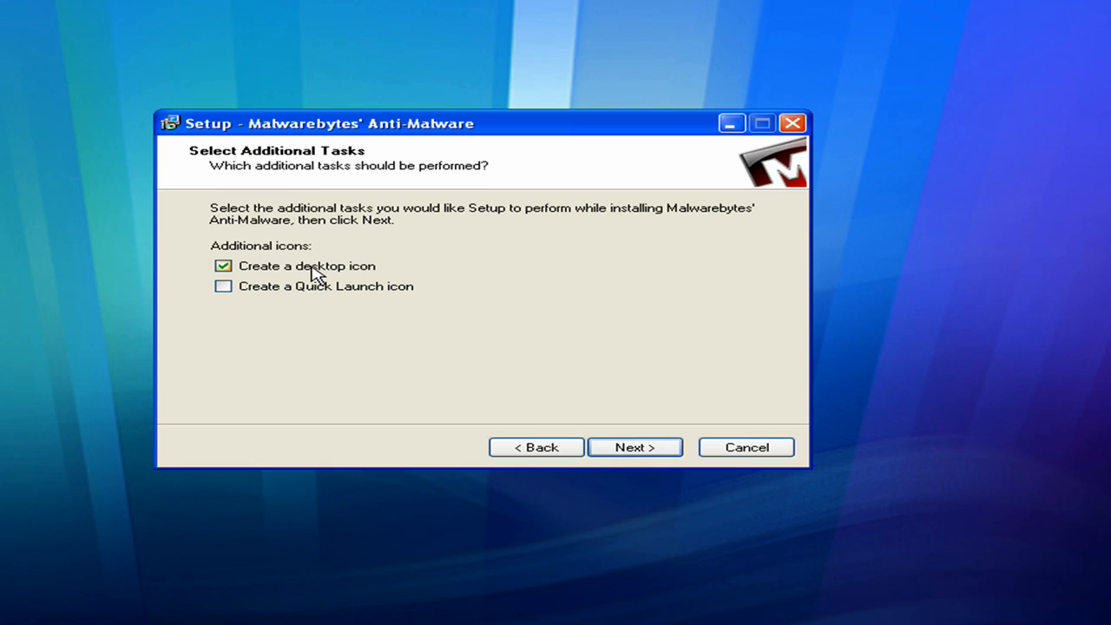
pyautogui.moveTo(256, 271)
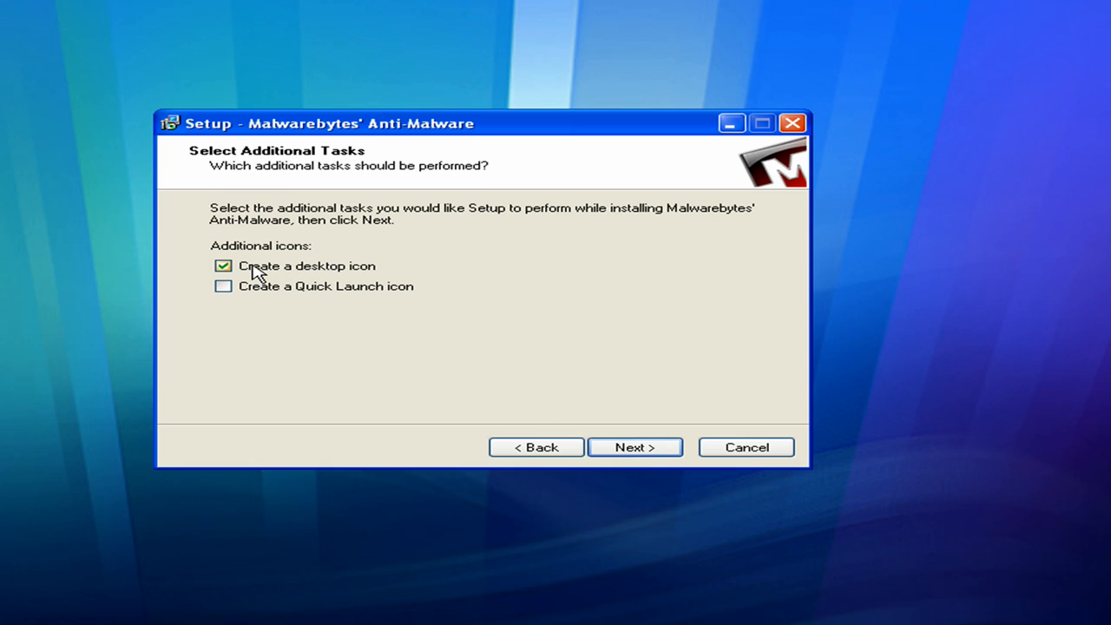
pyautogui.click(223, 266)
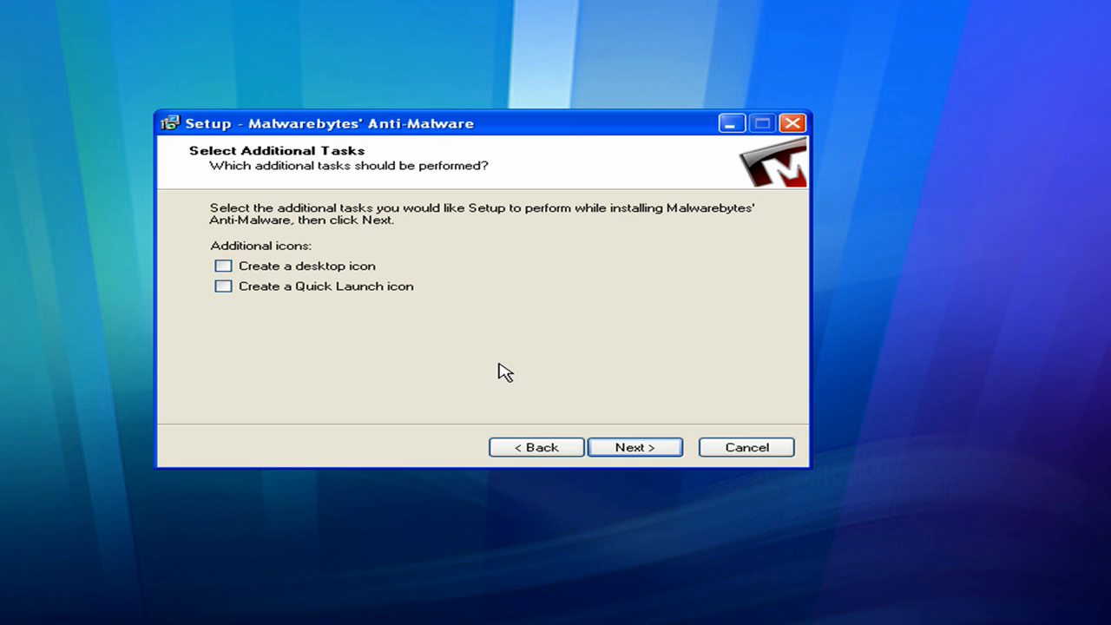
pyautogui.moveTo(614, 432)
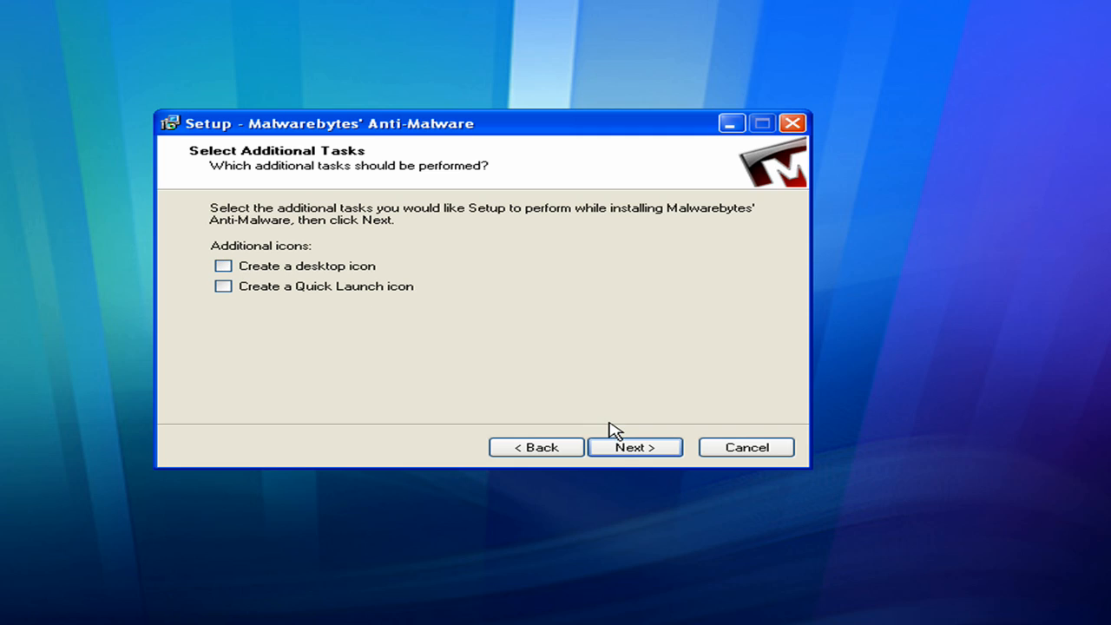
pyautogui.click(635, 448)
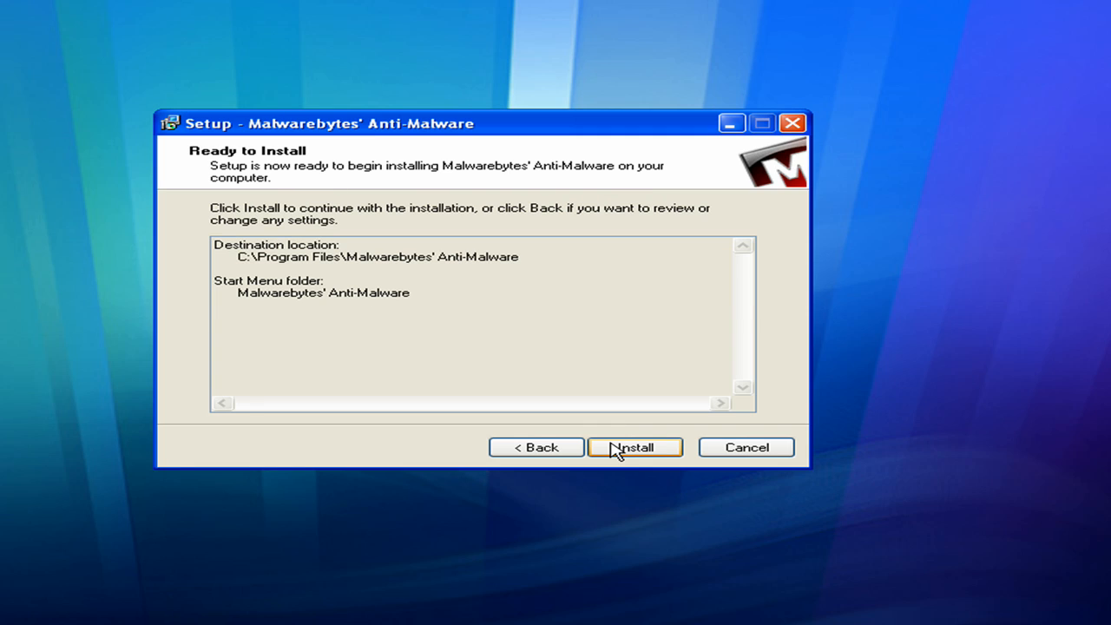
# Step: Start the Malwarebytes installation from the Ready to Install page
pyautogui.click(635, 448)
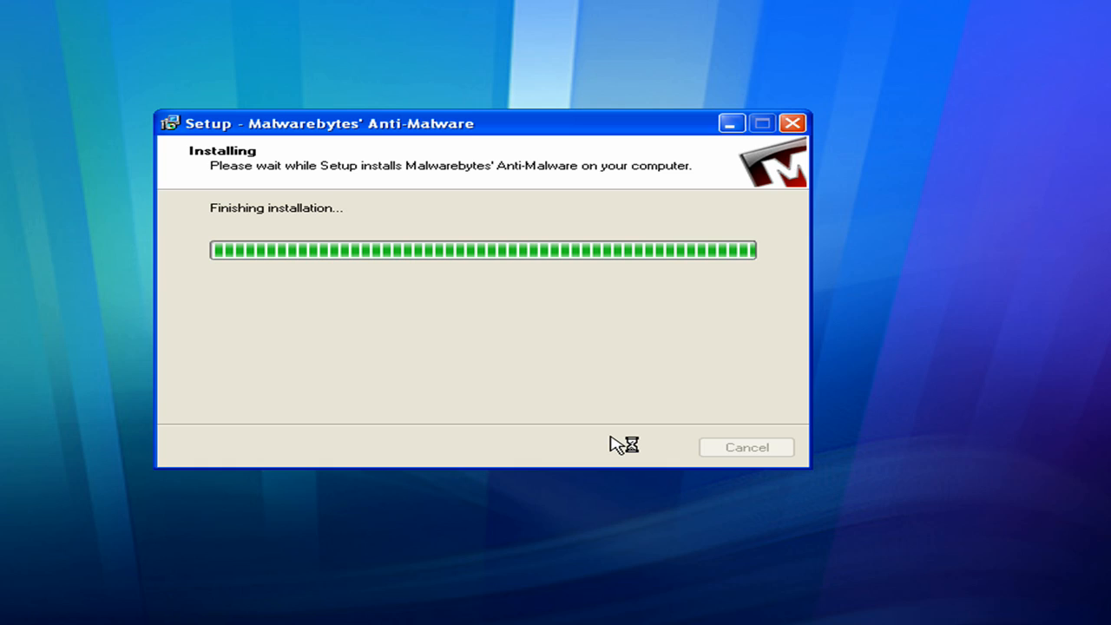
pyautogui.moveTo(607, 444)
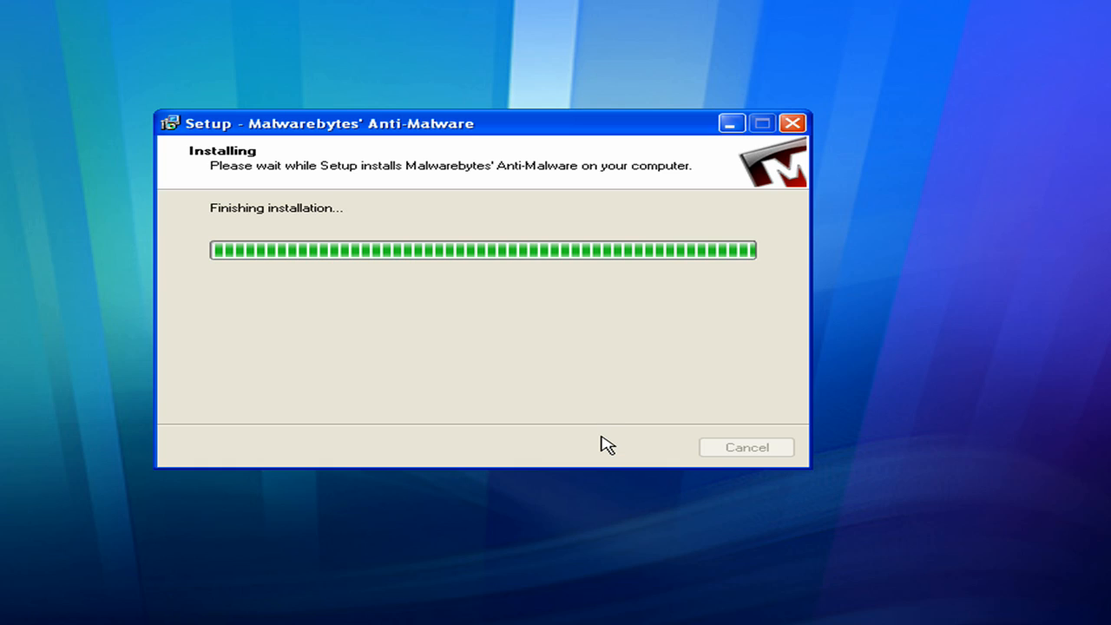
pyautogui.moveTo(607, 445)
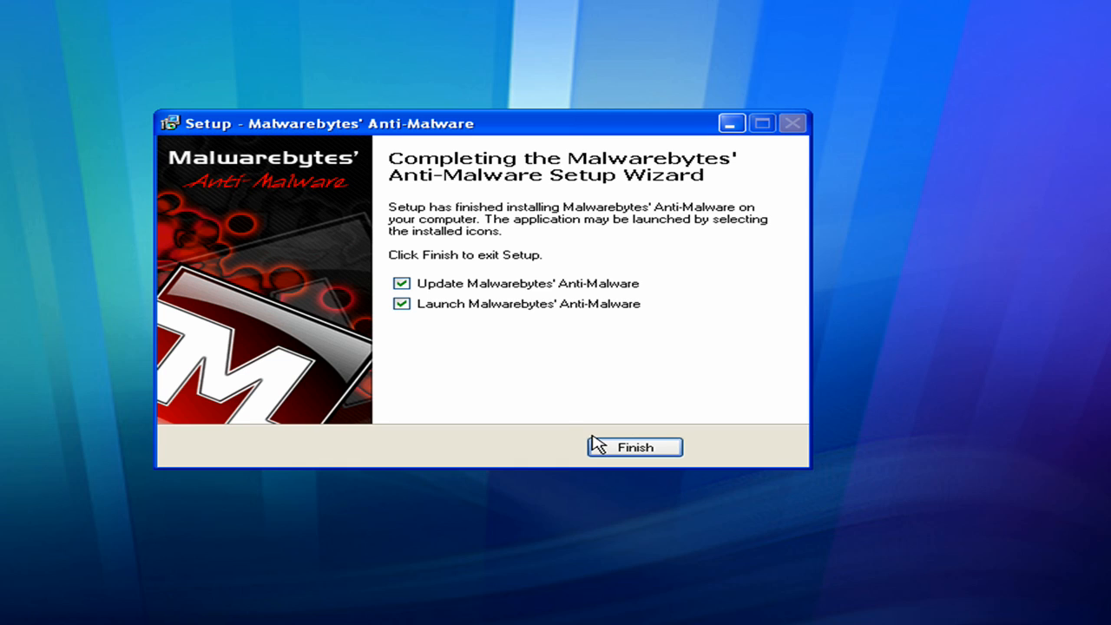
pyautogui.moveTo(549, 417)
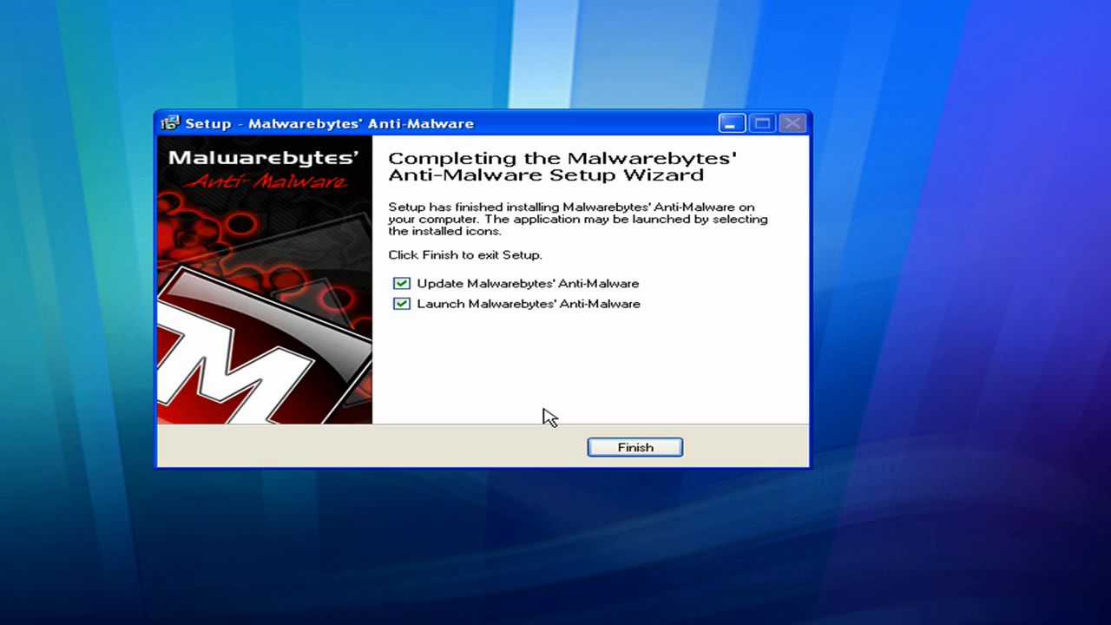
pyautogui.moveTo(554, 408)
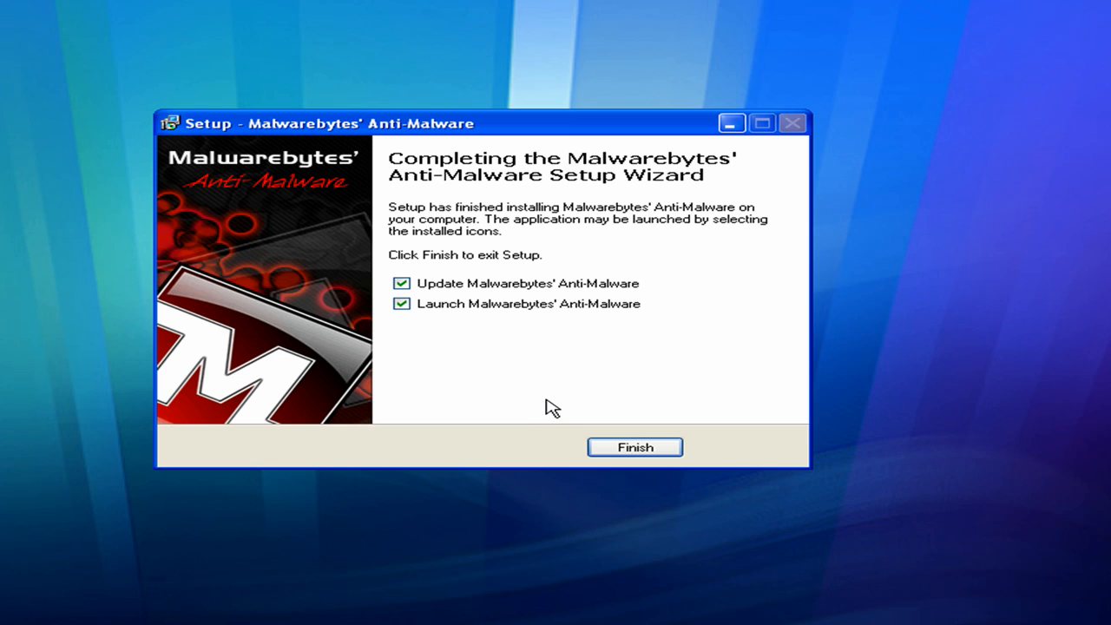
pyautogui.moveTo(521, 385)
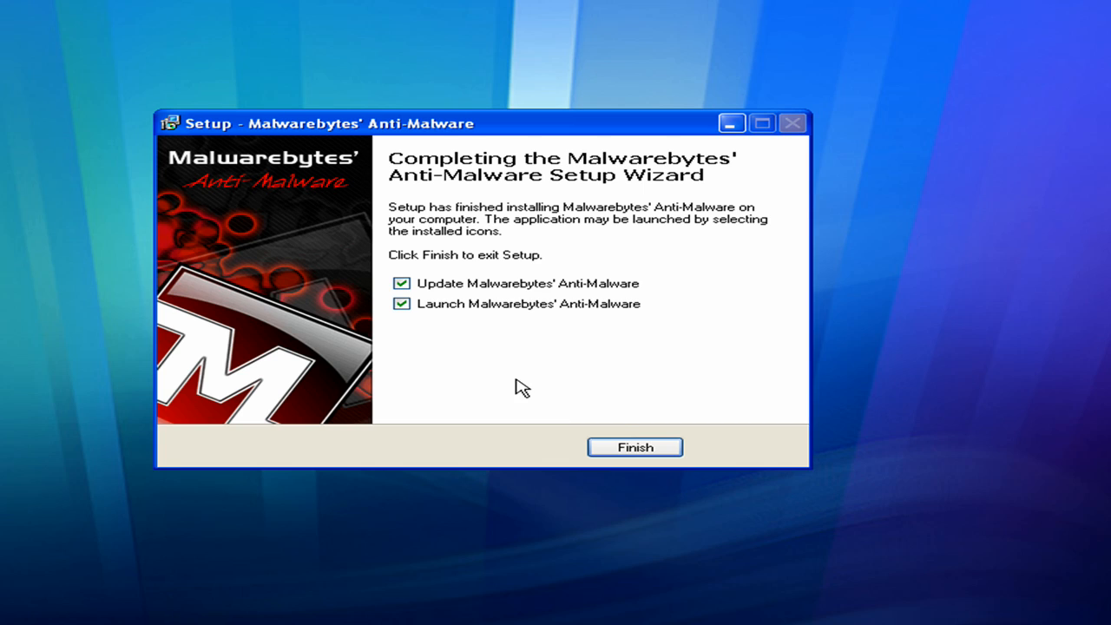
pyautogui.moveTo(636, 448)
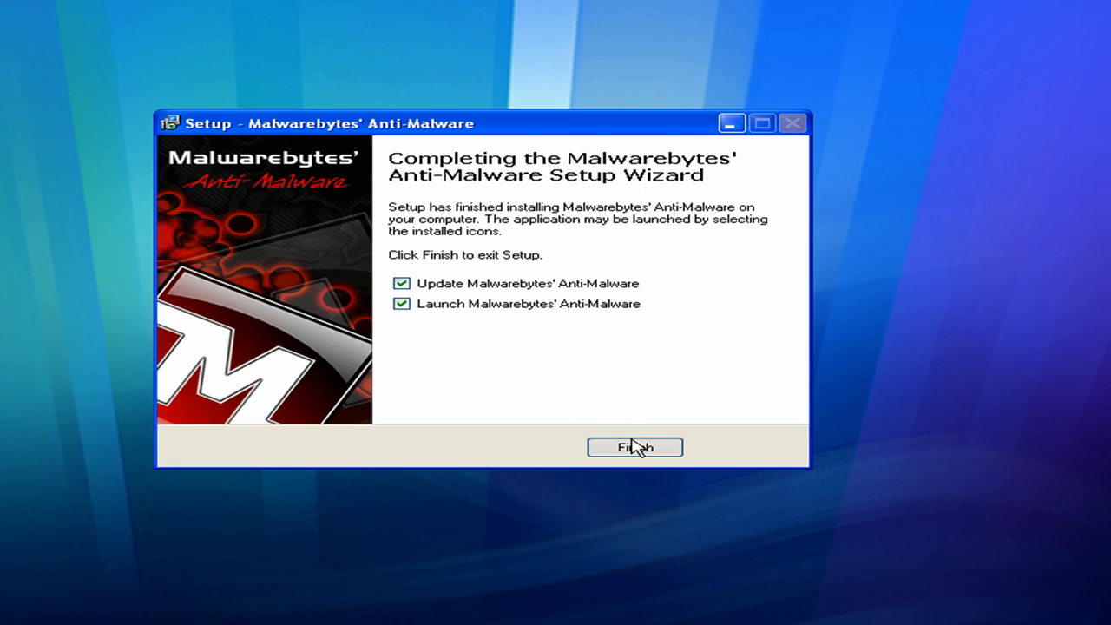
# Step: Finish setup so the database updates to version 2656 and acknowledge the success message
pyautogui.click(636, 448)
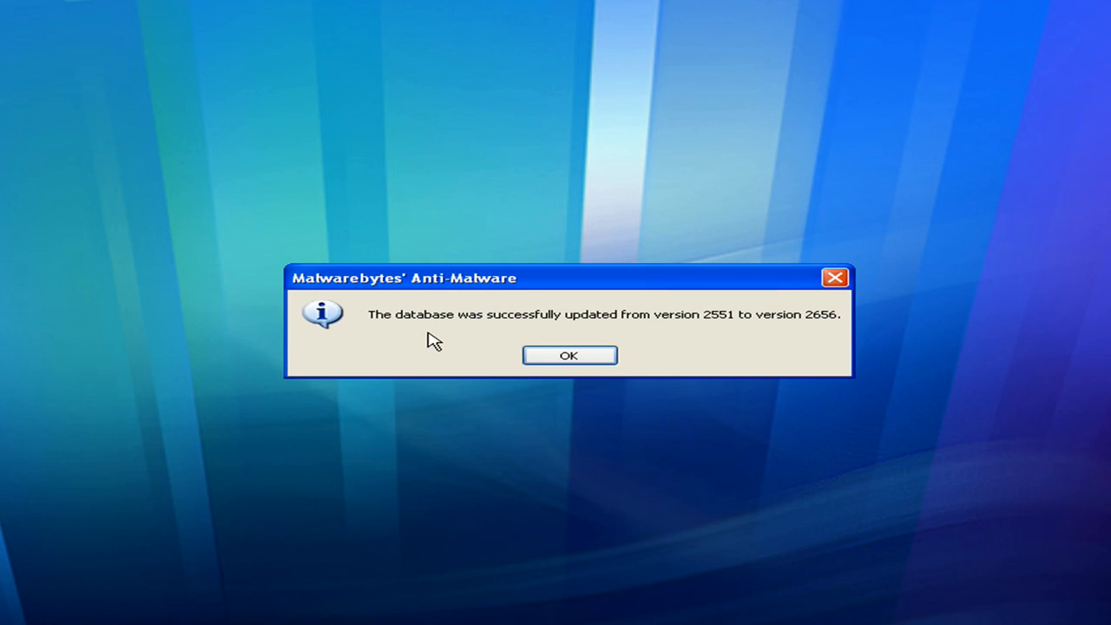
pyautogui.moveTo(721, 339)
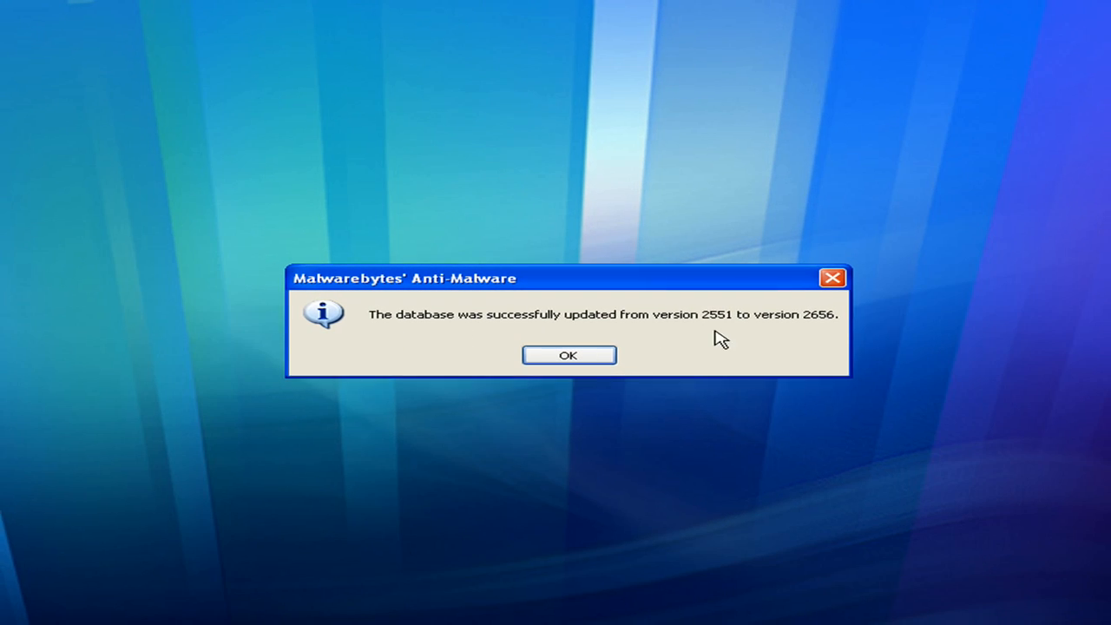
pyautogui.click(567, 354)
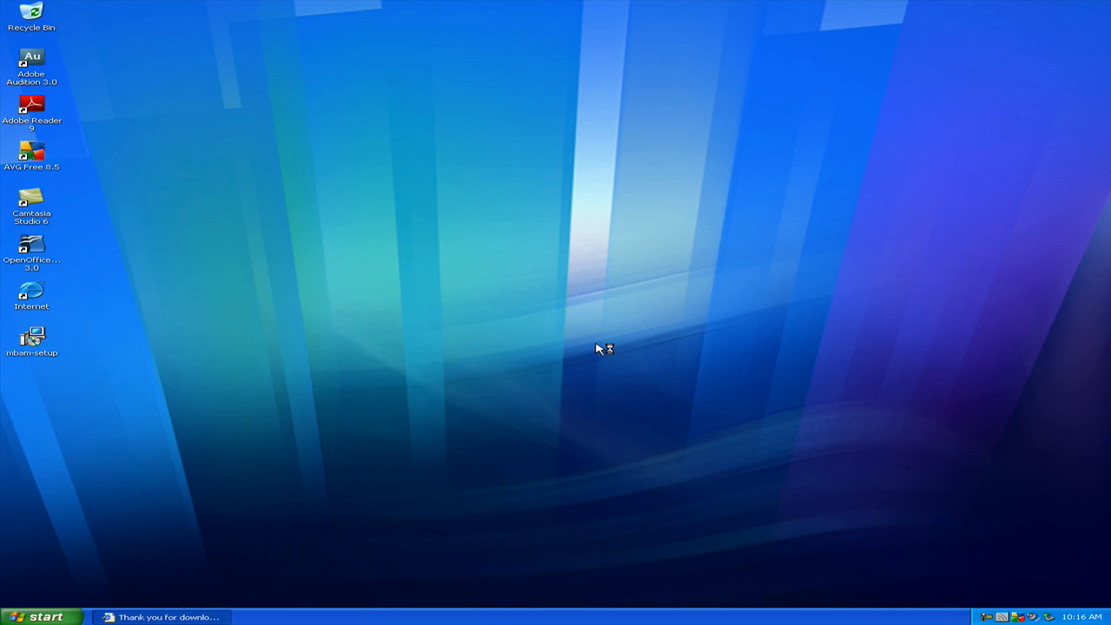
pyautogui.moveTo(571, 347)
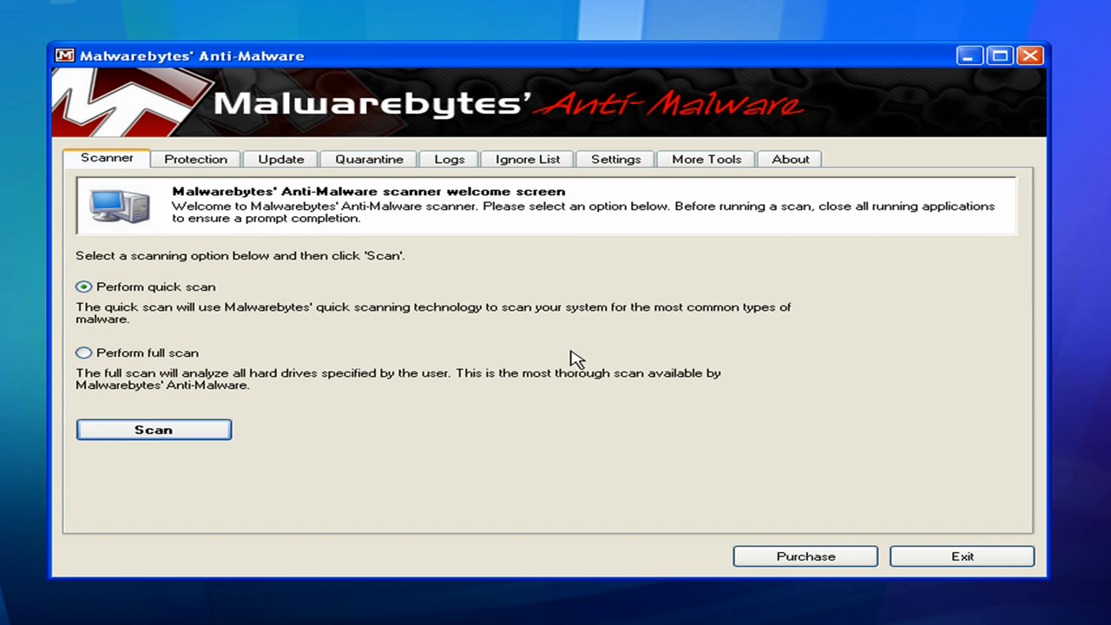
pyautogui.moveTo(358, 268)
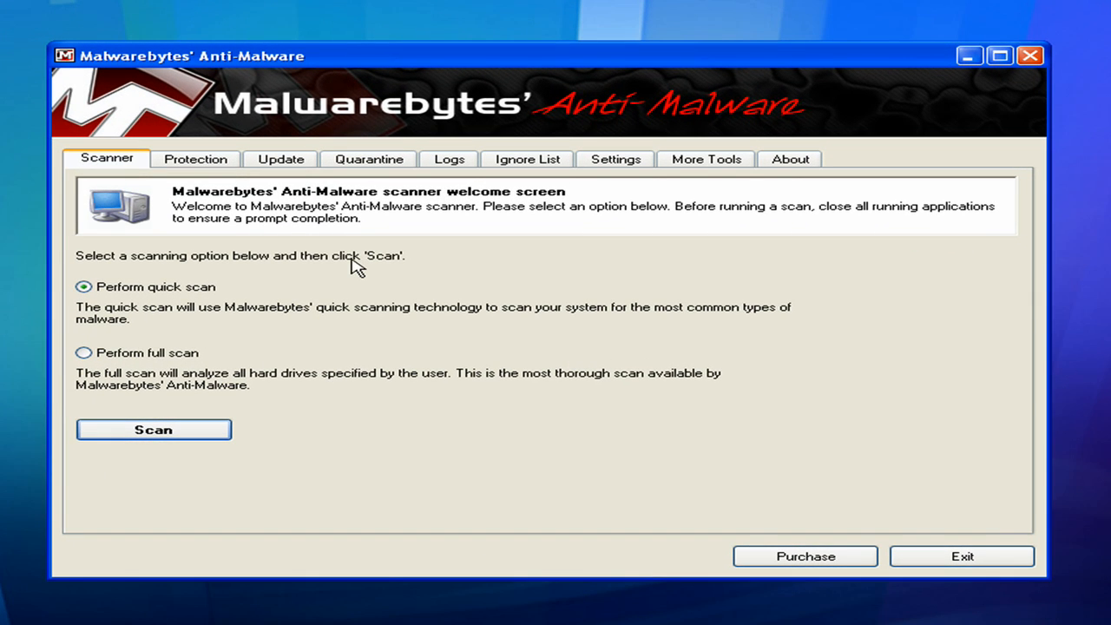
pyautogui.moveTo(136, 345)
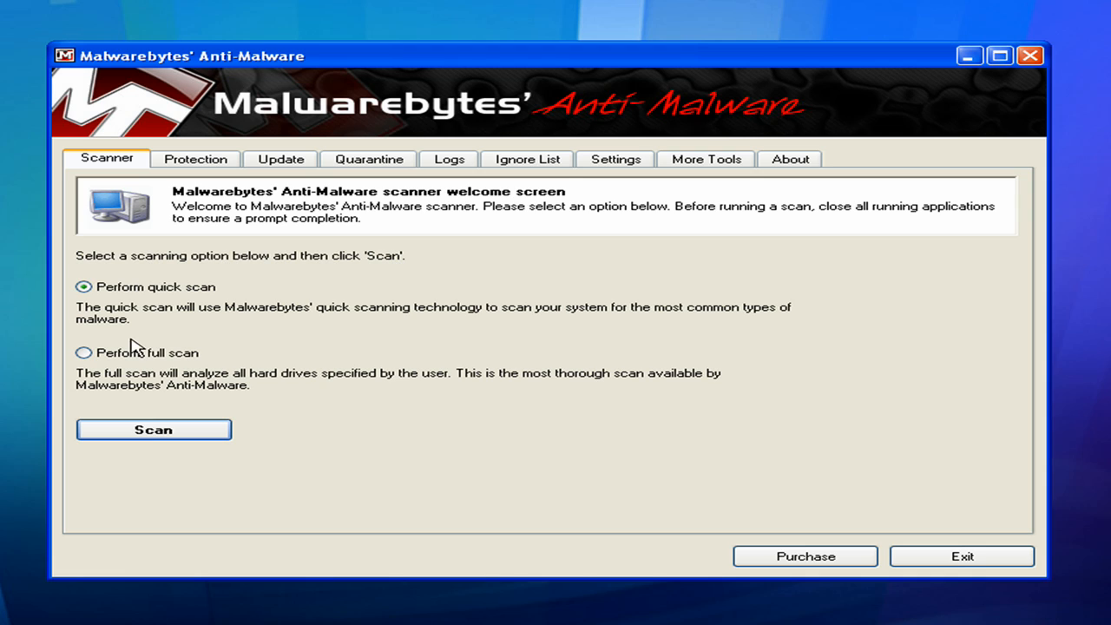
pyautogui.moveTo(143, 351)
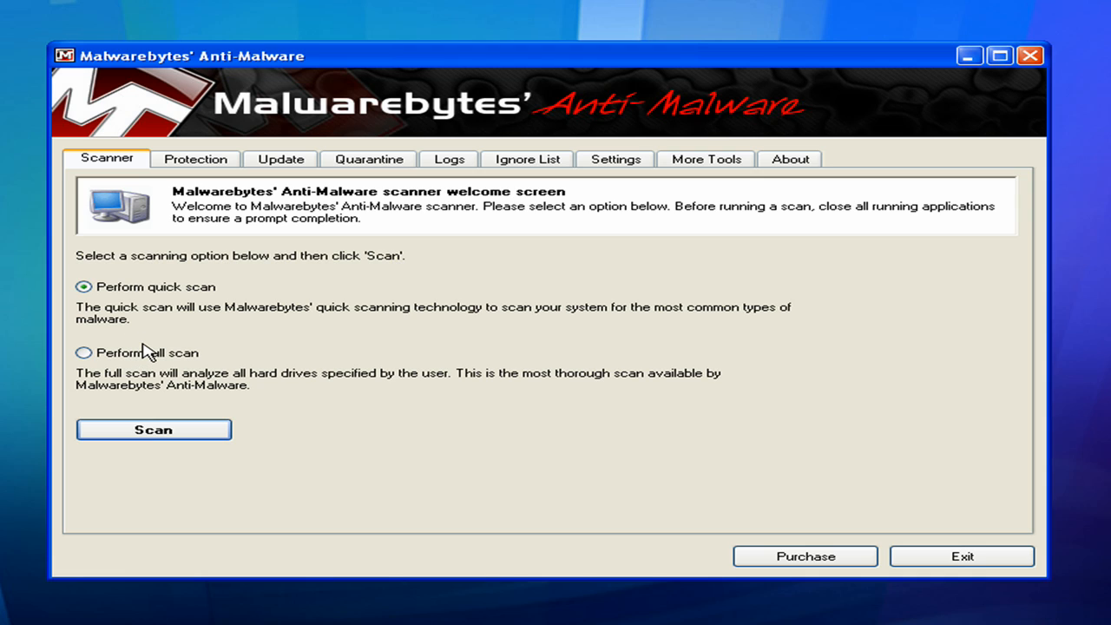
# Step: Select Perform full scan, then view the Update tab showing database version 2656
pyautogui.click(84, 352)
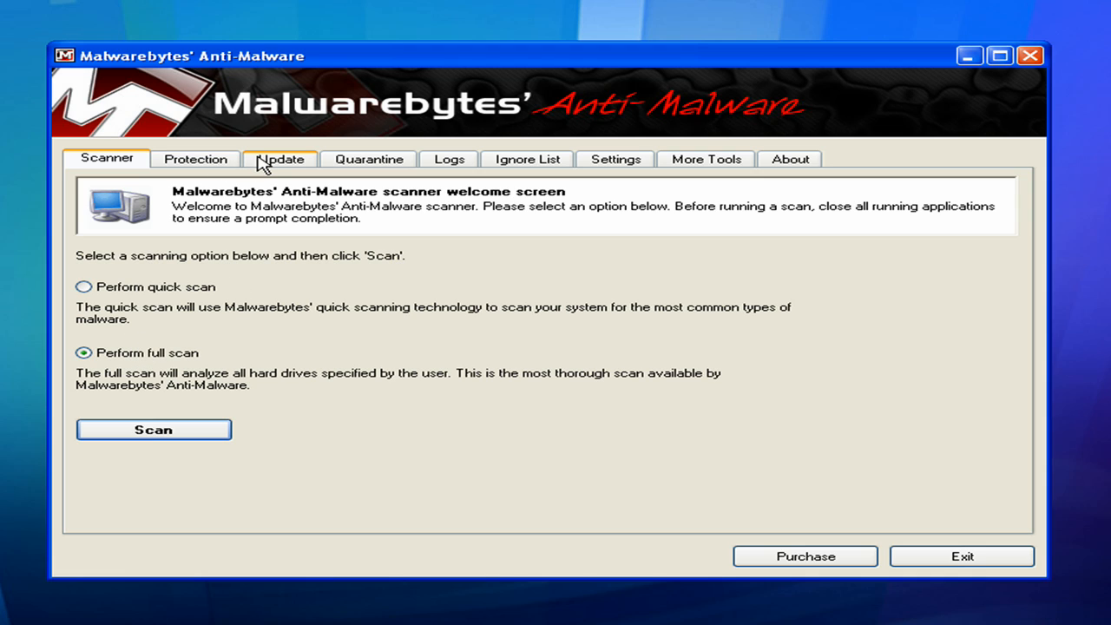
pyautogui.click(281, 159)
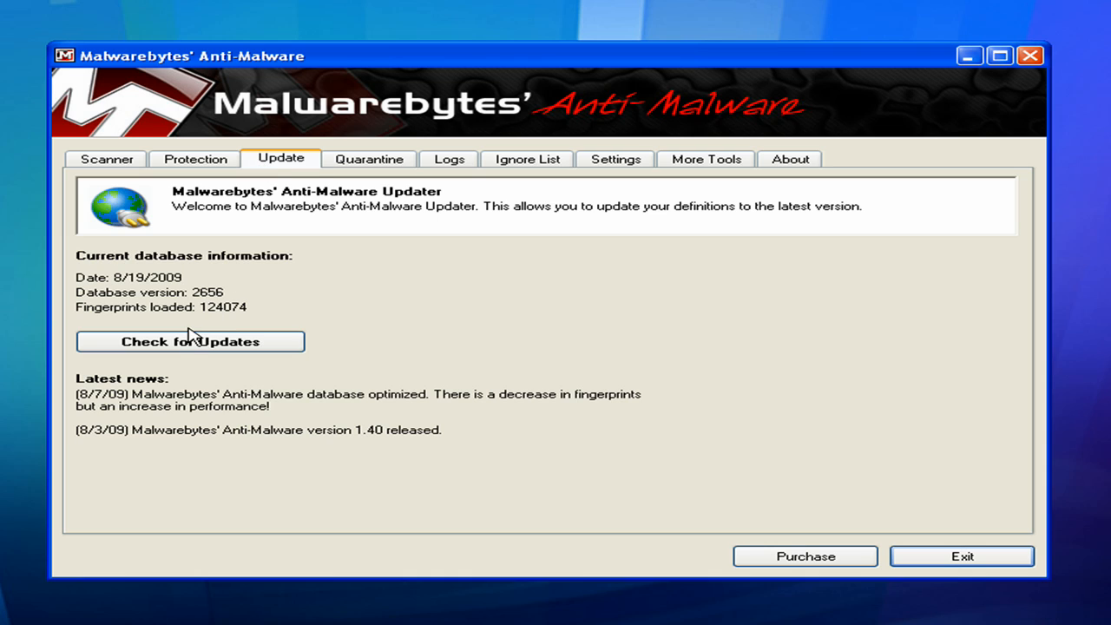
pyautogui.moveTo(434, 229)
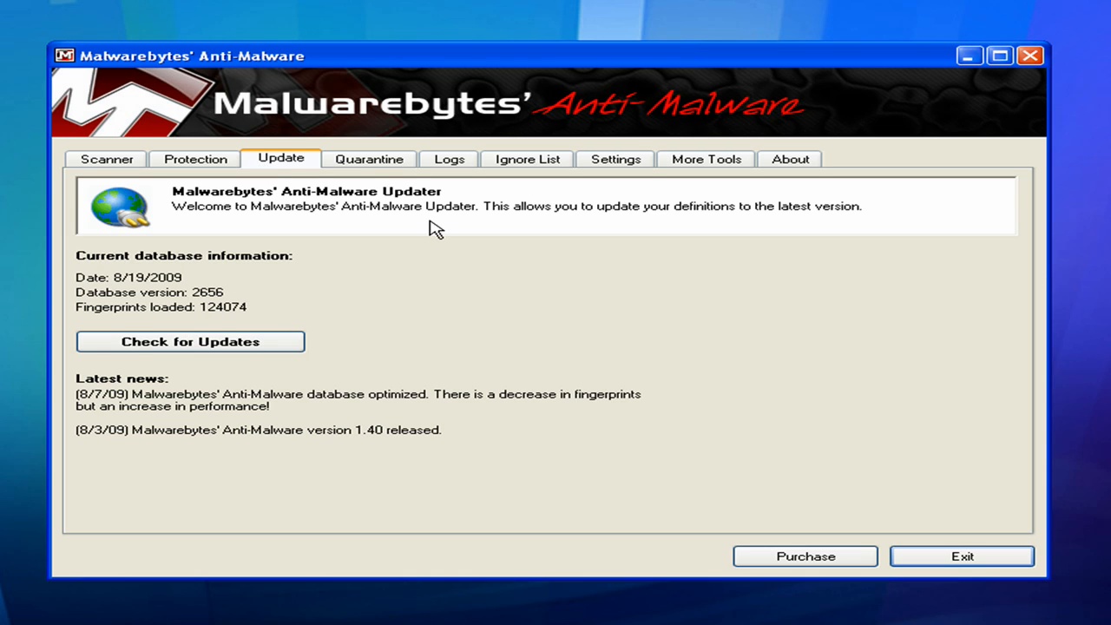
# Step: Return to the Scanner tab with Perform full scan still selected
pyautogui.click(106, 158)
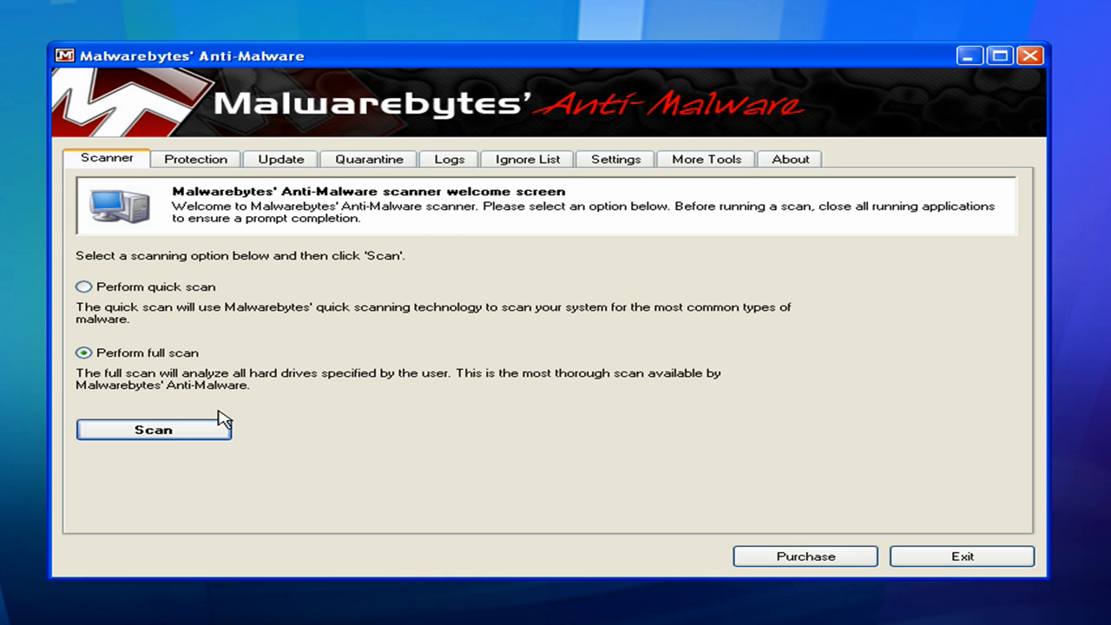
pyautogui.moveTo(313, 427)
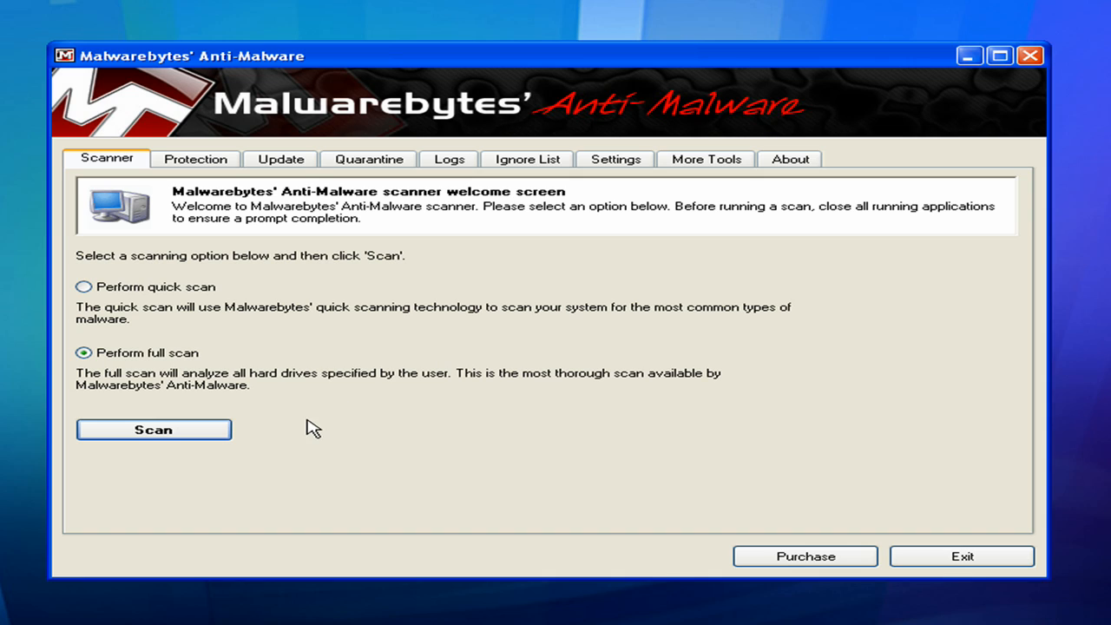
pyautogui.moveTo(230, 427)
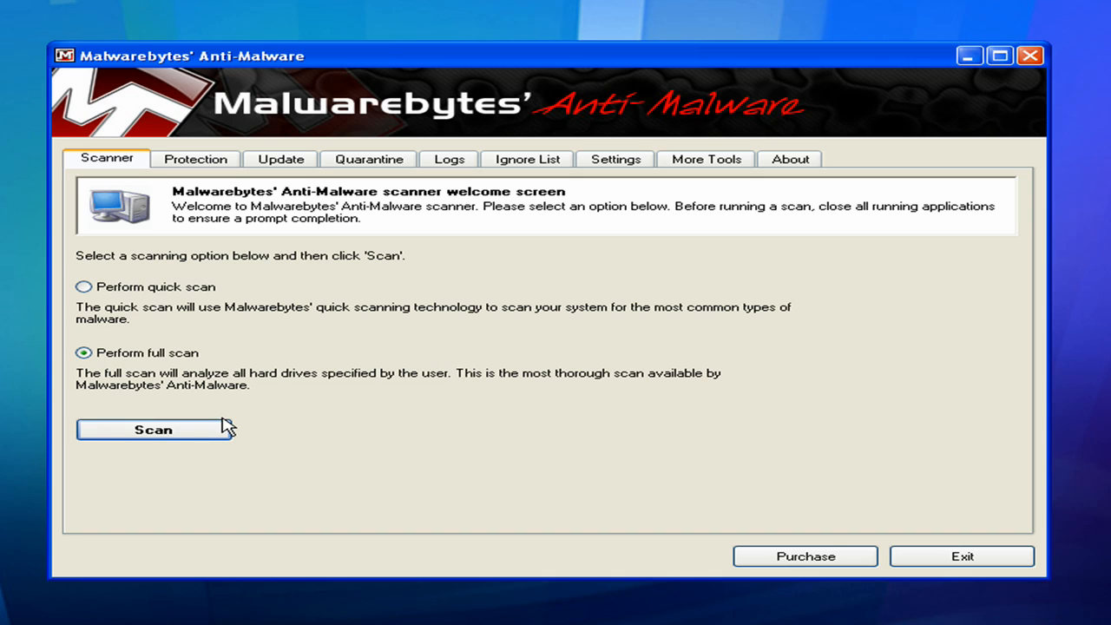
pyautogui.moveTo(284, 424)
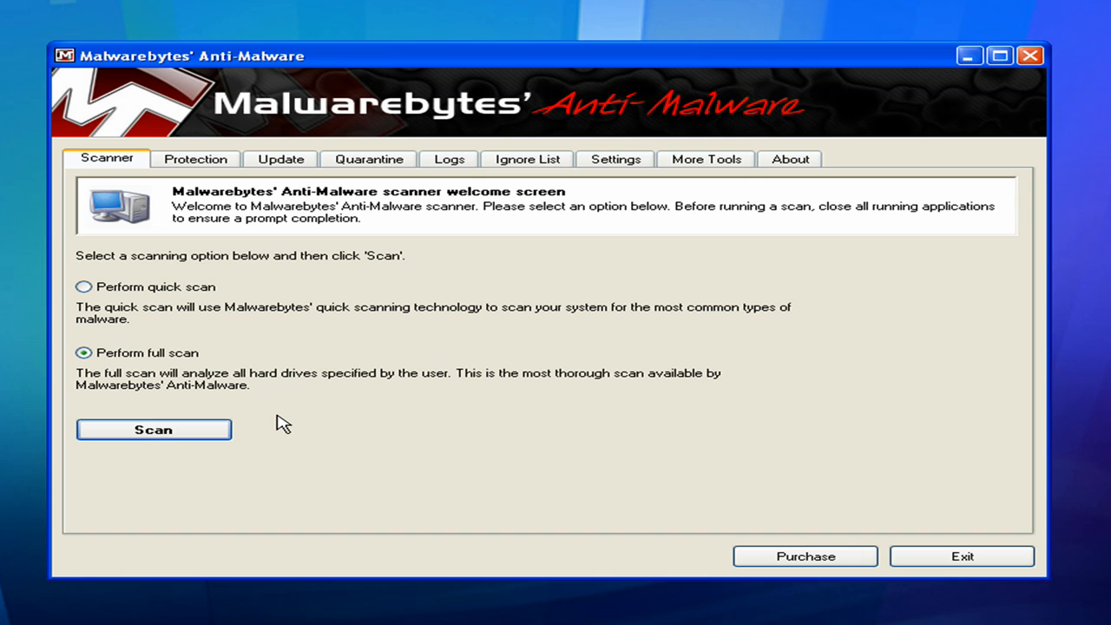
pyautogui.moveTo(302, 424)
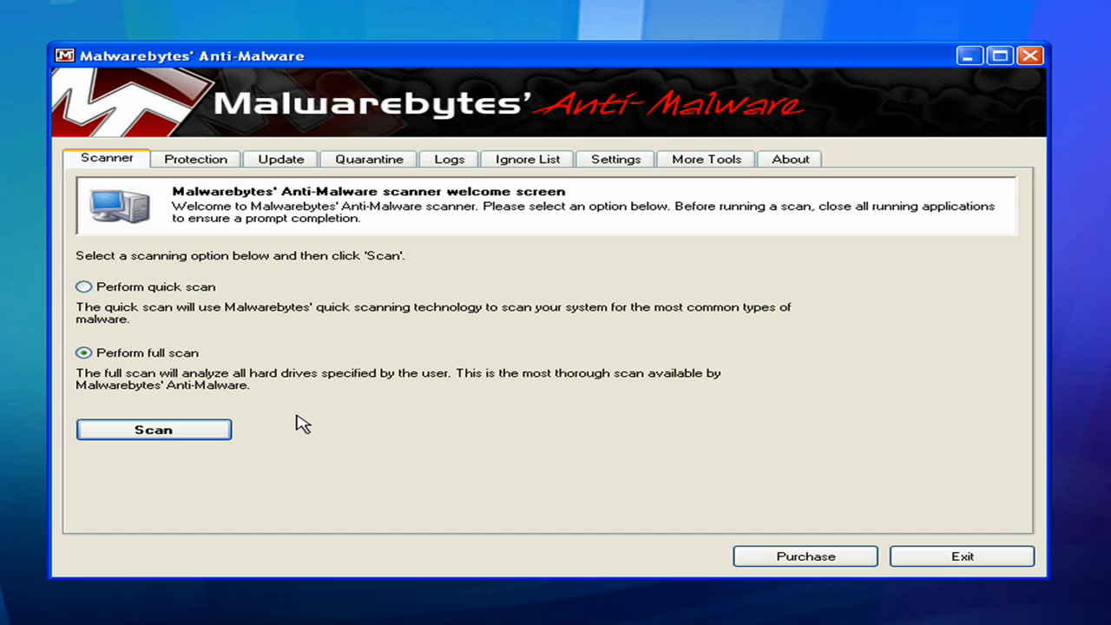
pyautogui.moveTo(587, 388)
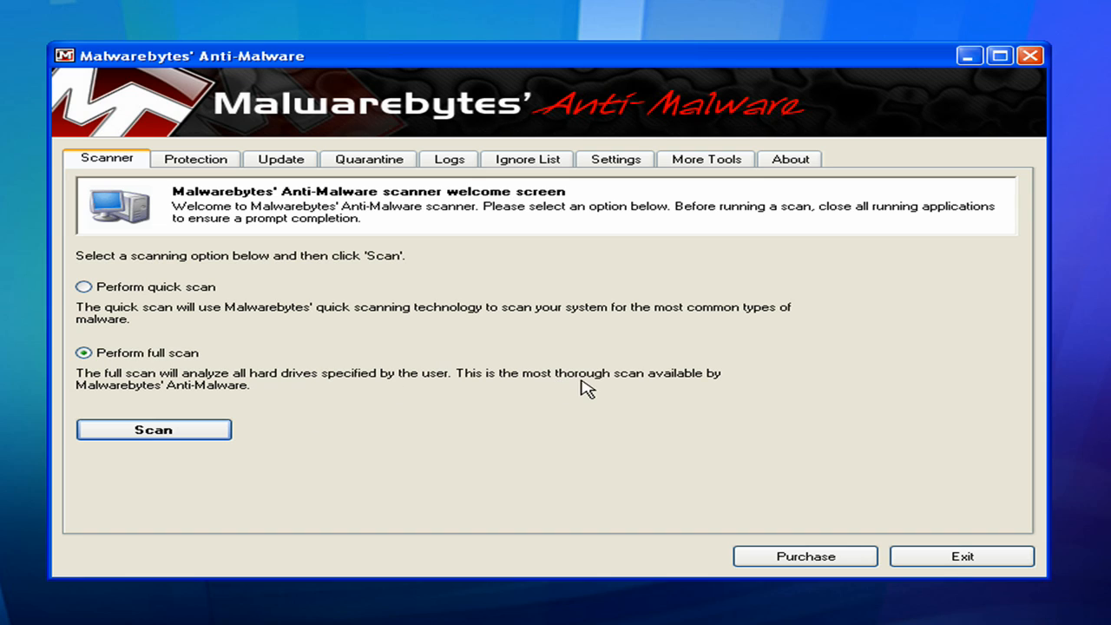
pyautogui.moveTo(979, 511)
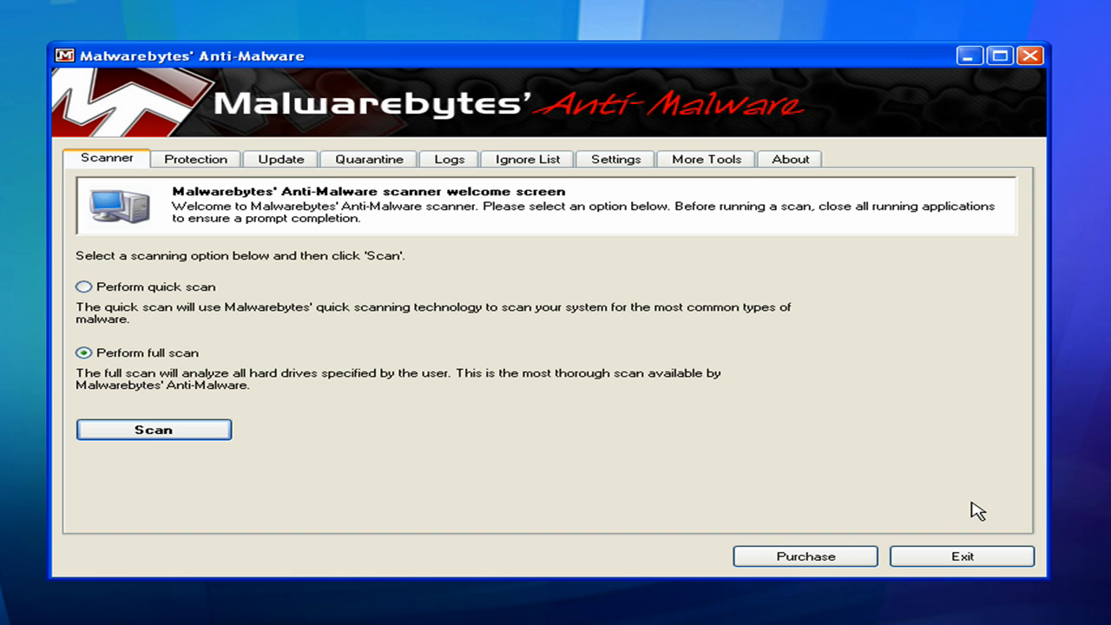
pyautogui.moveTo(875, 496)
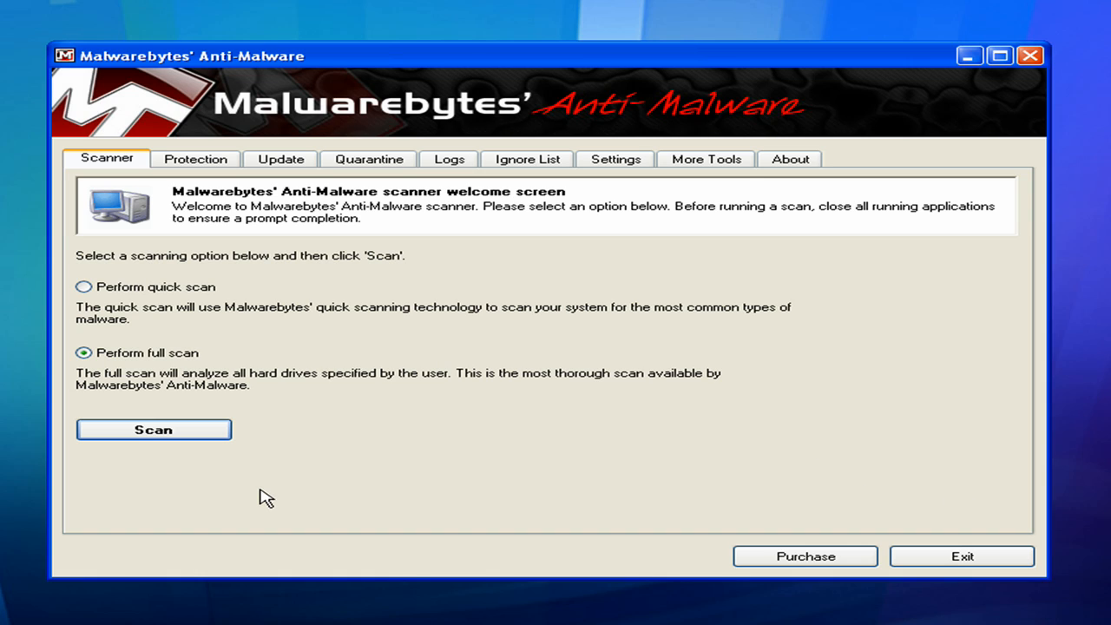
pyautogui.moveTo(264, 493)
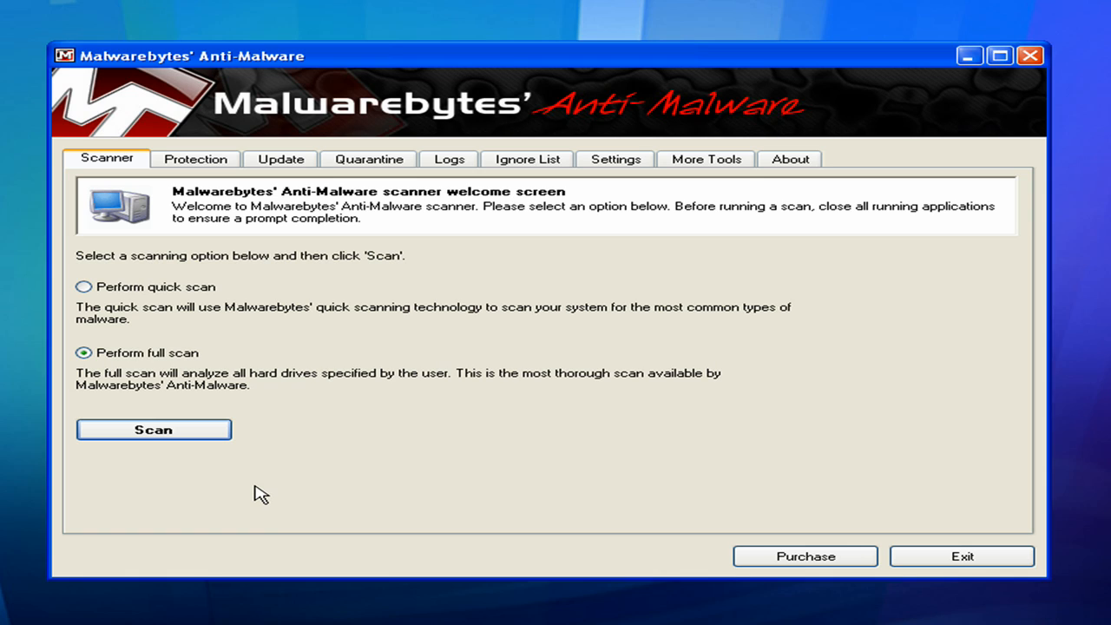
pyautogui.moveTo(241, 497)
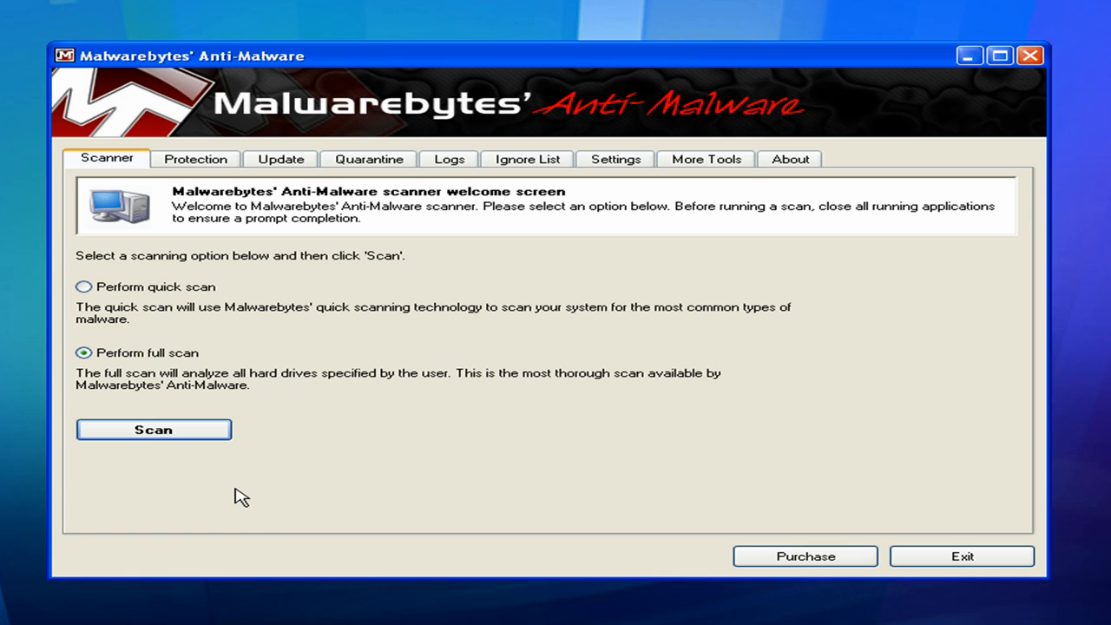
pyautogui.moveTo(234, 496)
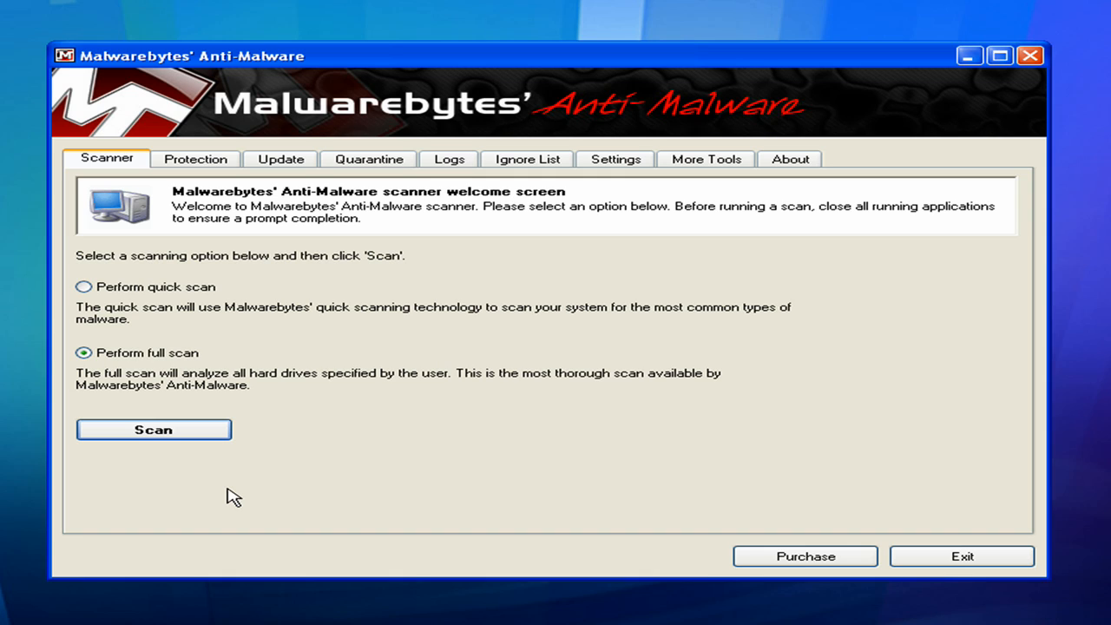
pyautogui.moveTo(236, 490)
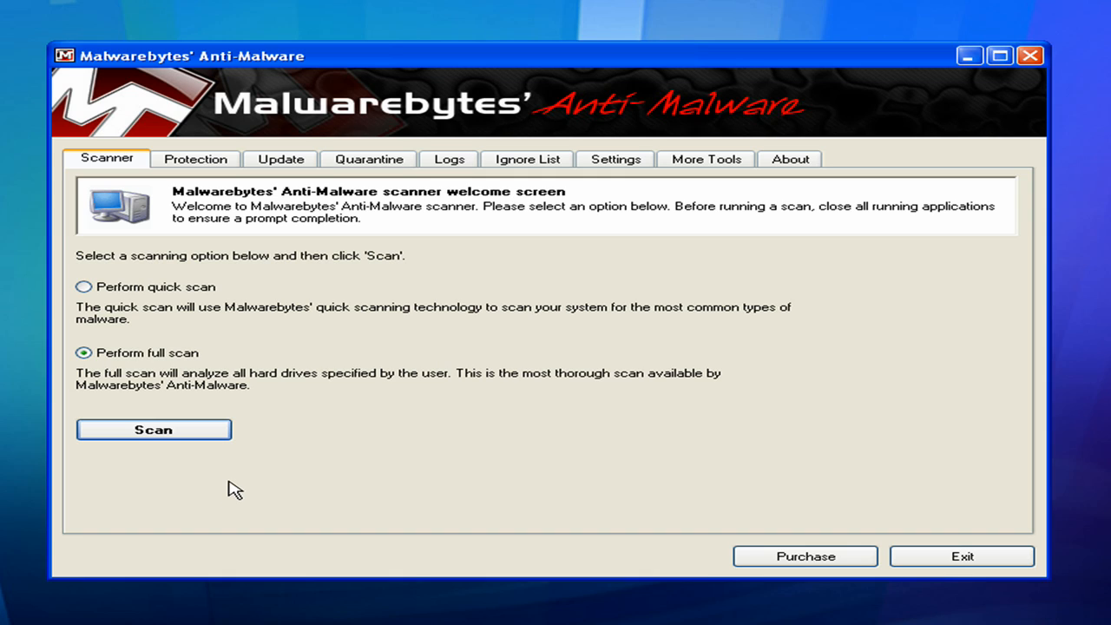
pyautogui.moveTo(300, 458)
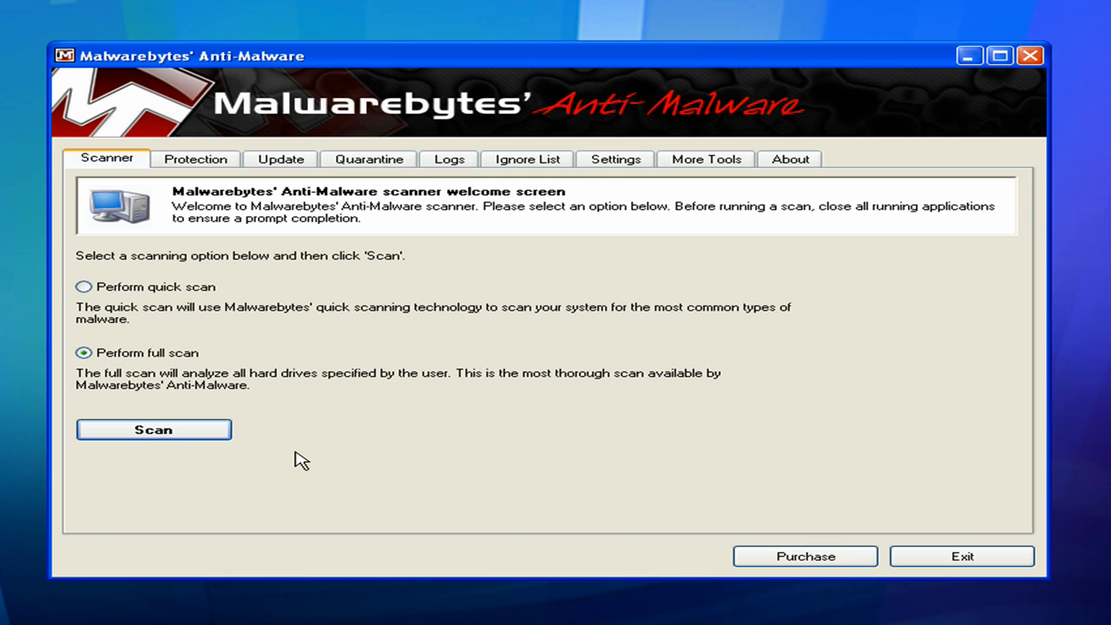
pyautogui.moveTo(309, 458)
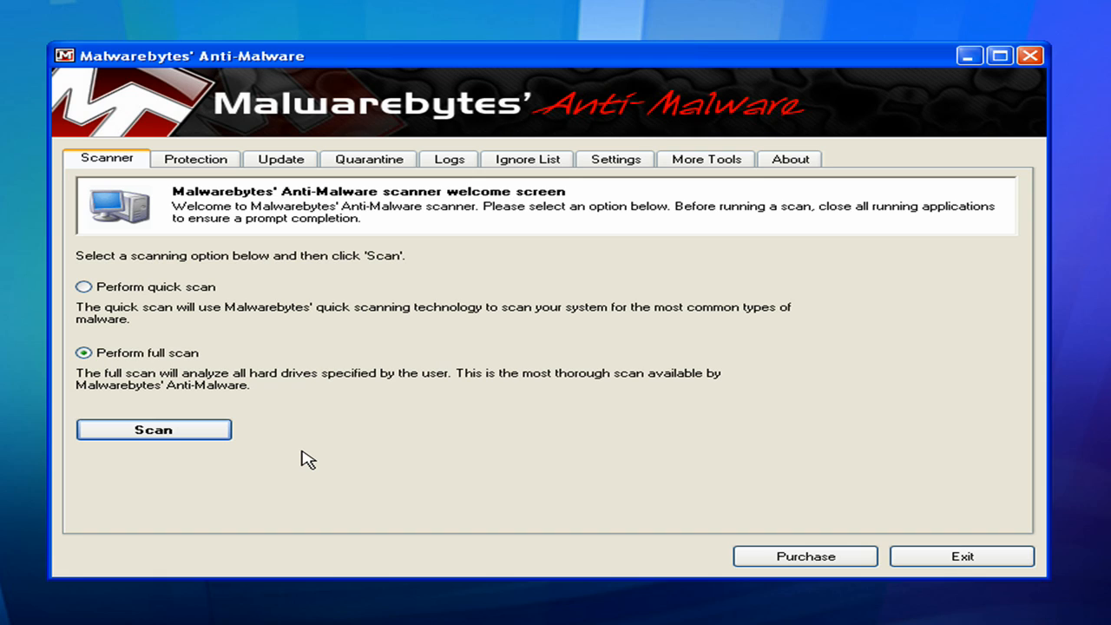
pyautogui.moveTo(454, 448)
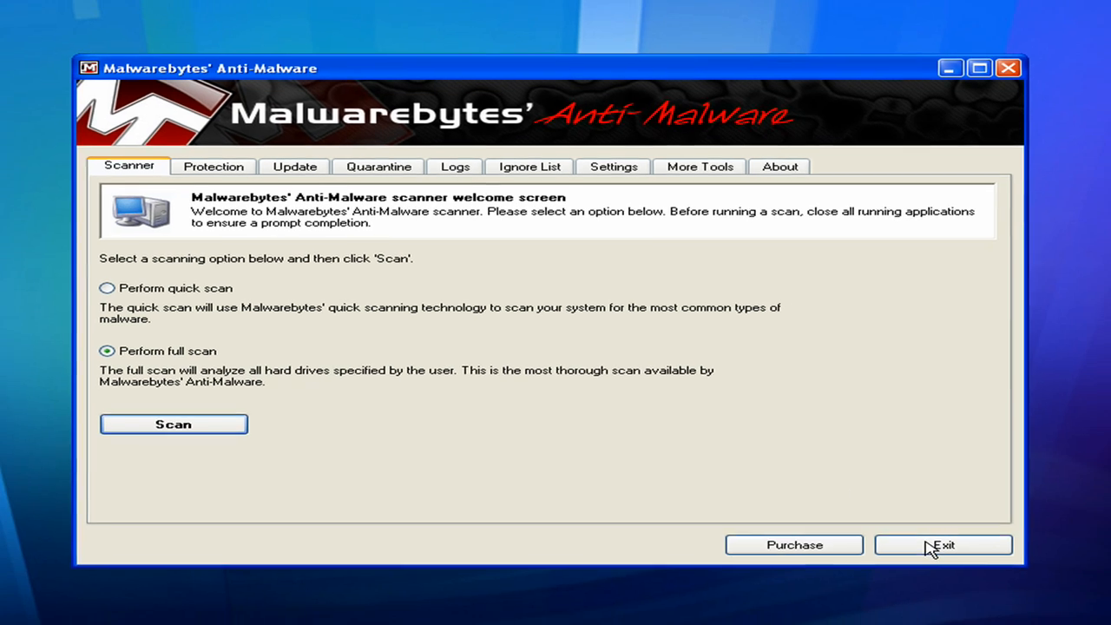
# Step: Exit Malwarebytes and hide AVG's upgrade notification, leaving the protected-status overview
pyautogui.click(943, 545)
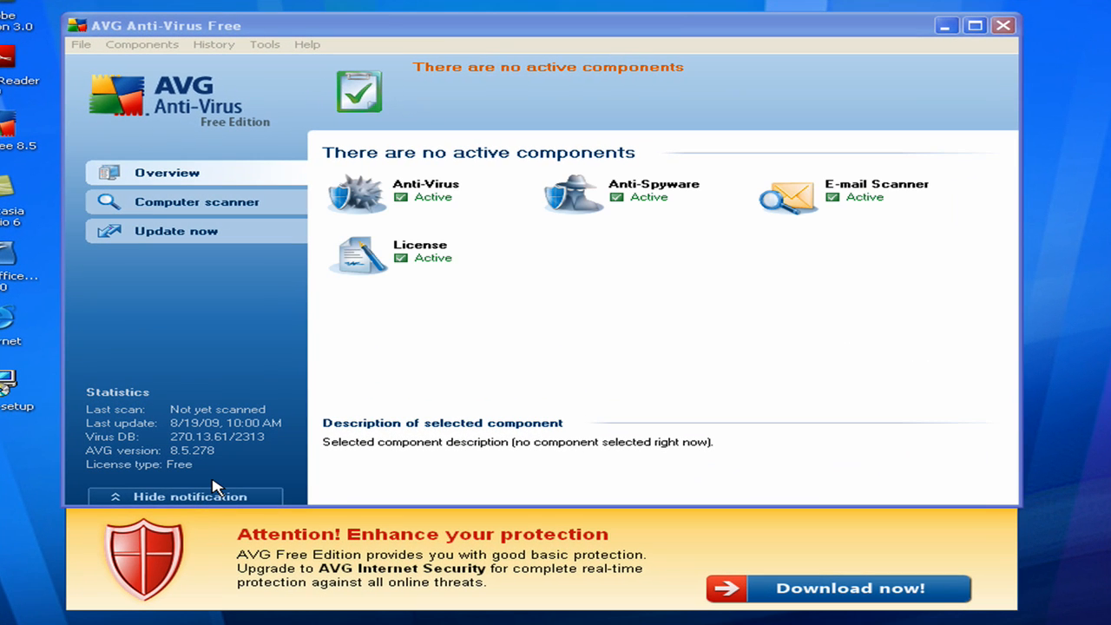
pyautogui.click(184, 496)
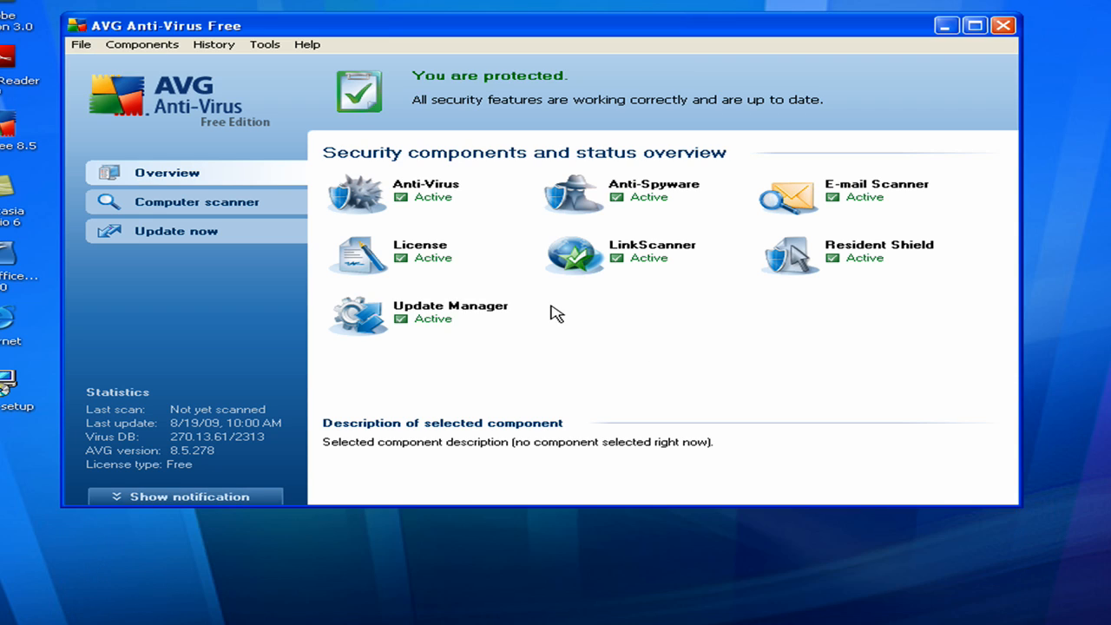
pyautogui.moveTo(608, 209)
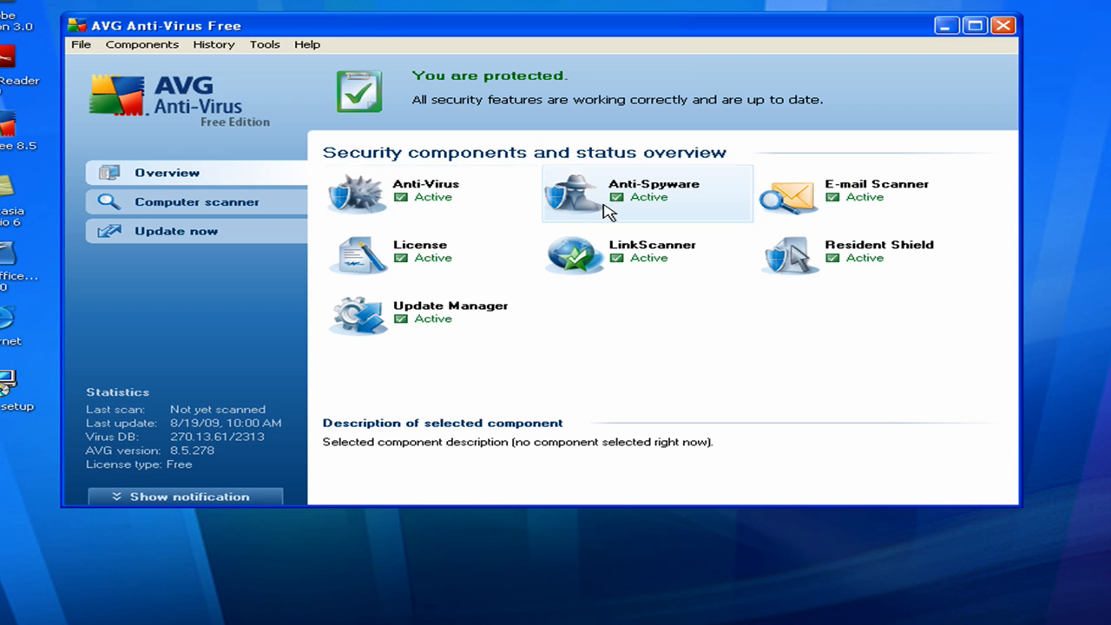
pyautogui.moveTo(770, 212)
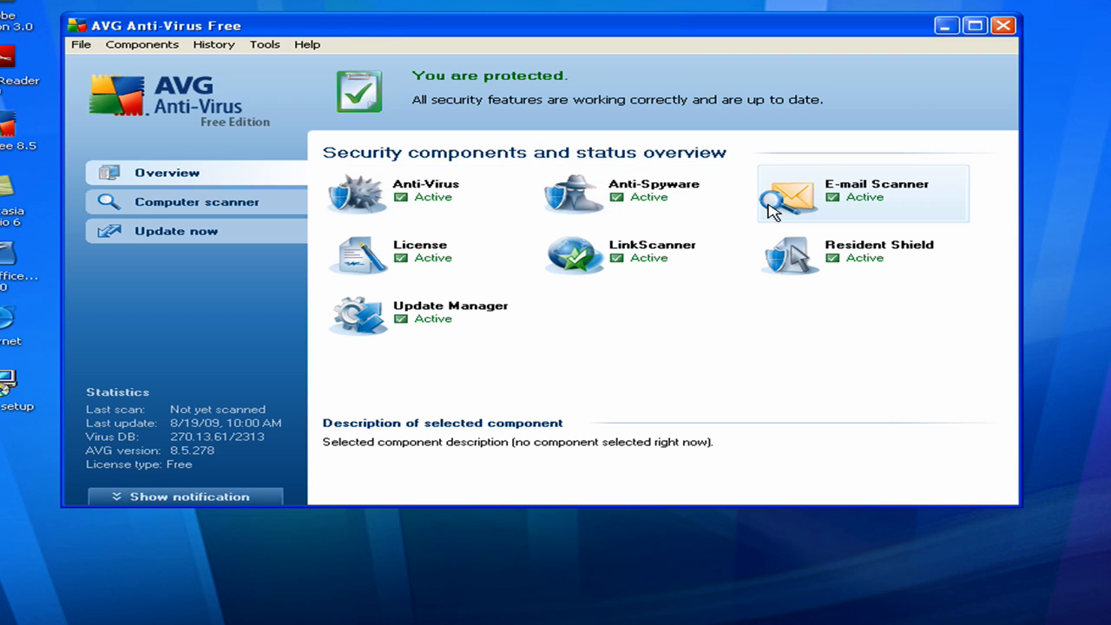
pyautogui.moveTo(559, 329)
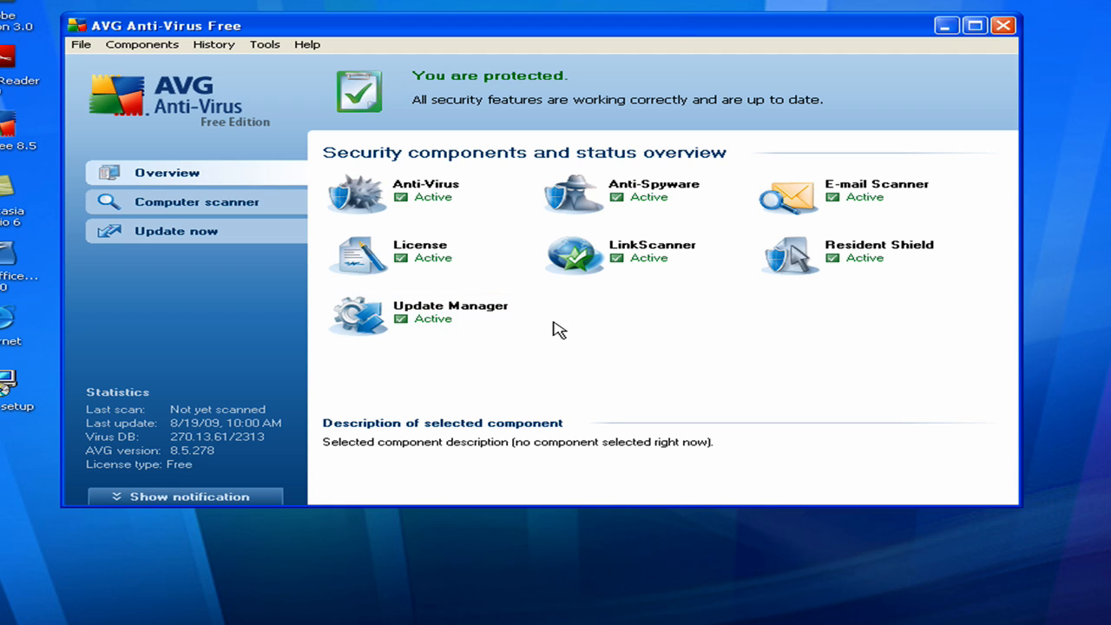
pyautogui.moveTo(584, 330)
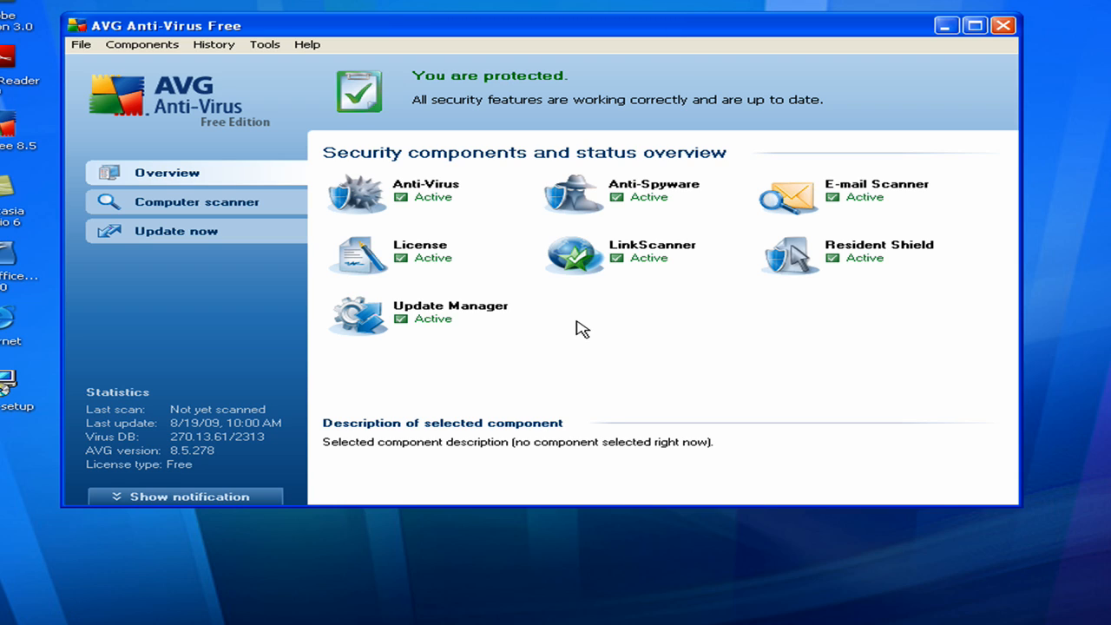
pyautogui.moveTo(611, 304)
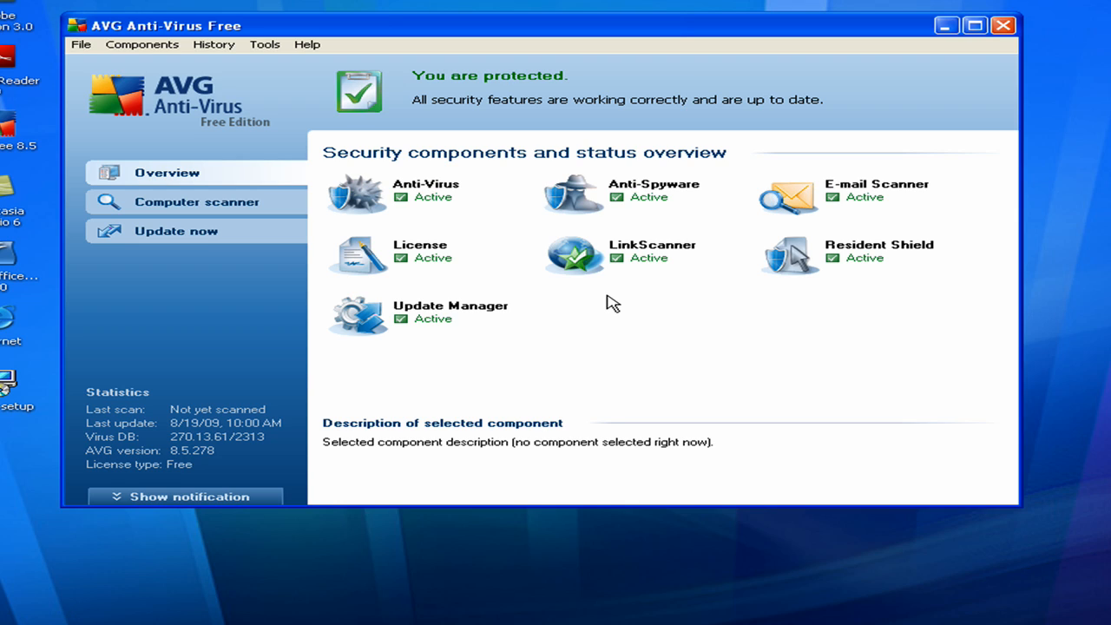
pyautogui.moveTo(593, 336)
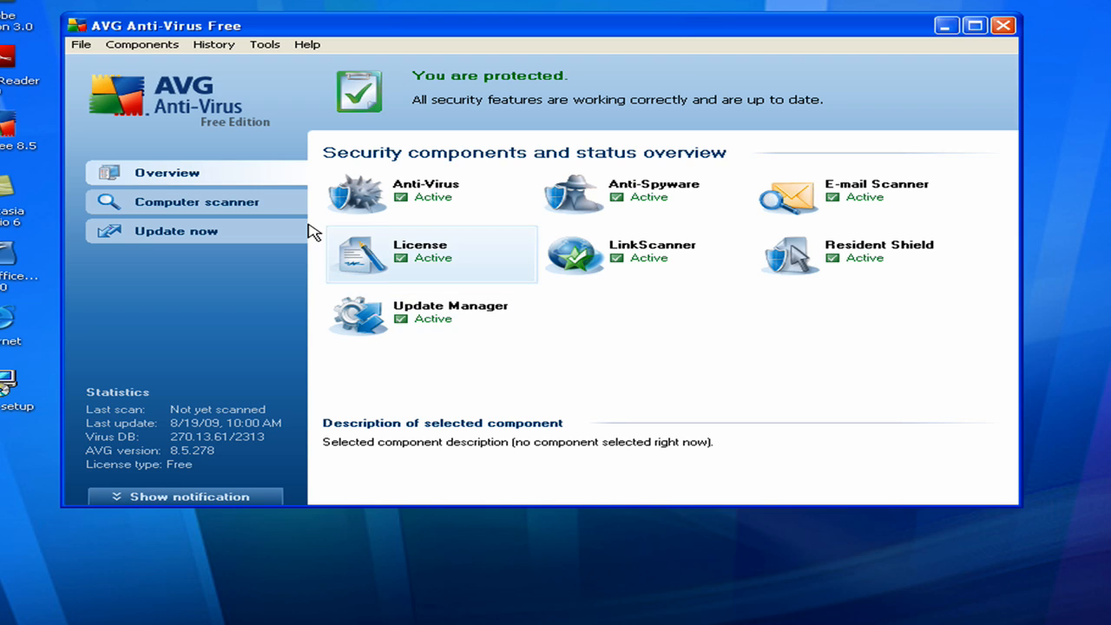
pyautogui.moveTo(252, 208)
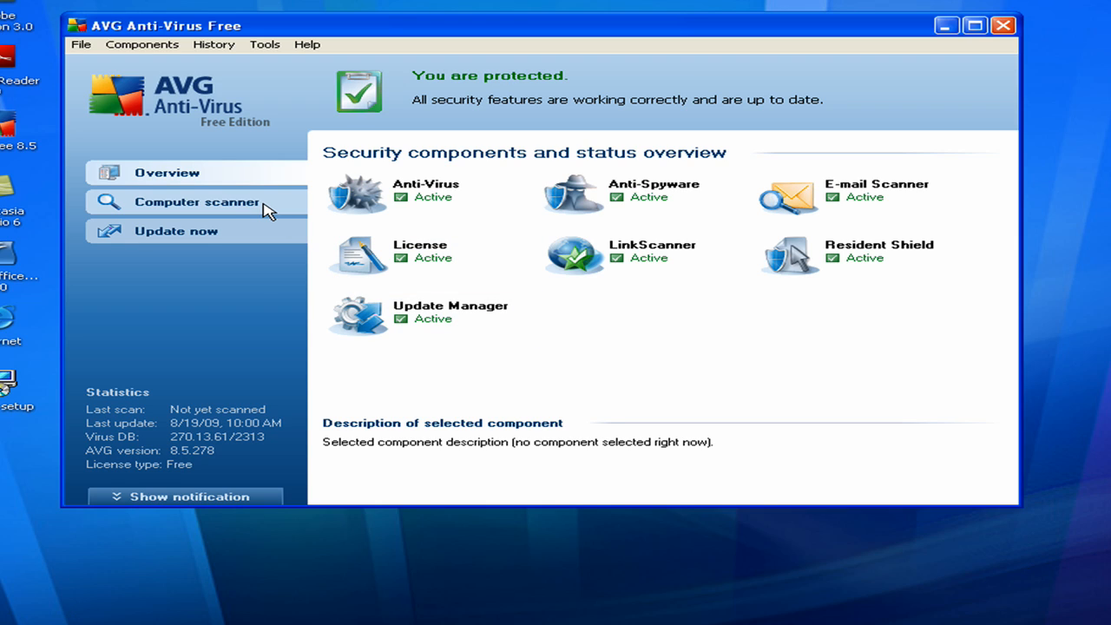
# Step: Show the Computer scanner page with its scheduled scan for 8/19/2009, 12:00:00 PM
pyautogui.click(196, 201)
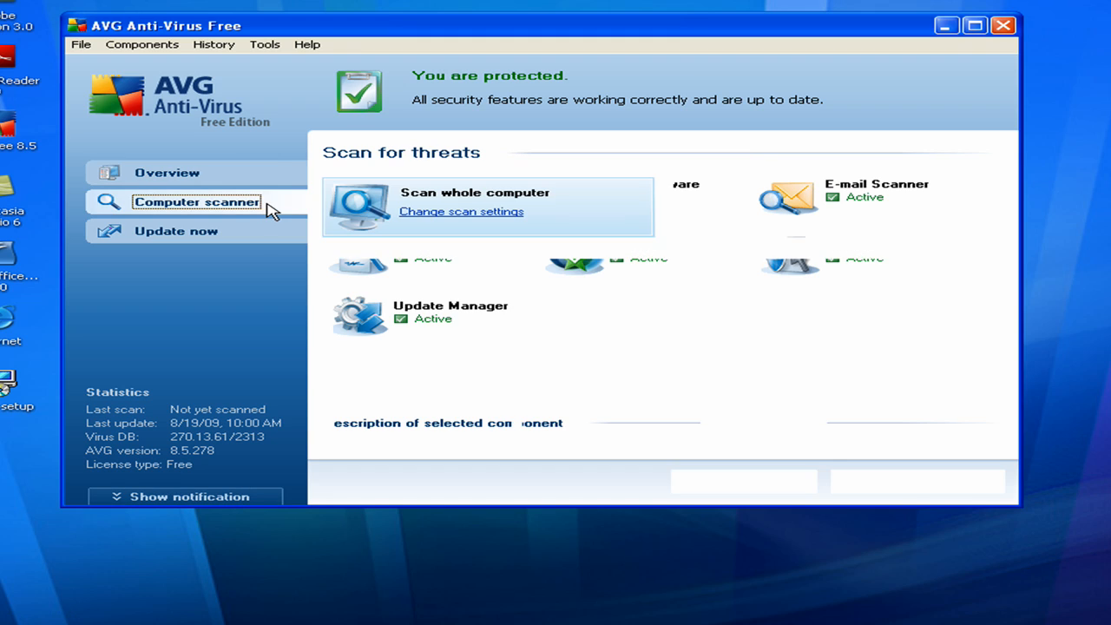
pyautogui.click(196, 202)
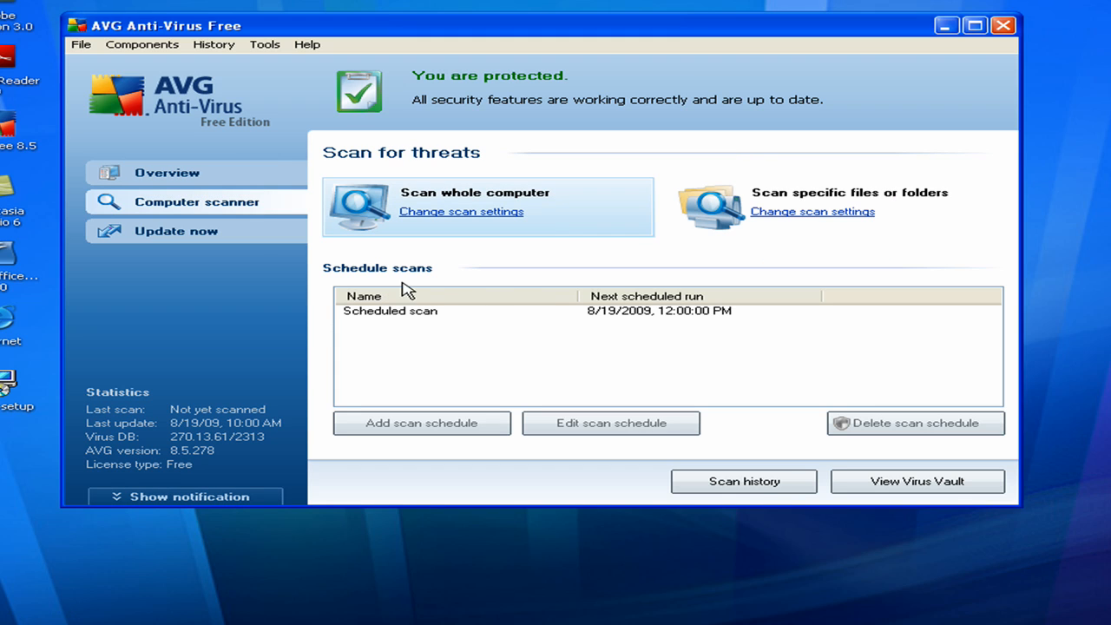
pyautogui.moveTo(614, 316)
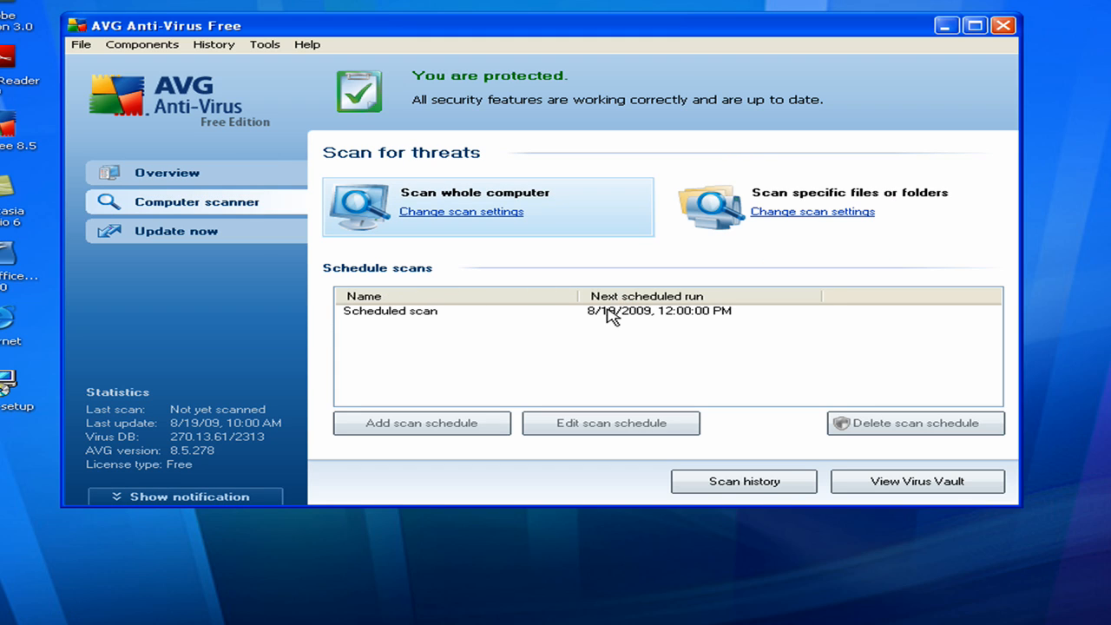
pyautogui.moveTo(677, 321)
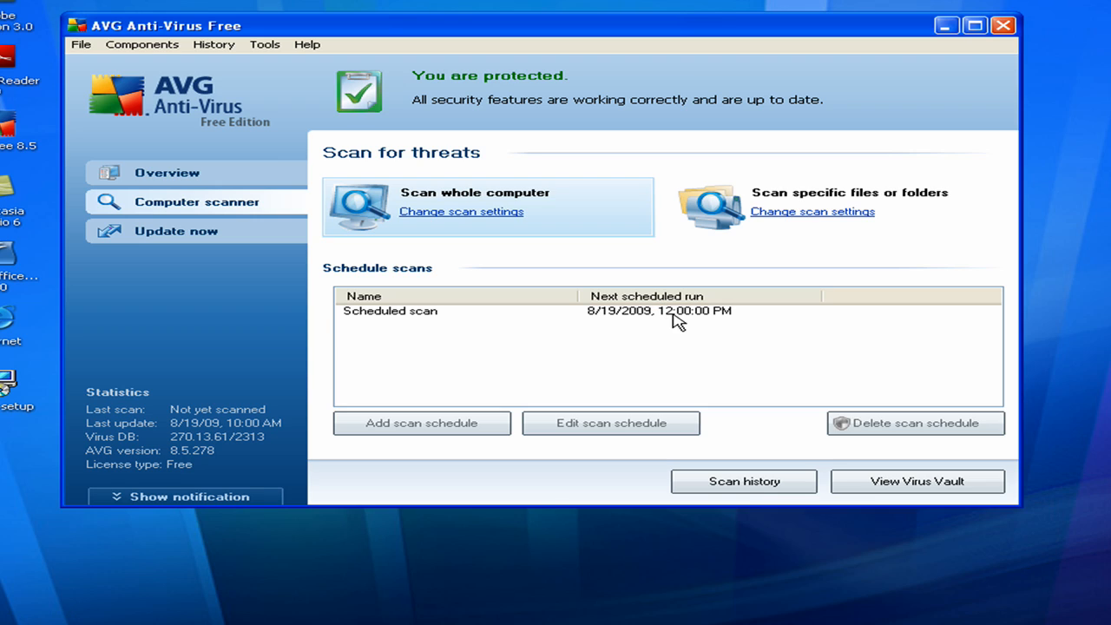
pyautogui.moveTo(702, 316)
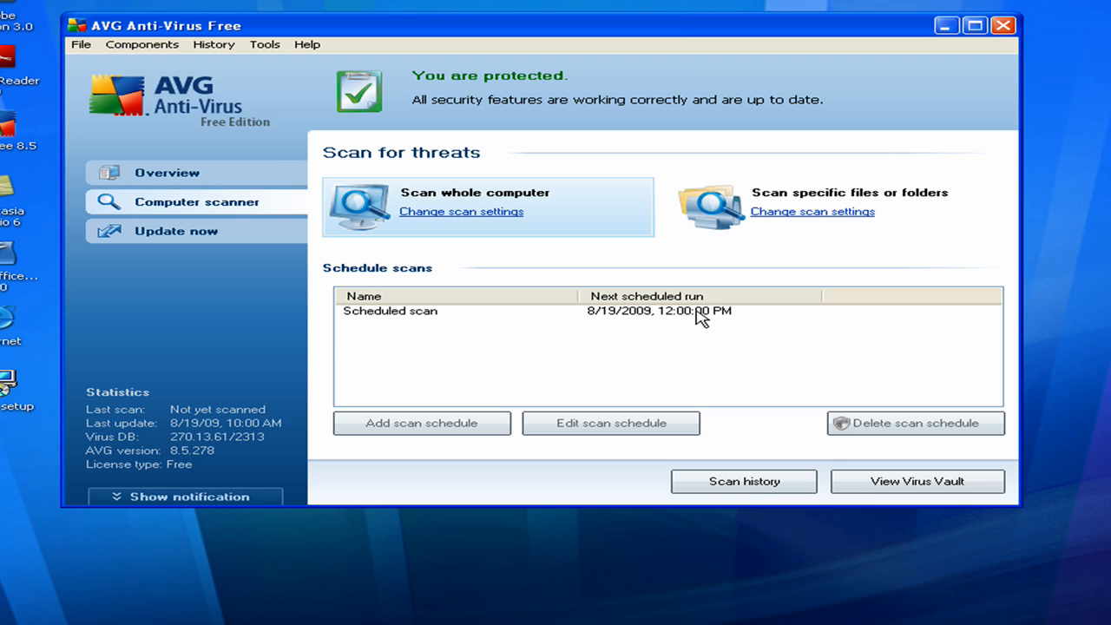
pyautogui.moveTo(607, 313)
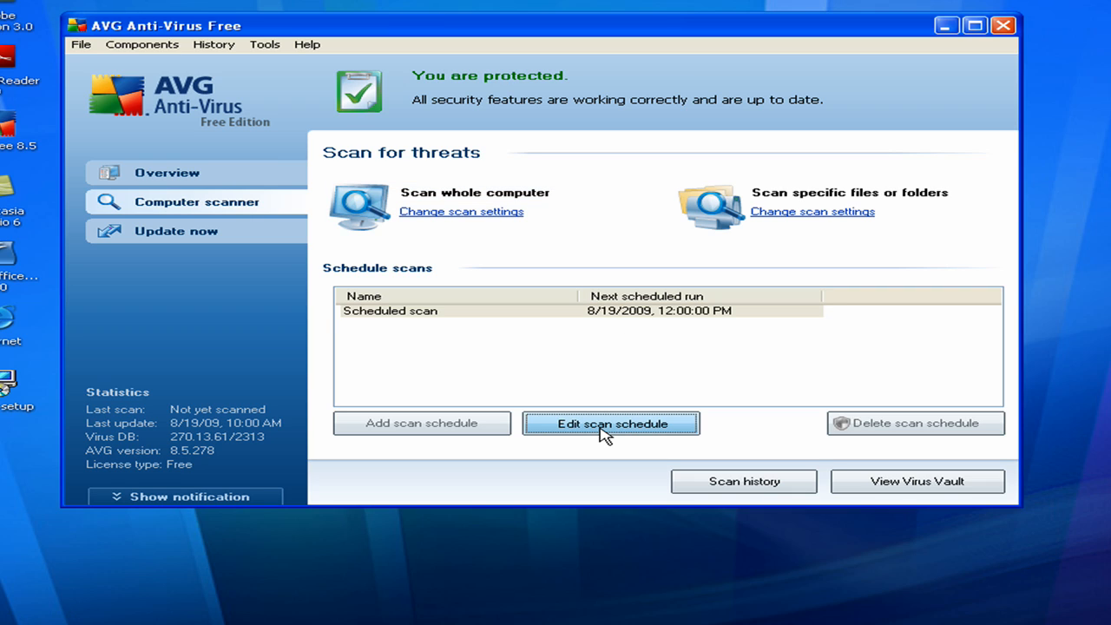
pyautogui.moveTo(170, 216)
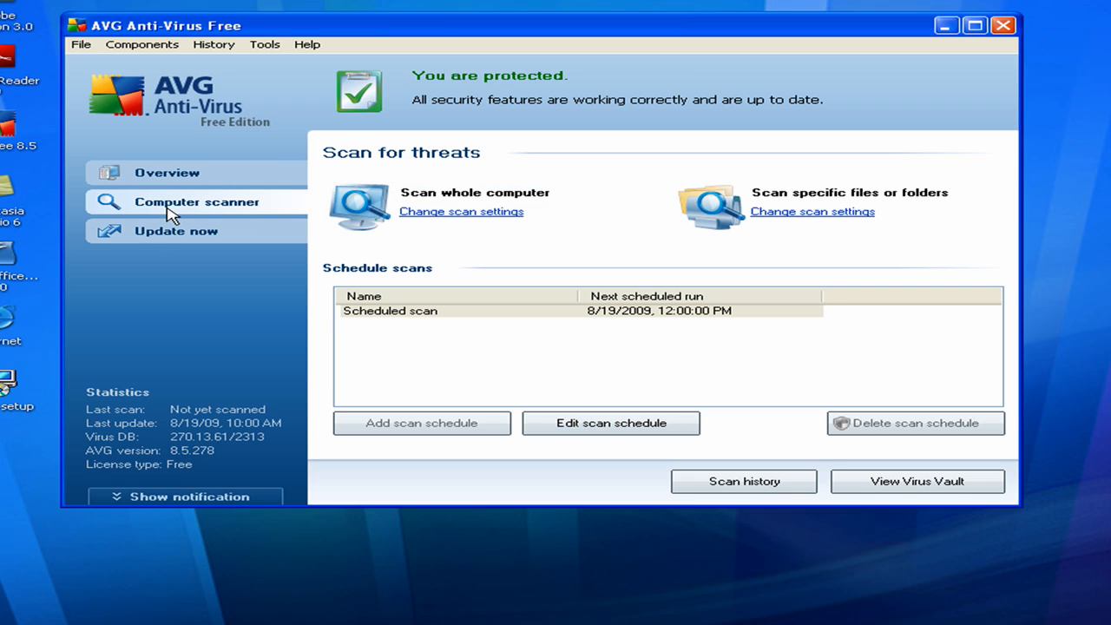
# Step: Run Update now and install the listed AVG program update until it finishes and asks to restart
pyautogui.click(175, 229)
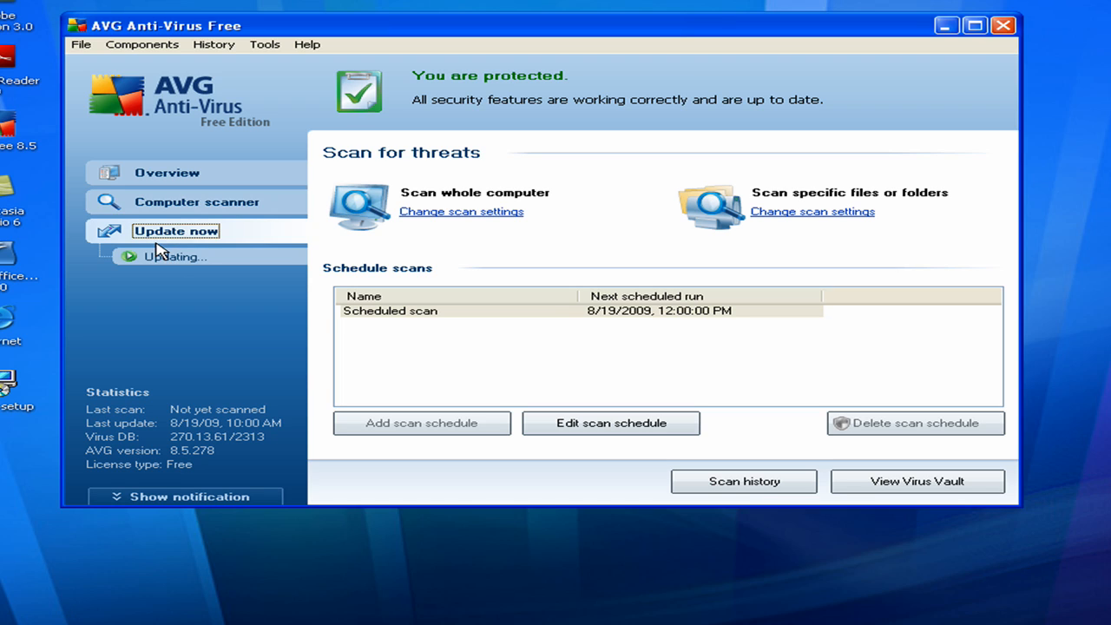
pyautogui.click(175, 229)
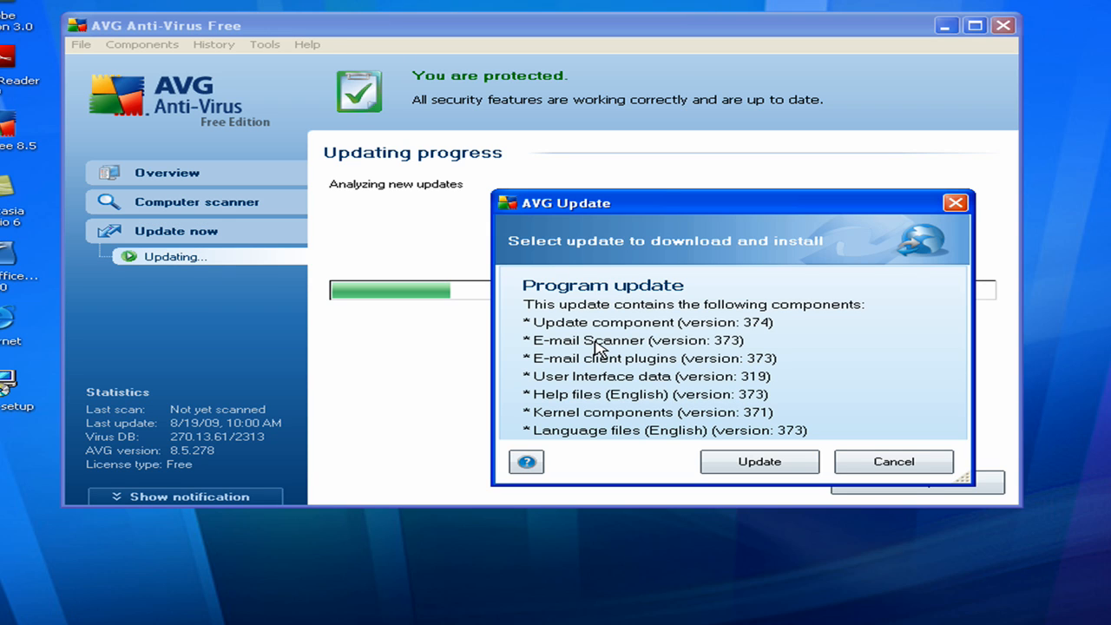
pyautogui.moveTo(722, 347)
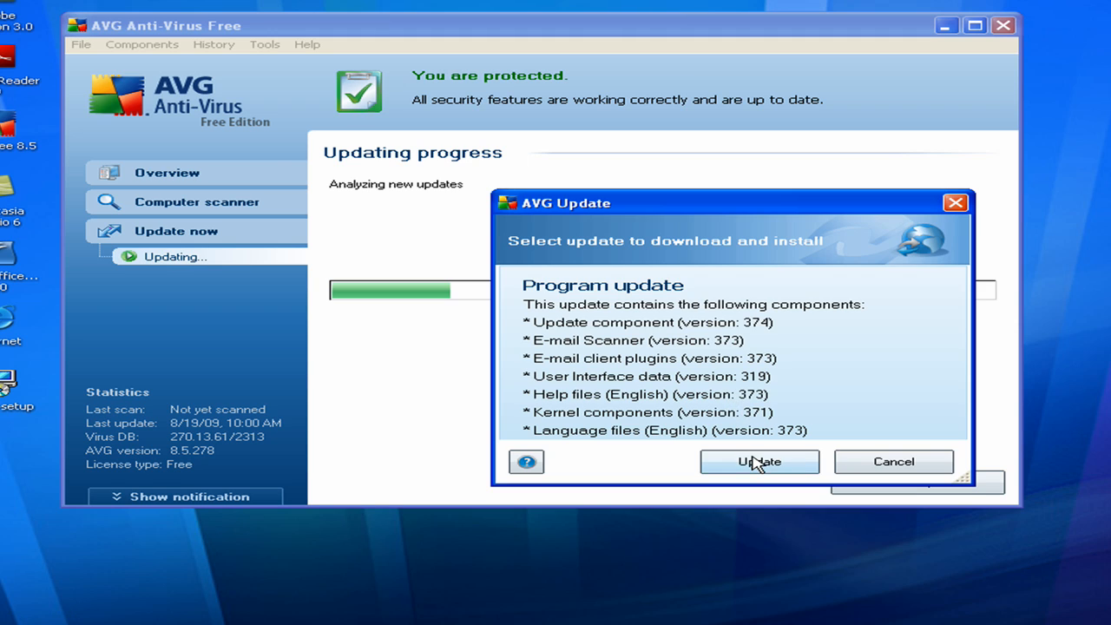
pyautogui.click(759, 462)
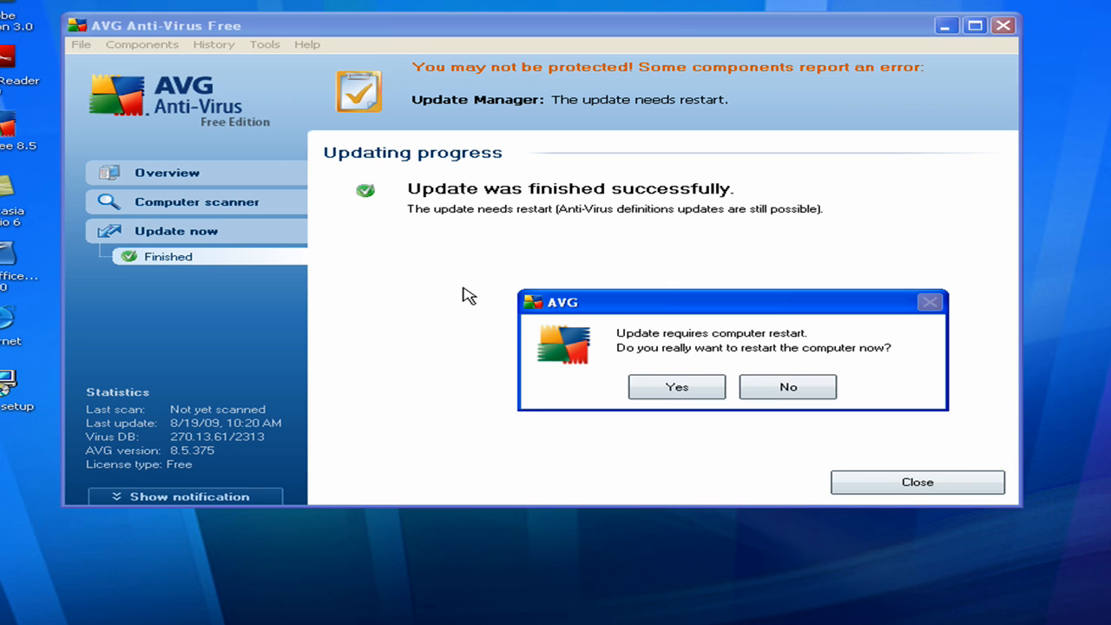
pyautogui.moveTo(721, 333)
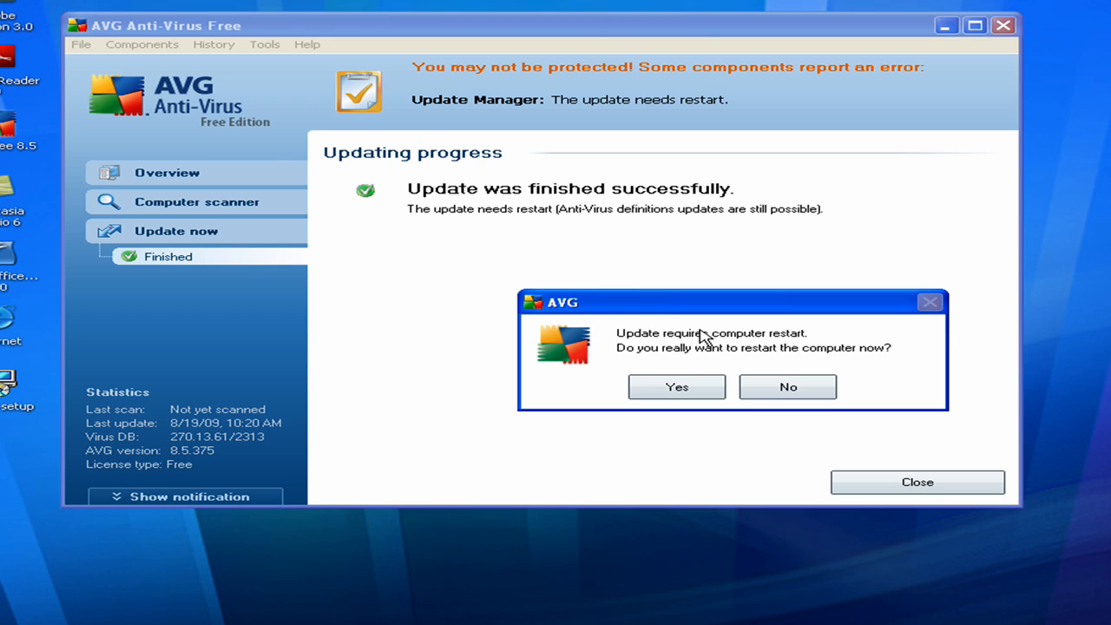
pyautogui.moveTo(786, 387)
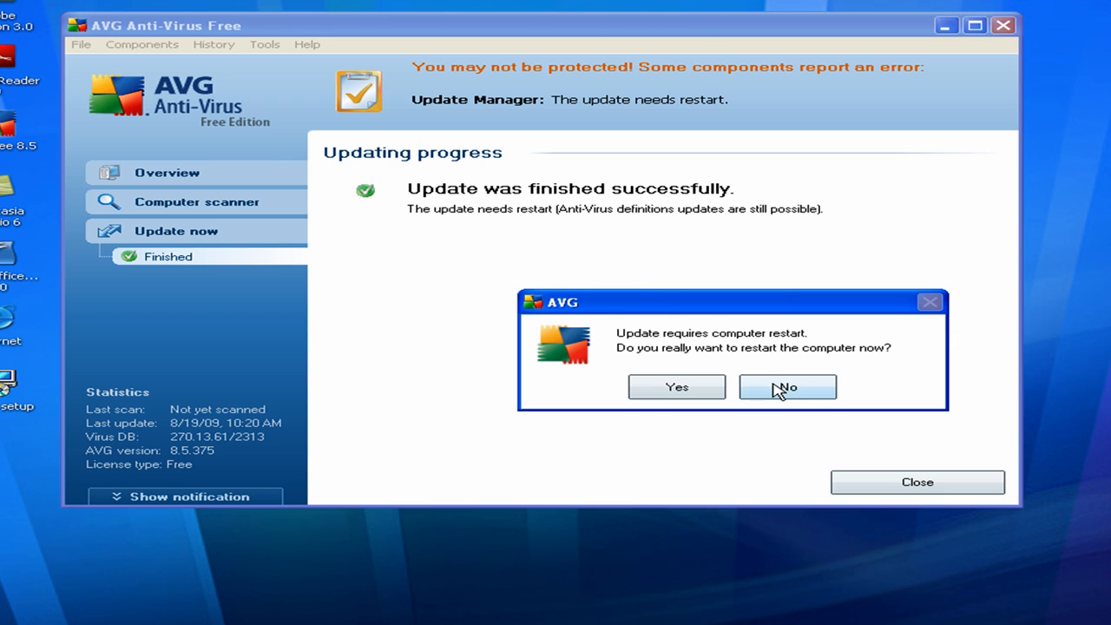
# Step: Decline the restart and return to the components overview with Update Manager awaiting restart
pyautogui.click(784, 386)
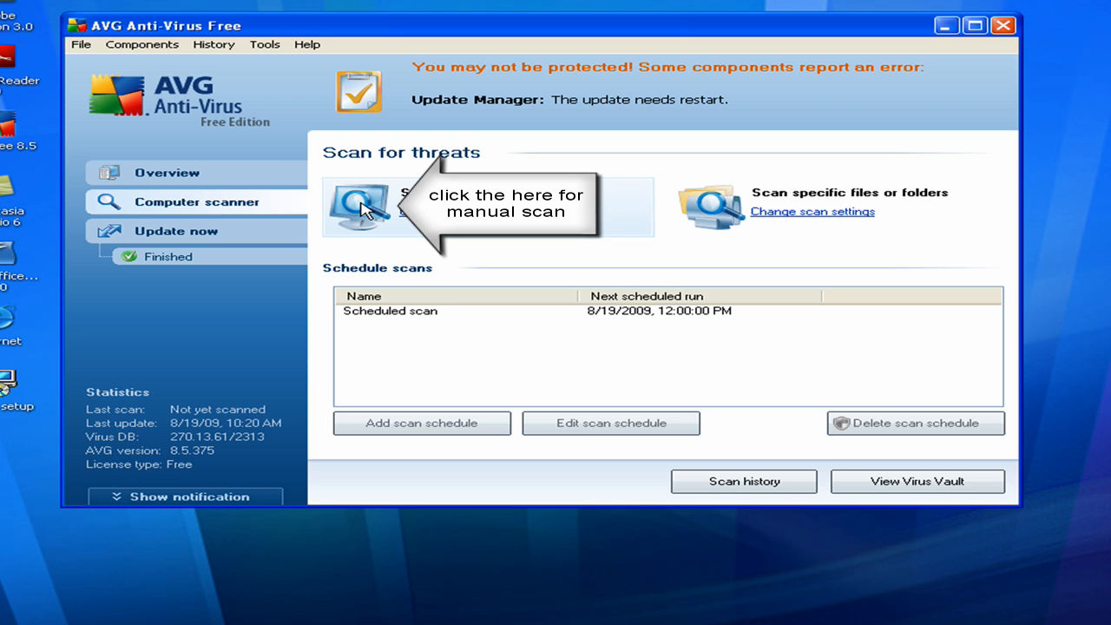
pyautogui.click(167, 172)
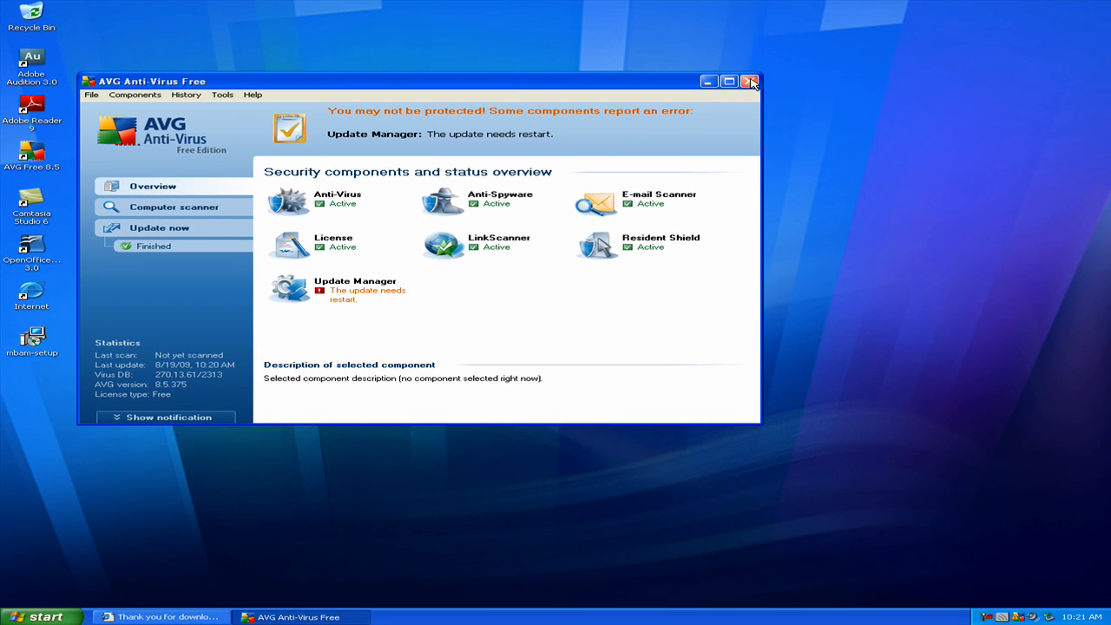
# Step: Switch to the browser and load combofix.org from the 'ComboFix | freeware' Google result
pyautogui.click(750, 82)
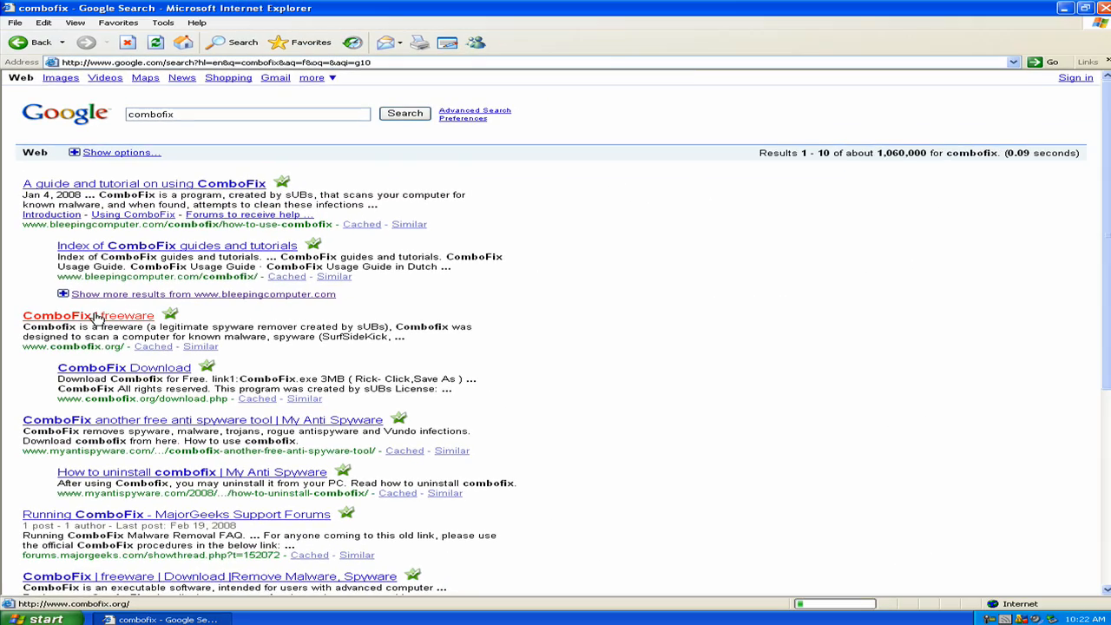
pyautogui.click(87, 316)
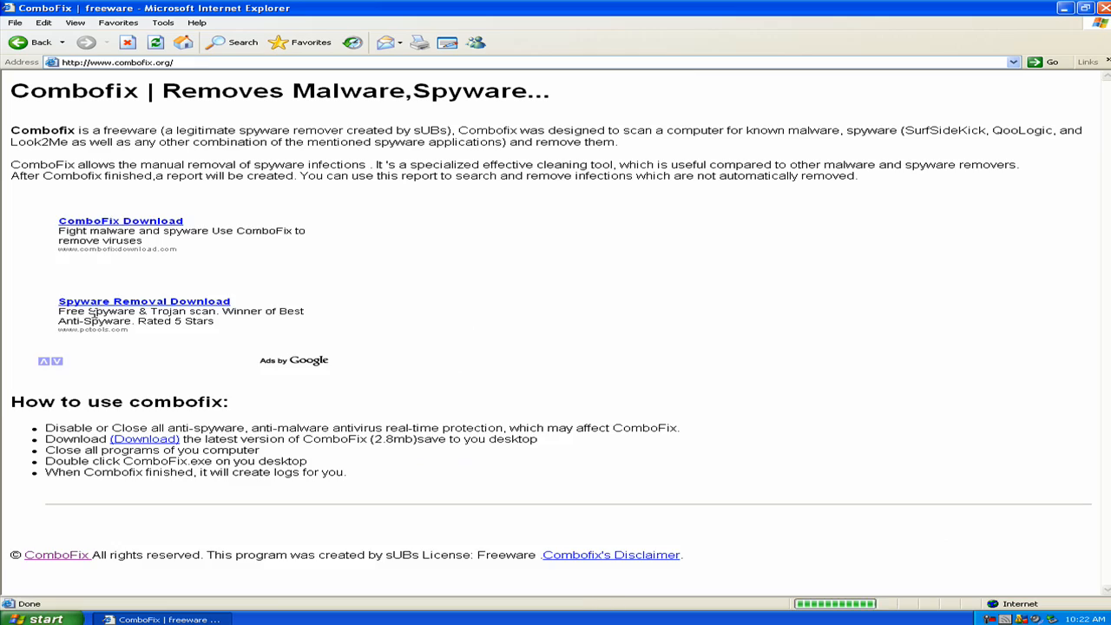
pyautogui.moveTo(264, 417)
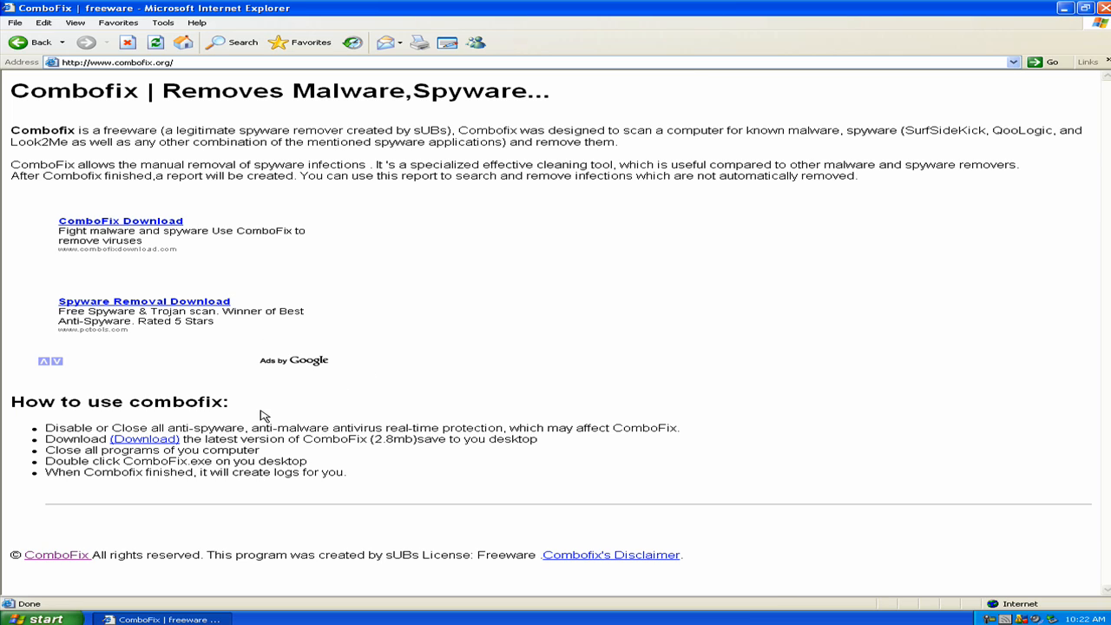
pyautogui.moveTo(144, 439)
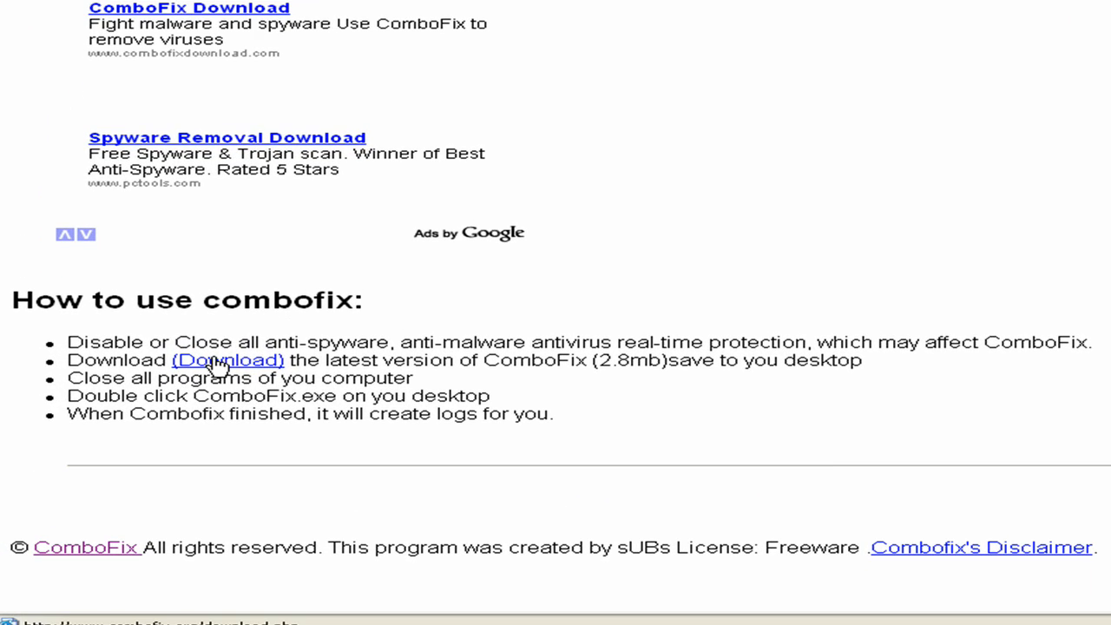
# Step: Reach the Download Combofix for Free page and bring up the link1 ComboFix.exe link's context menu
pyautogui.scroll(3)
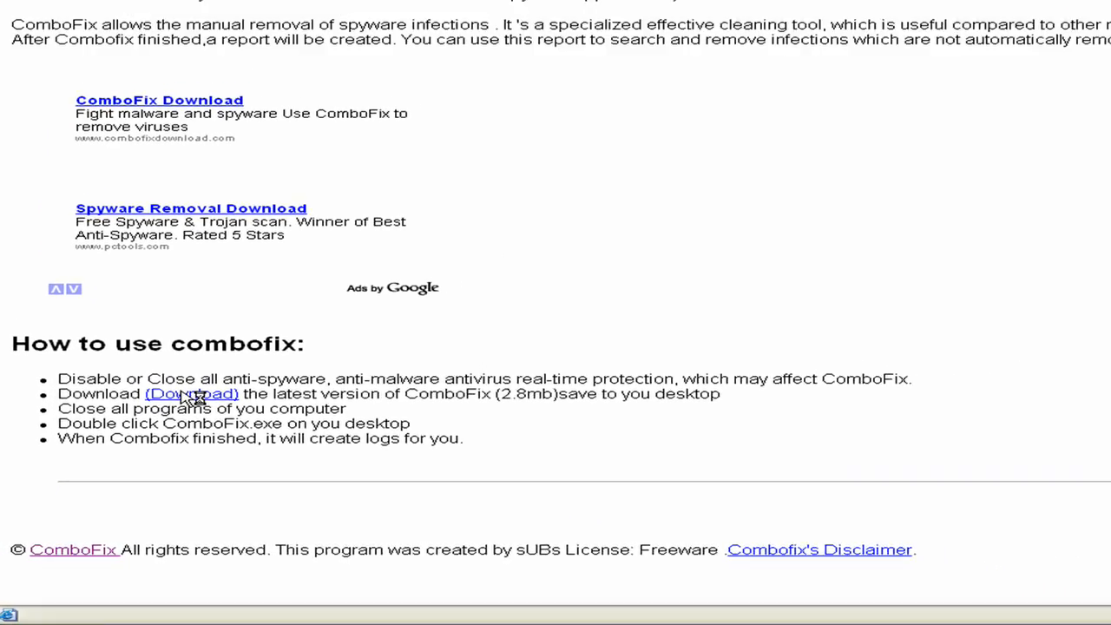
pyautogui.click(191, 392)
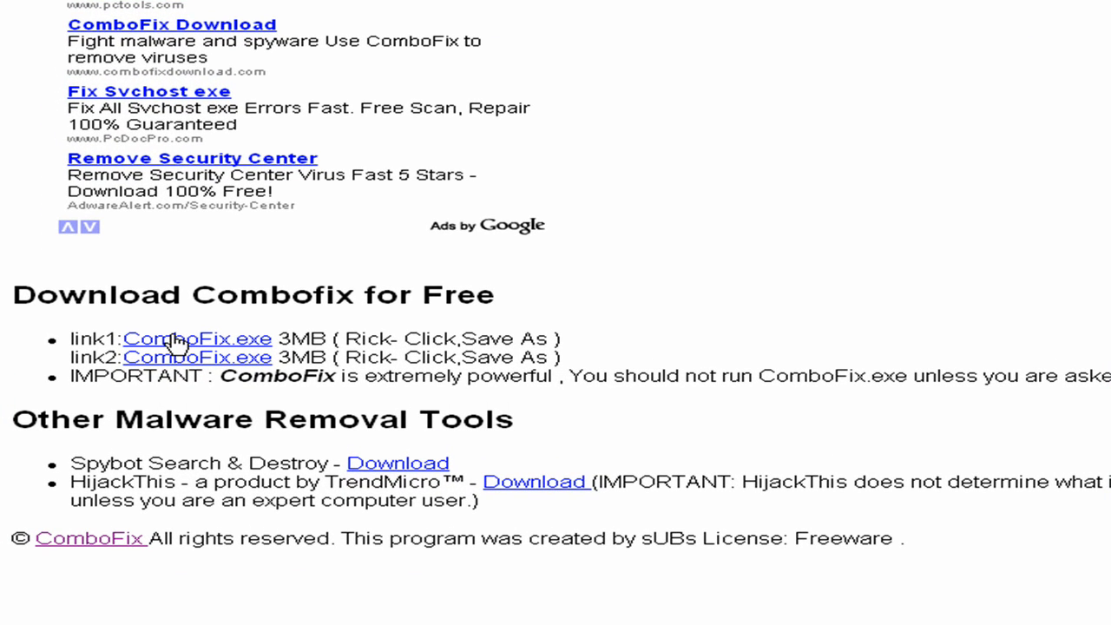
pyautogui.moveTo(235, 346)
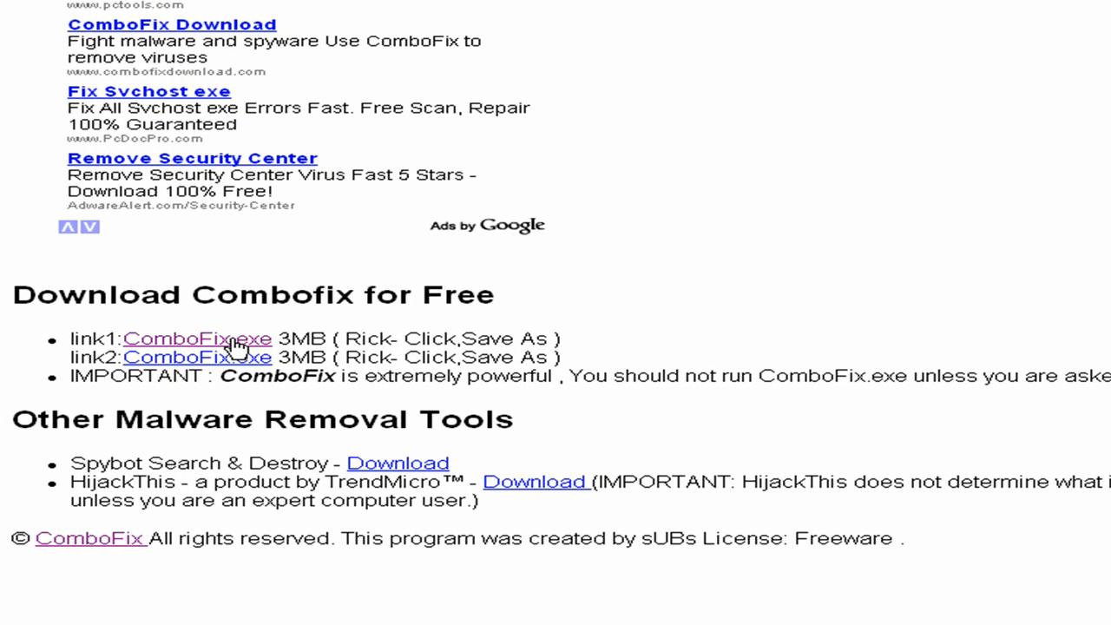
pyautogui.moveTo(217, 343)
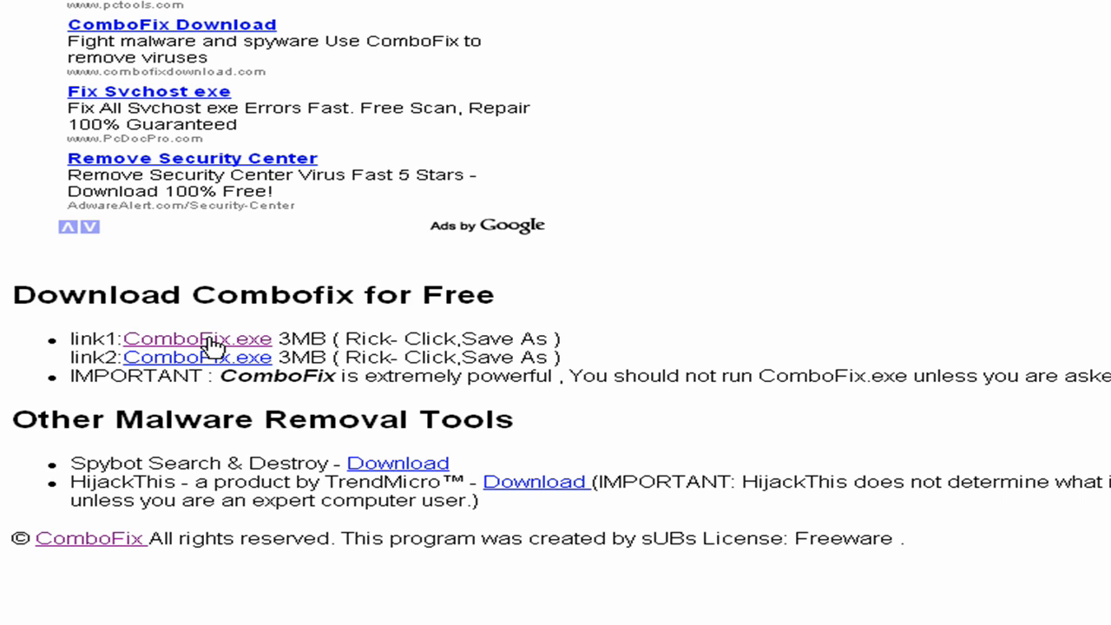
pyautogui.rightClick(198, 338)
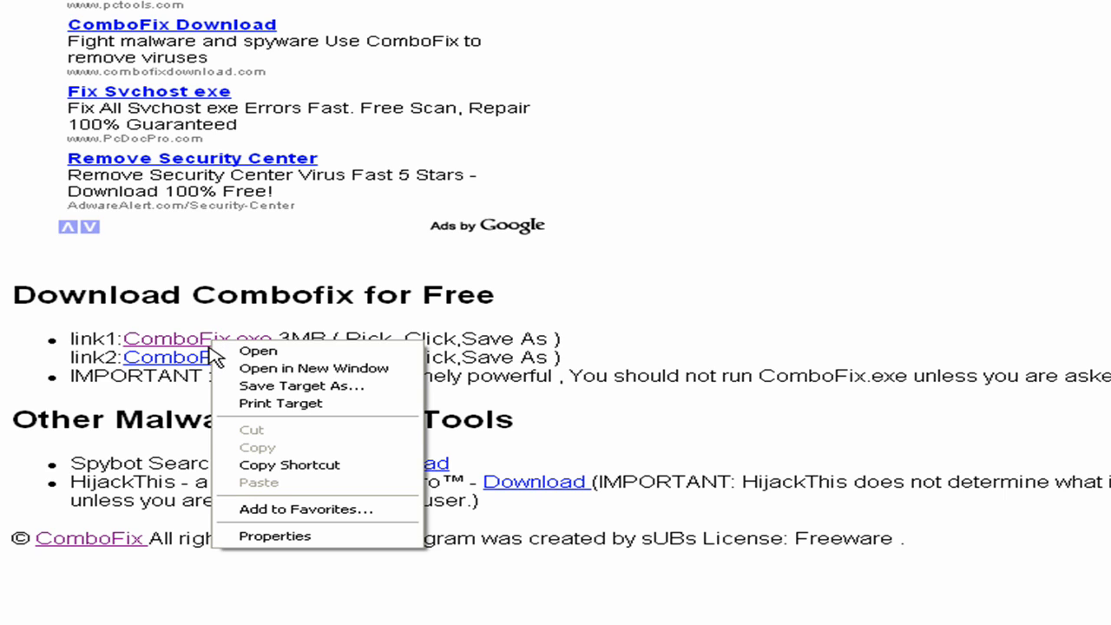
pyautogui.moveTo(278, 385)
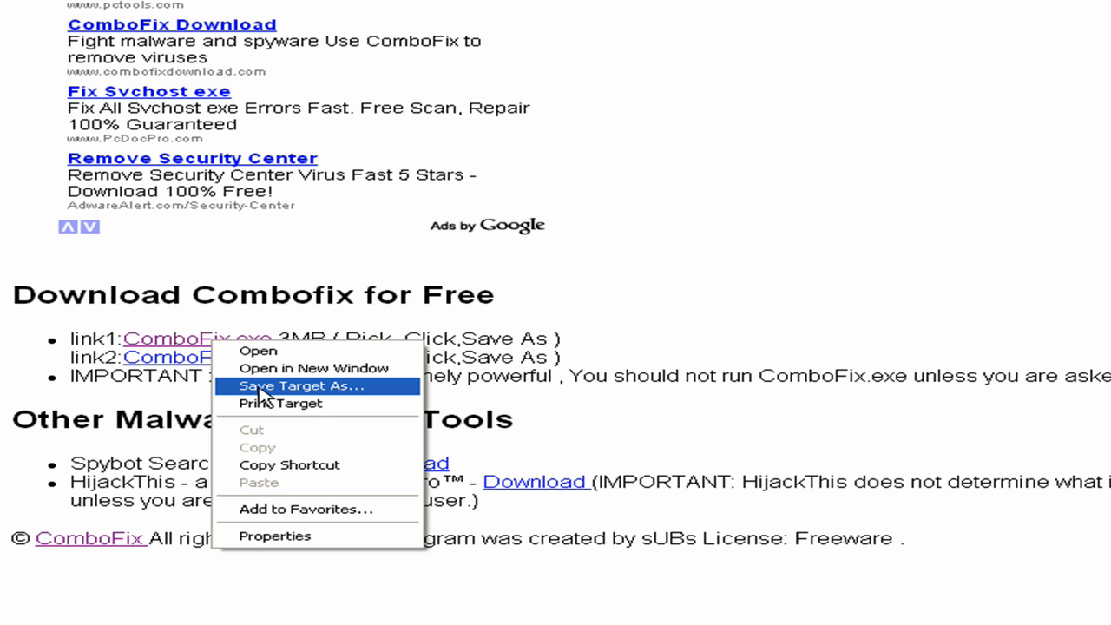
pyautogui.moveTo(181, 324)
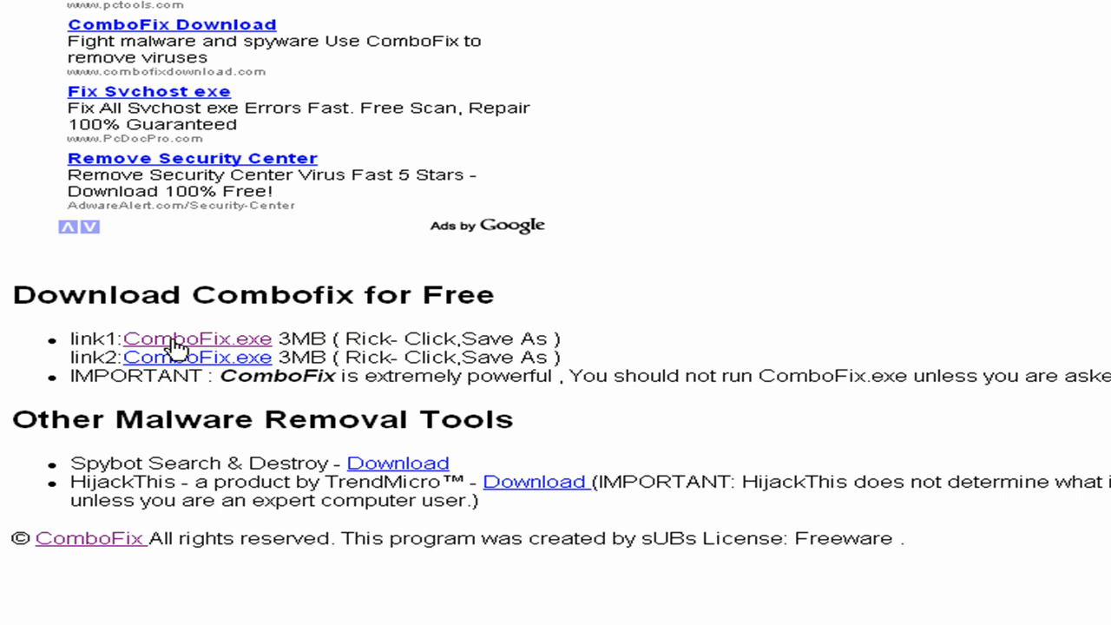
pyautogui.moveTo(177, 348)
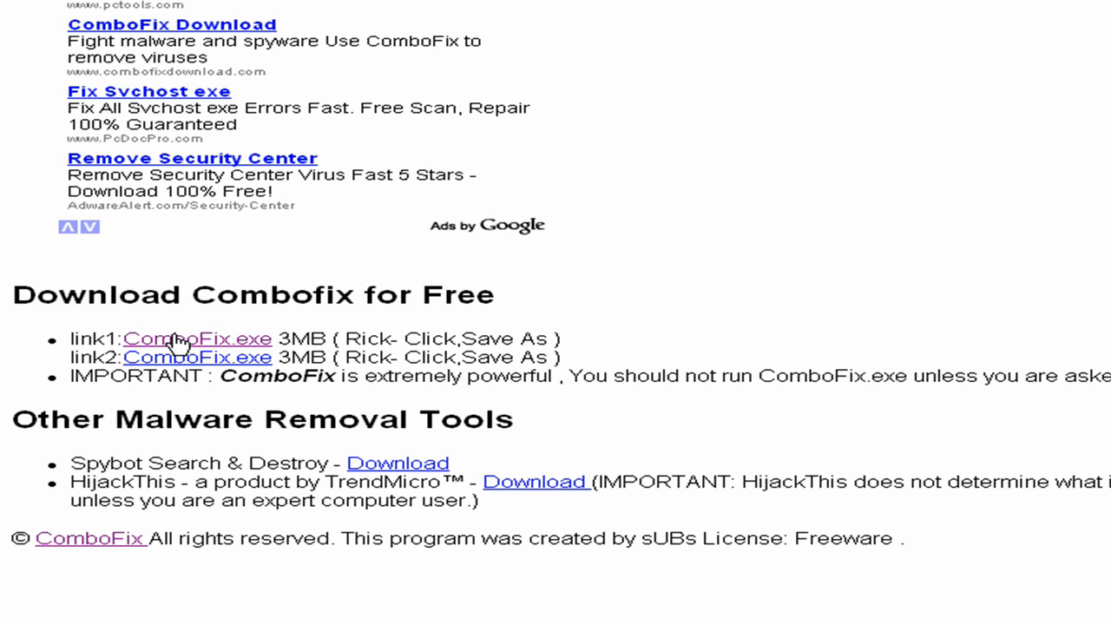
pyautogui.rightClick(198, 339)
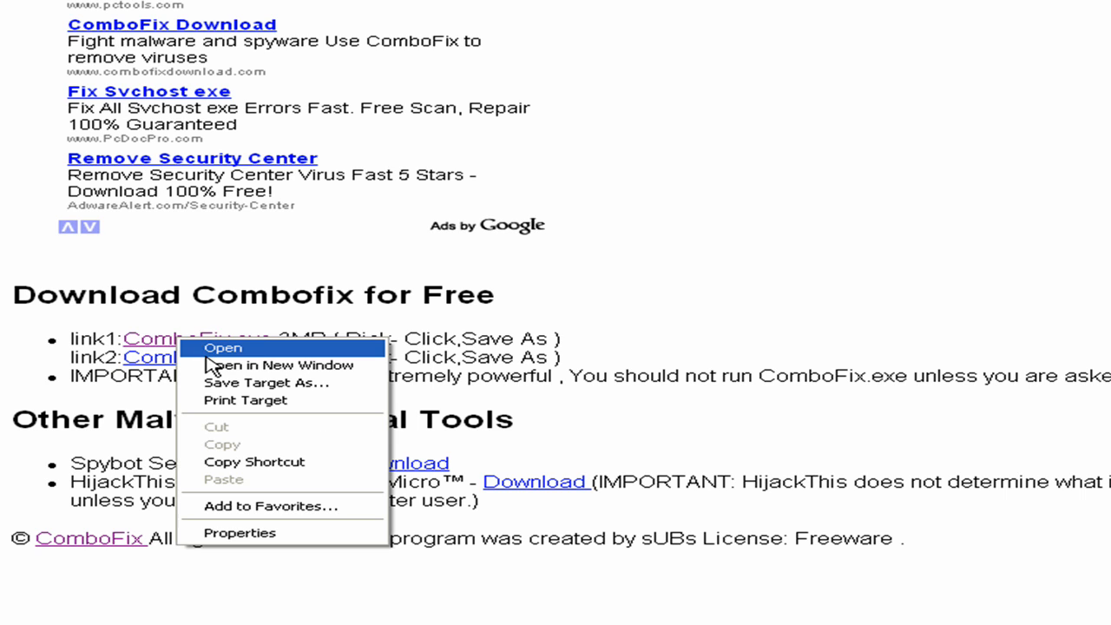
# Step: Save ComboFix.exe to the Desktop via Save Target As and close the completed download window
pyautogui.click(267, 382)
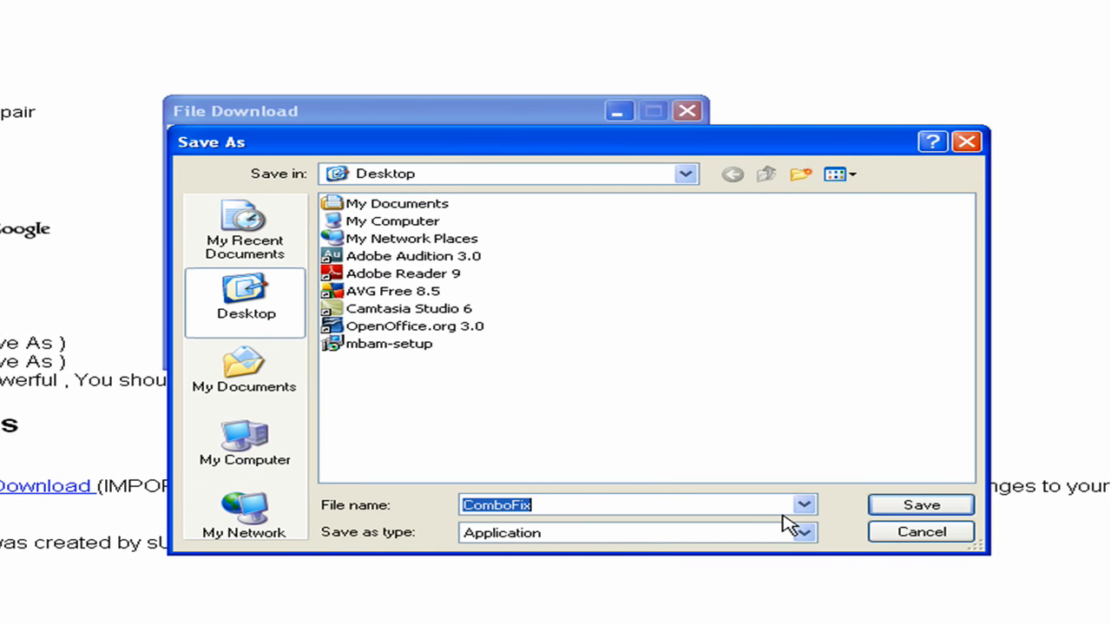
pyautogui.click(921, 504)
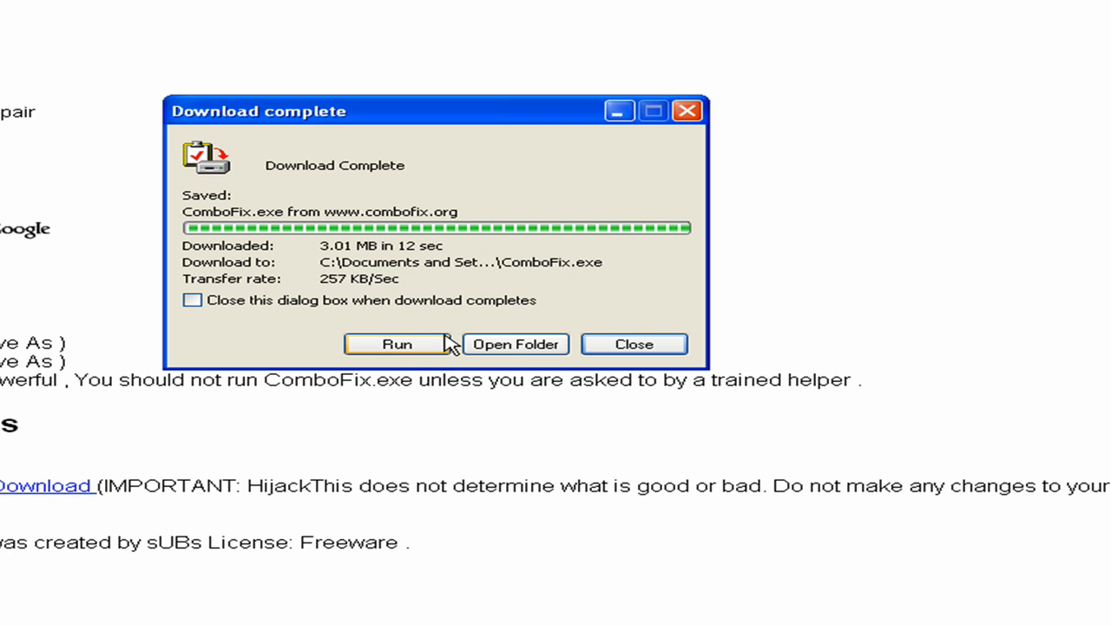
pyautogui.moveTo(452, 310)
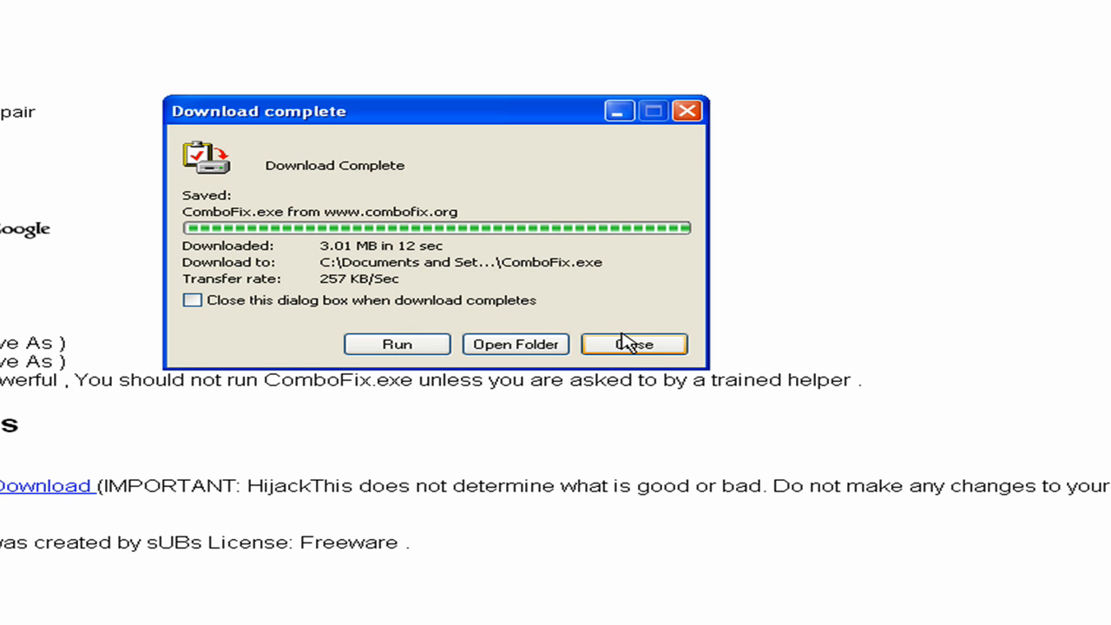
pyautogui.click(634, 343)
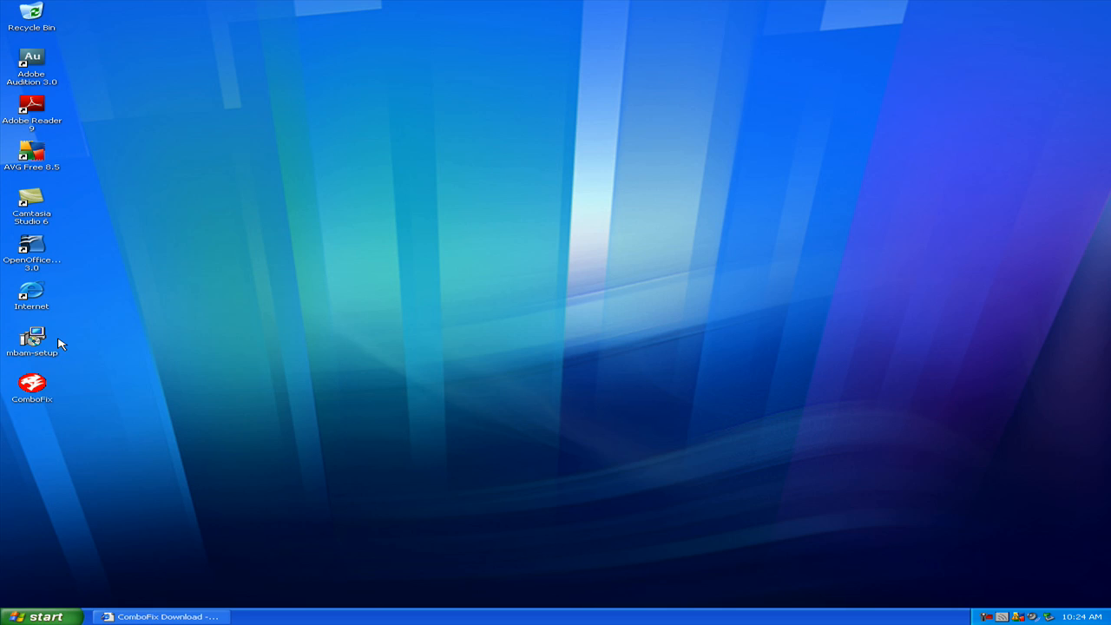
pyautogui.moveTo(52, 341)
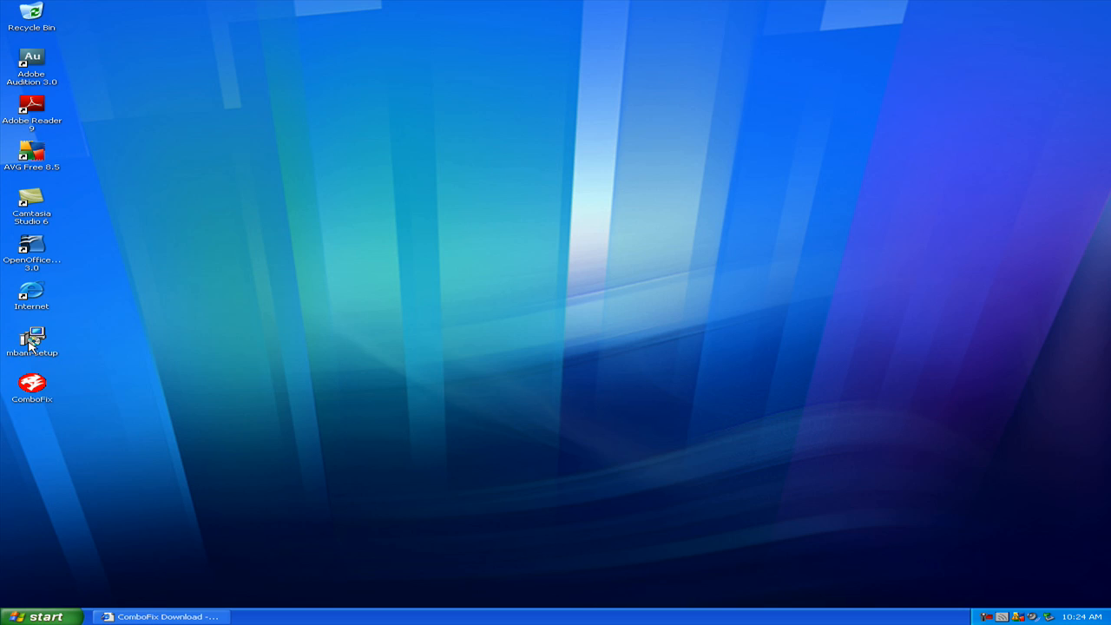
pyautogui.moveTo(43, 368)
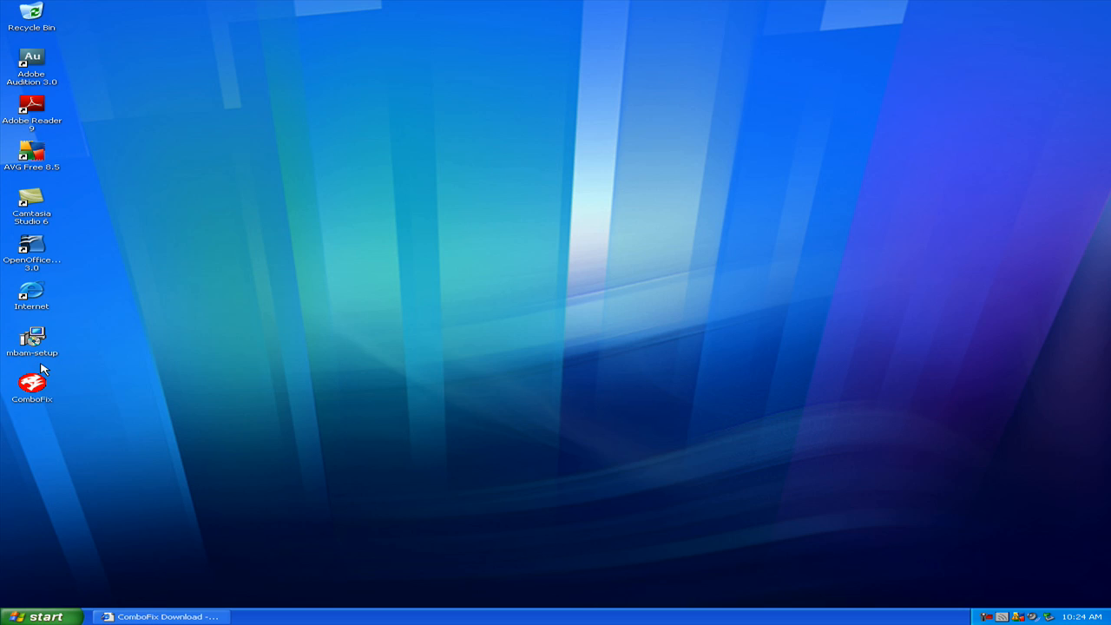
pyautogui.moveTo(42, 201)
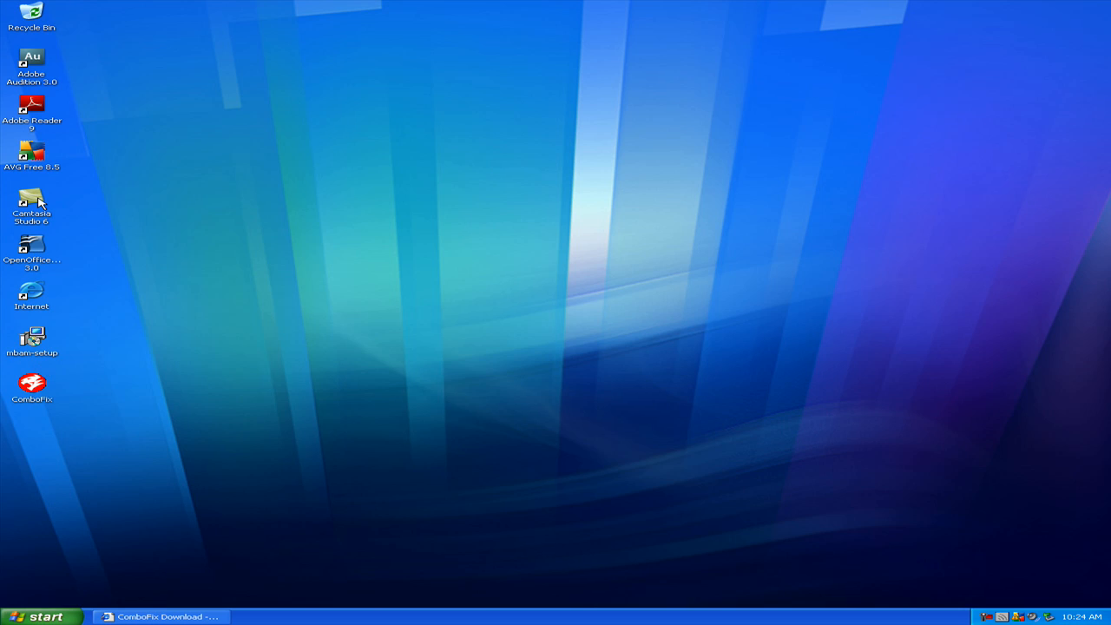
pyautogui.moveTo(38, 163)
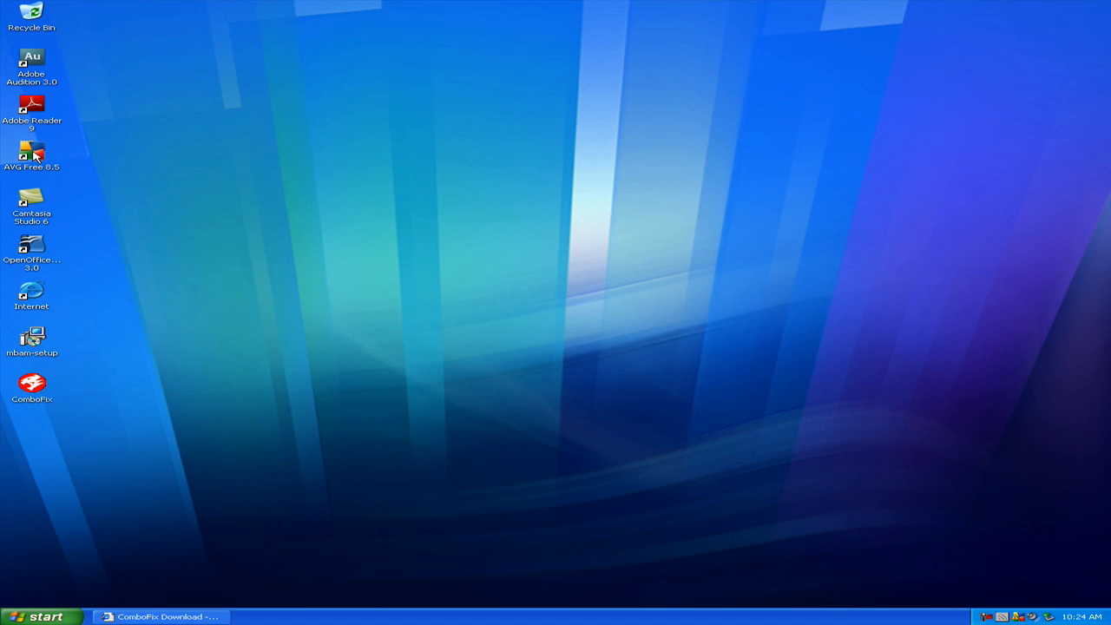
pyautogui.moveTo(460, 198)
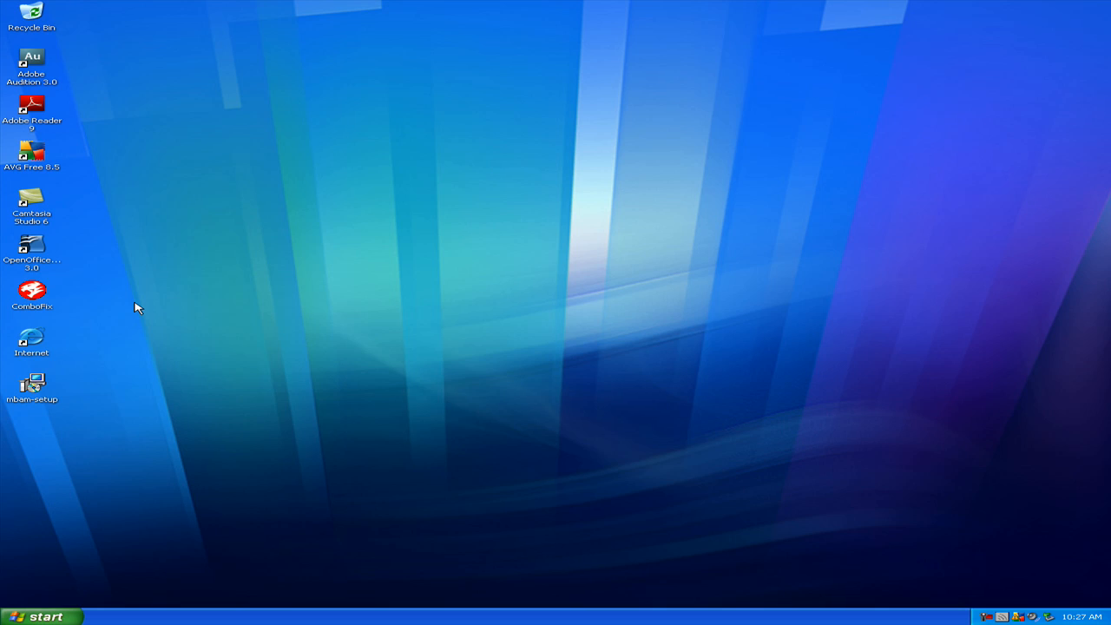
pyautogui.moveTo(294, 283)
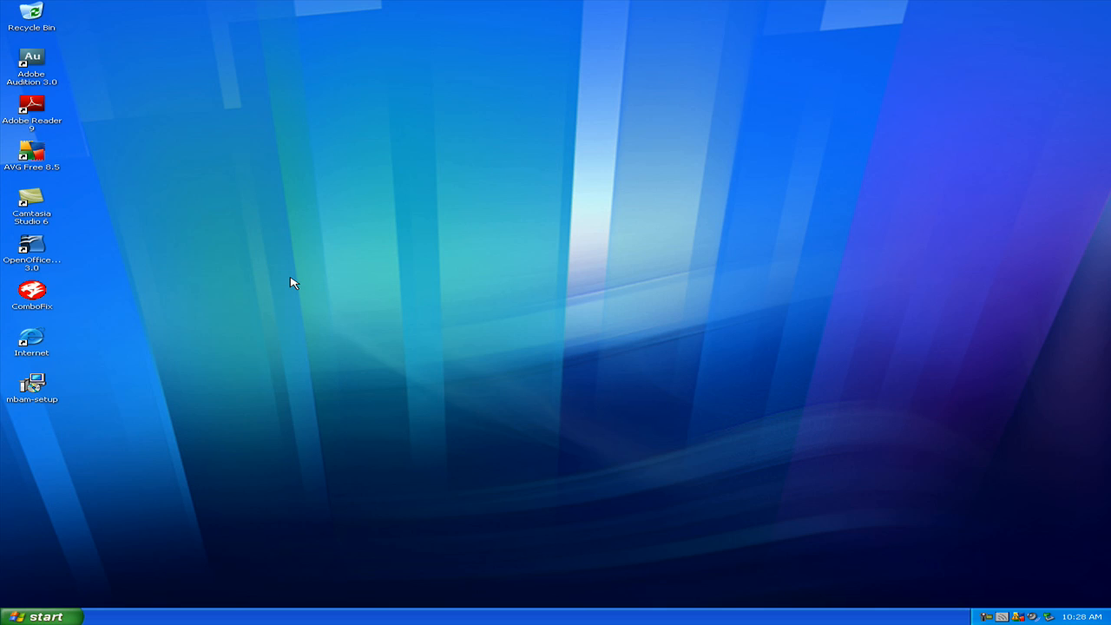
pyautogui.moveTo(304, 282)
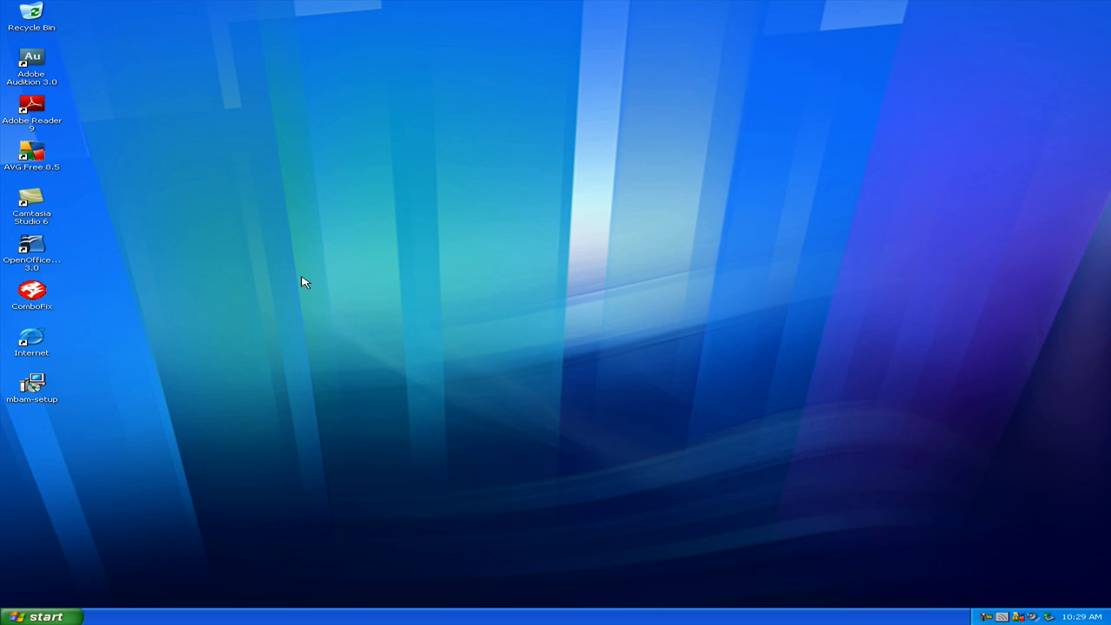
pyautogui.moveTo(345, 278)
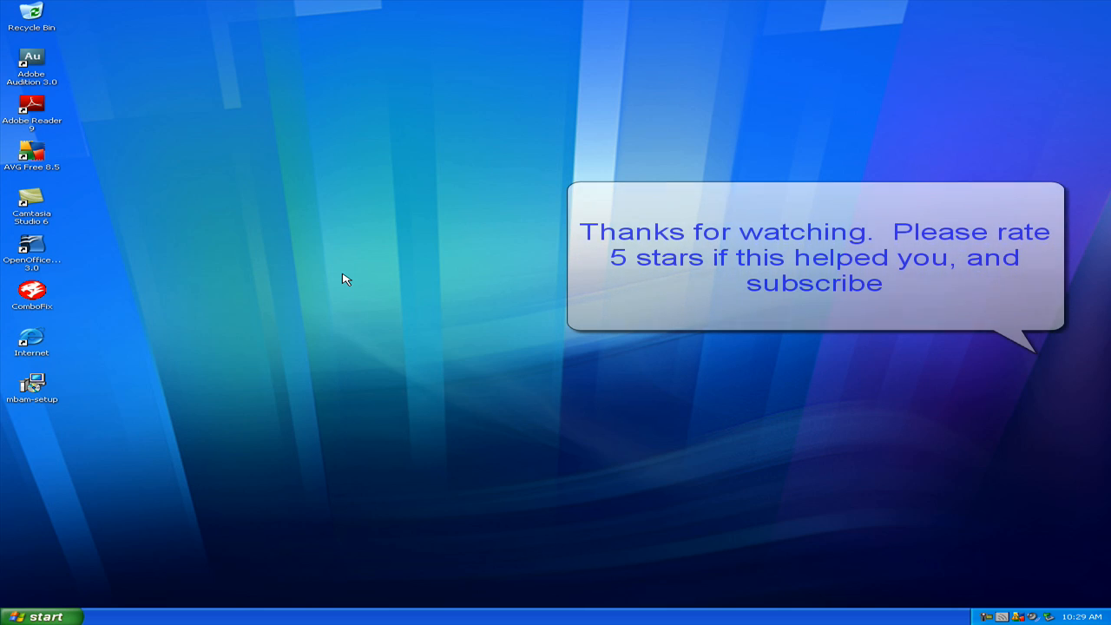
pyautogui.moveTo(363, 292)
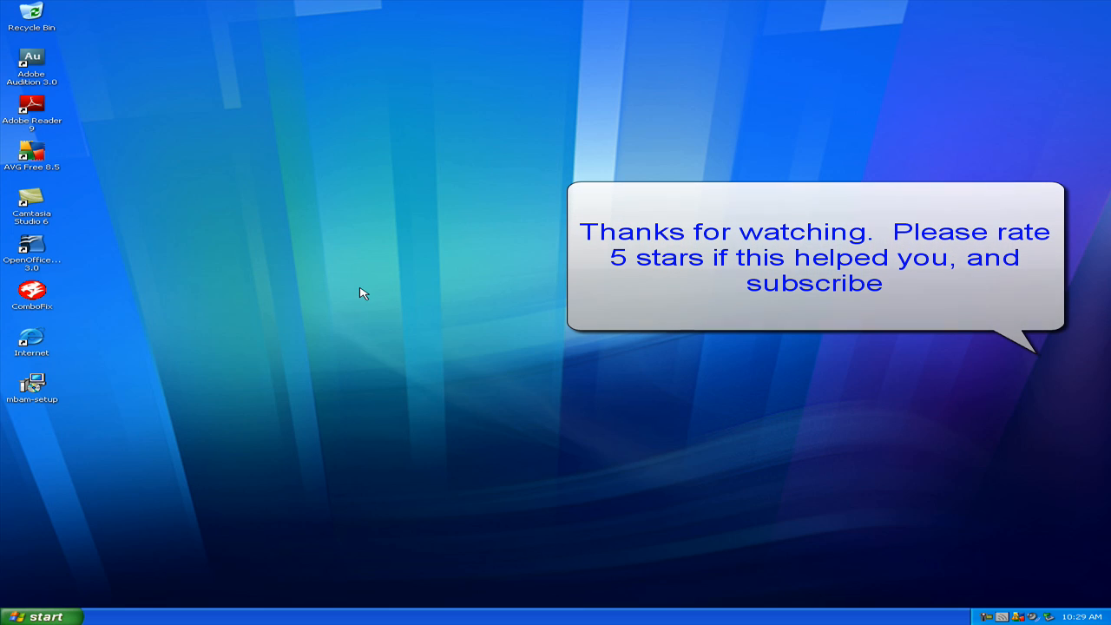